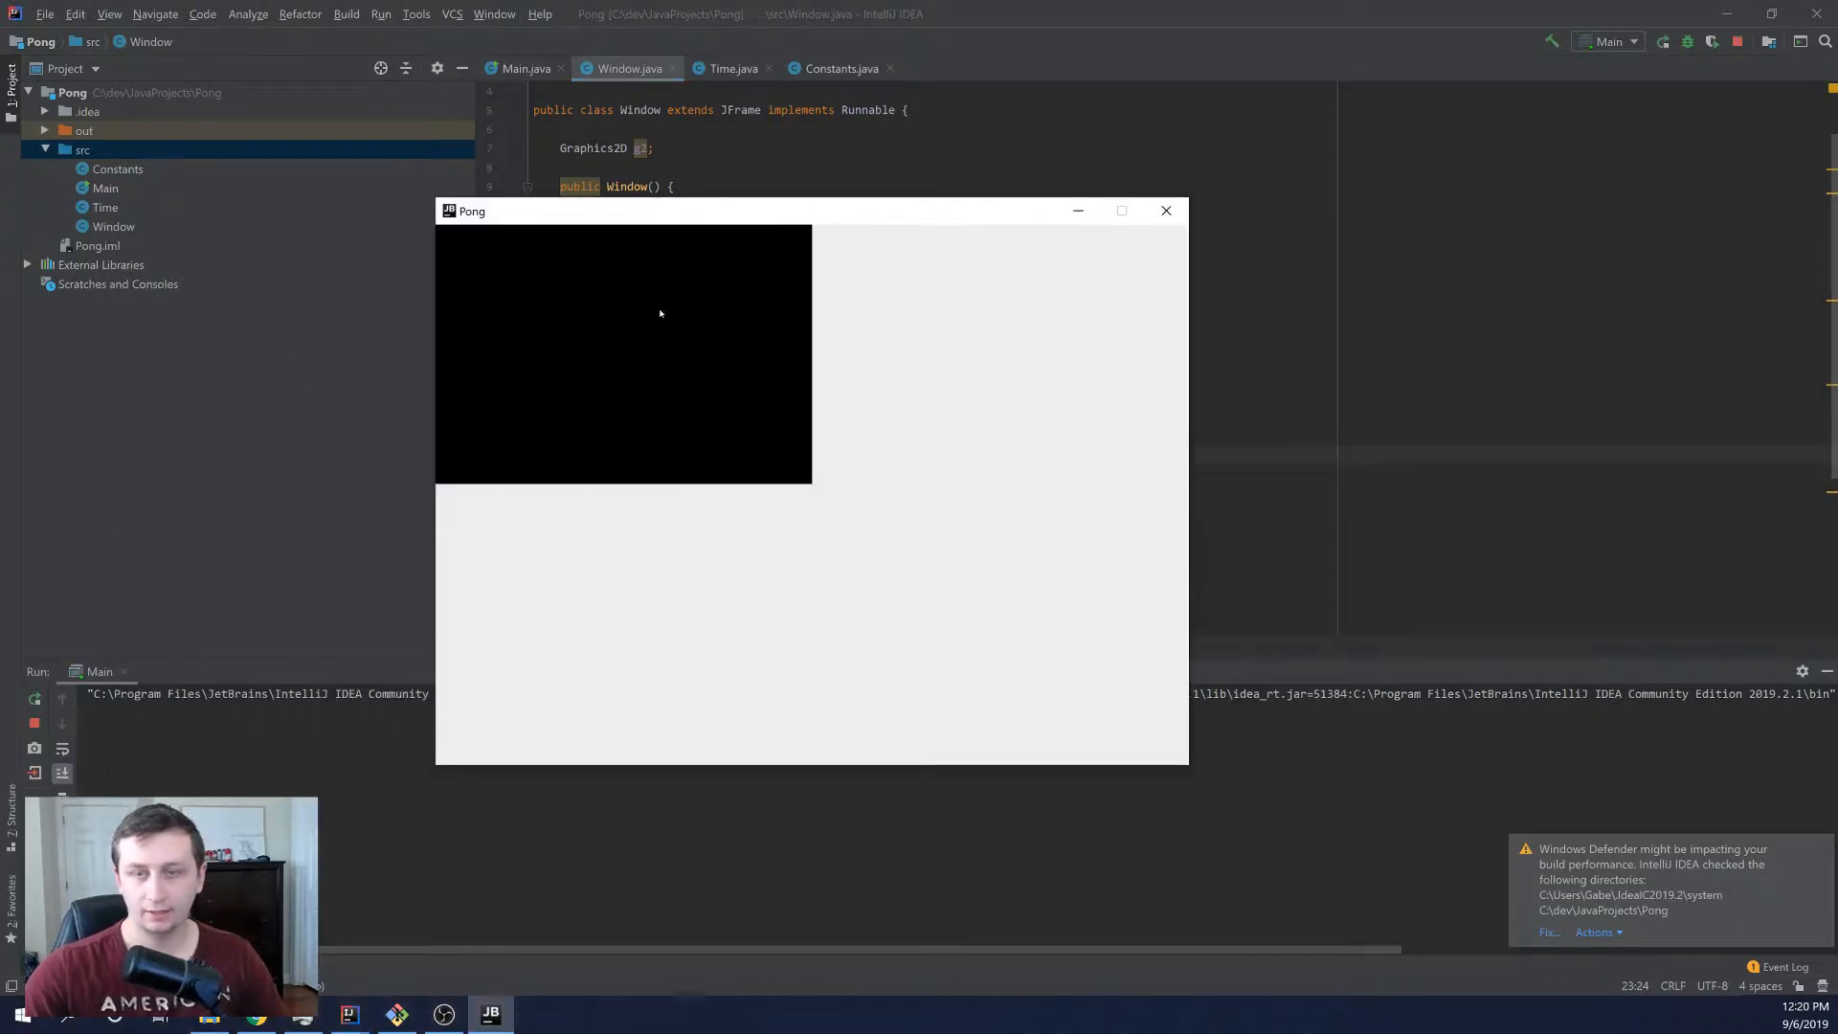
{"action": "mouse_move", "coordinate": [686, 285]}
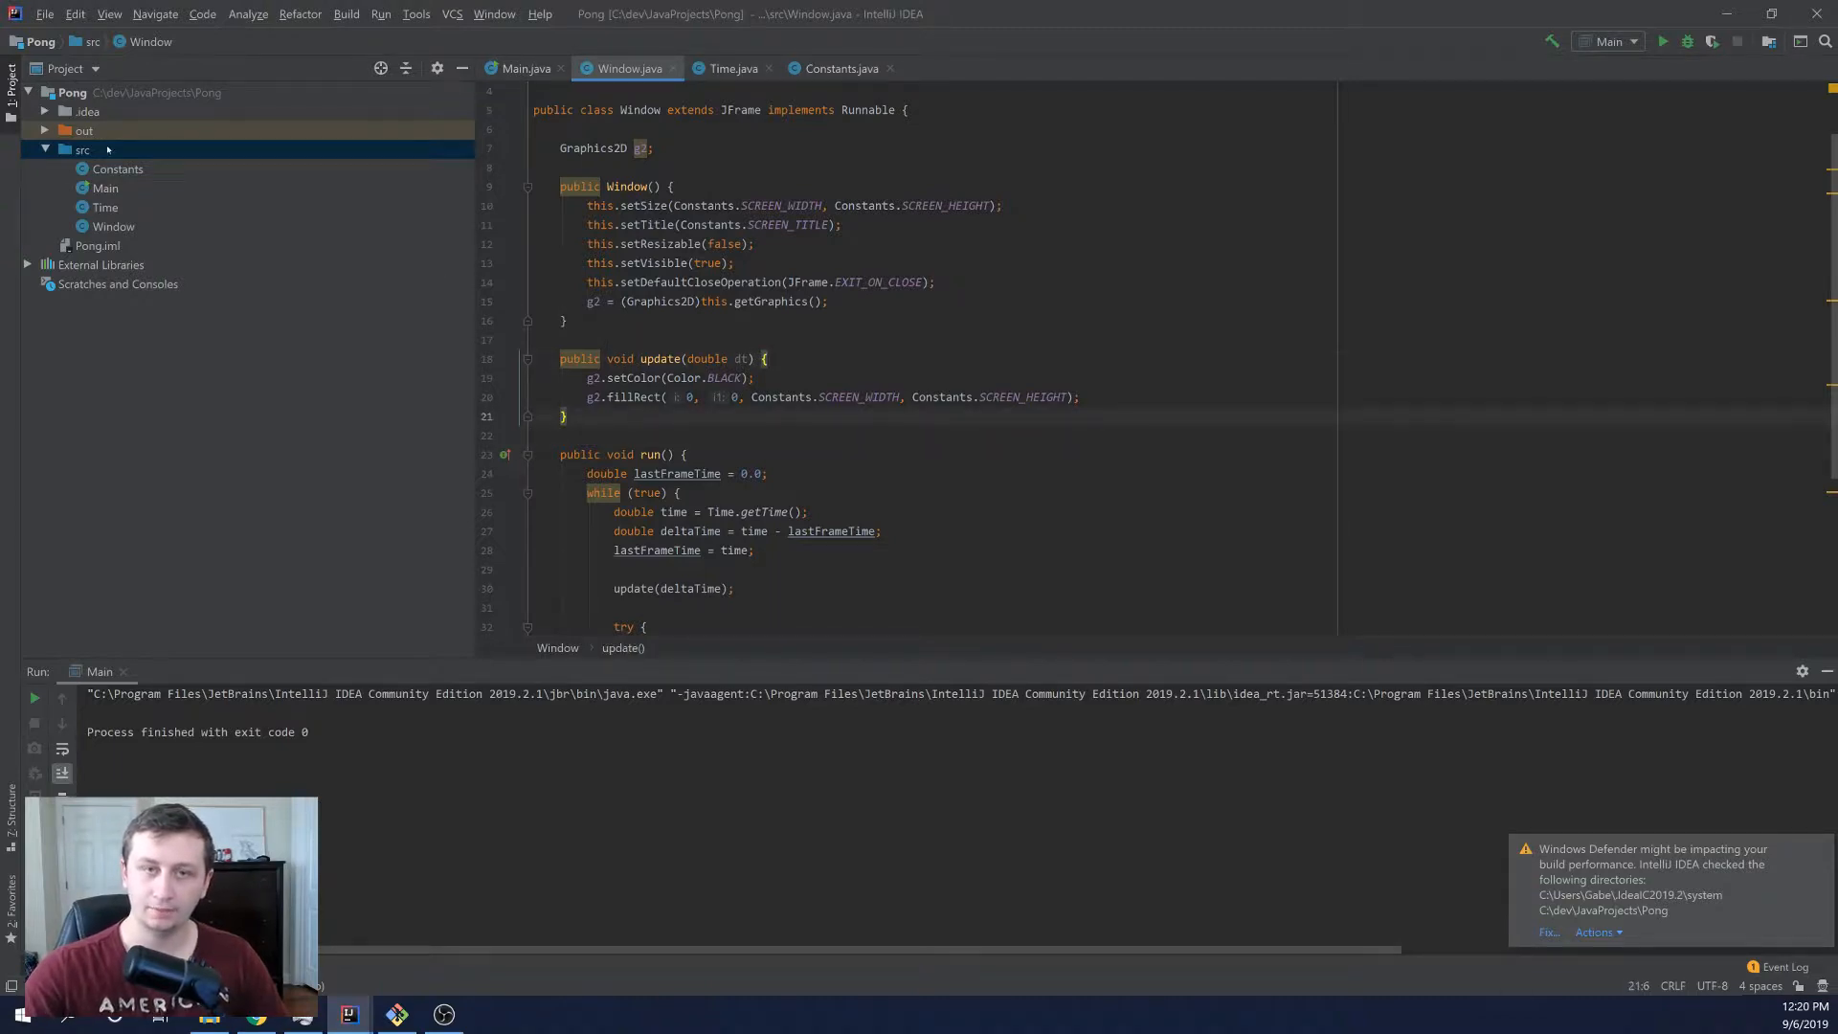
Step: Create a Java class named KL in src and declare it as implementing KeyListener
{"action": "right_click", "coordinate": [79, 151]}
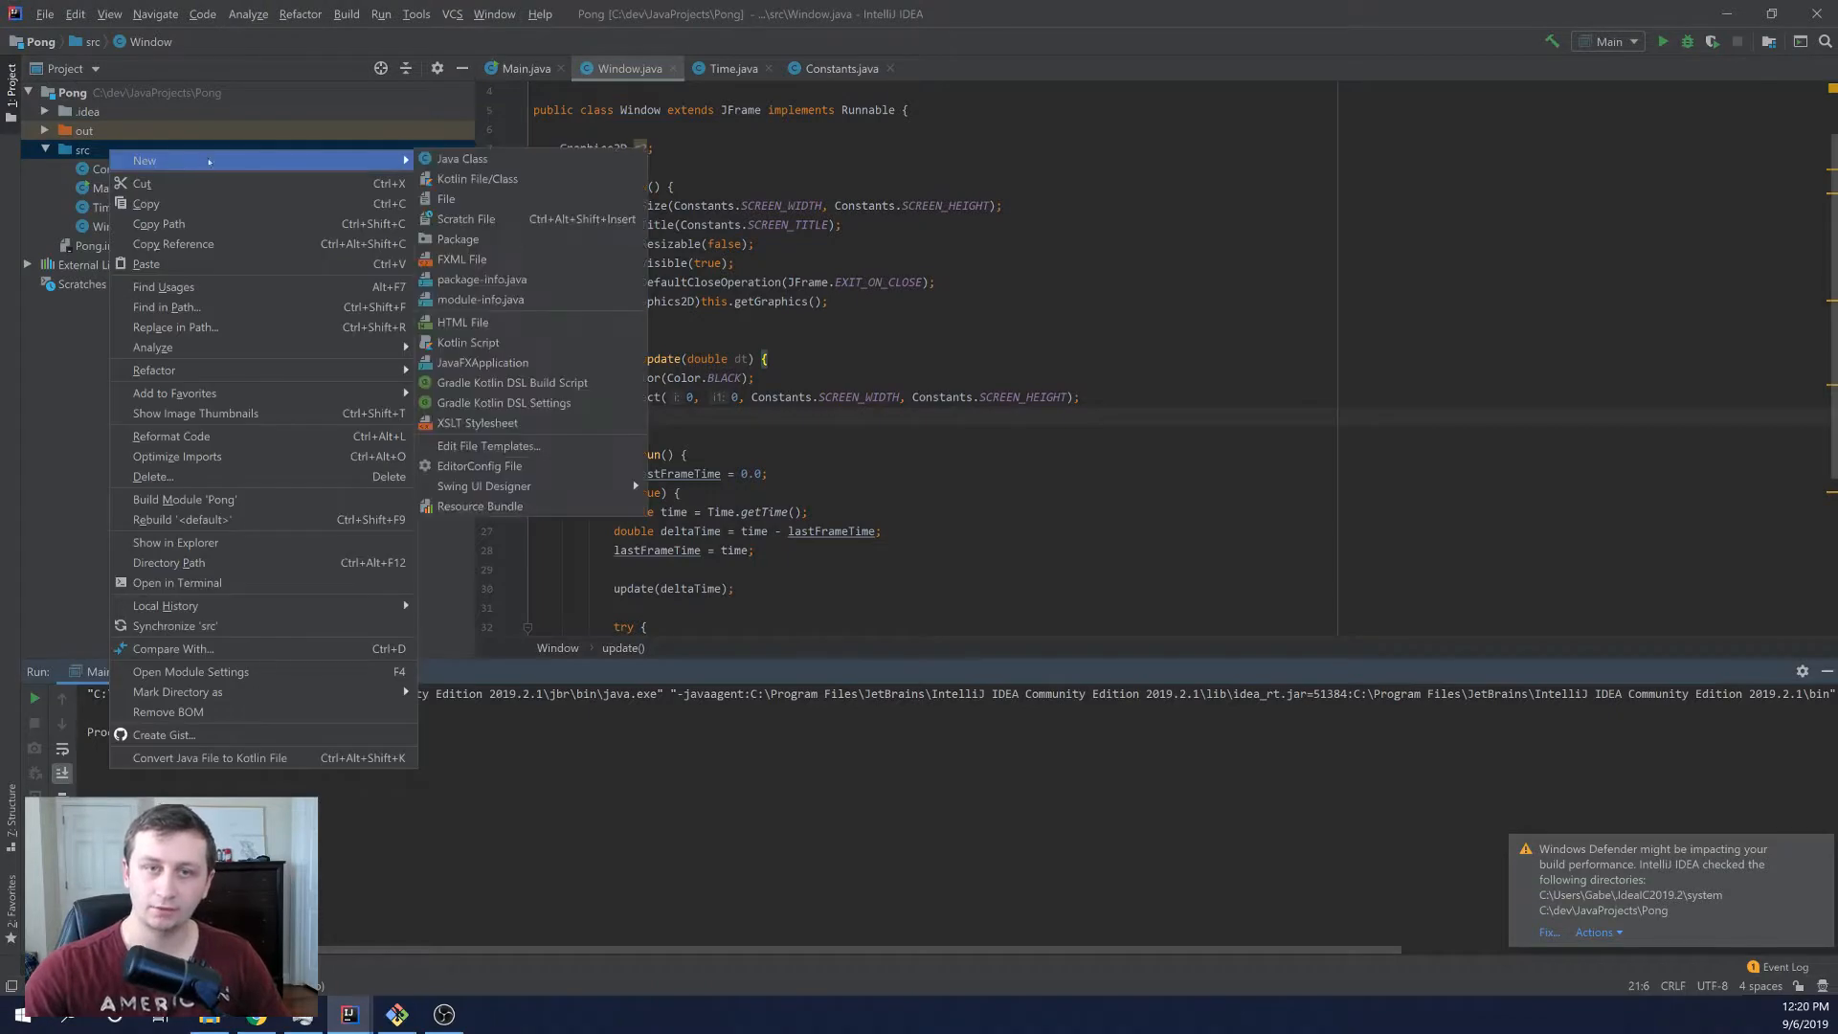
{"action": "left_click", "coordinate": [460, 158]}
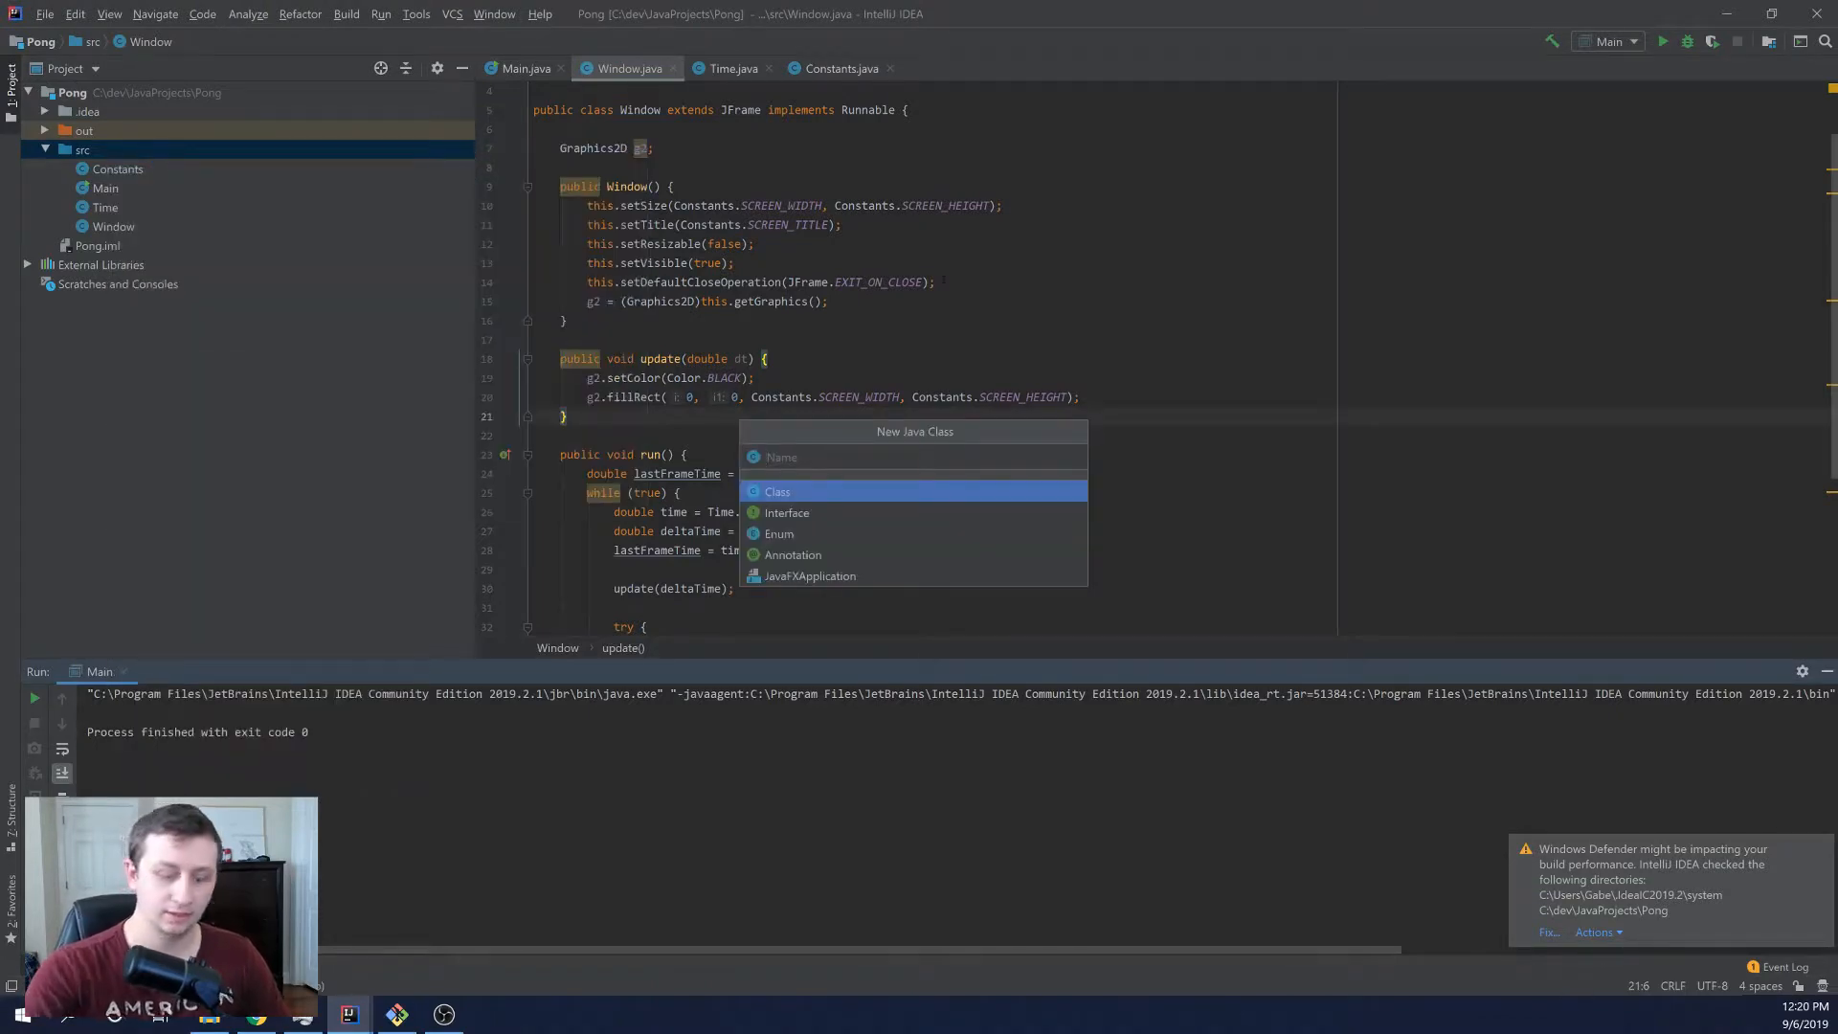
{"action": "type", "text": "KL"}
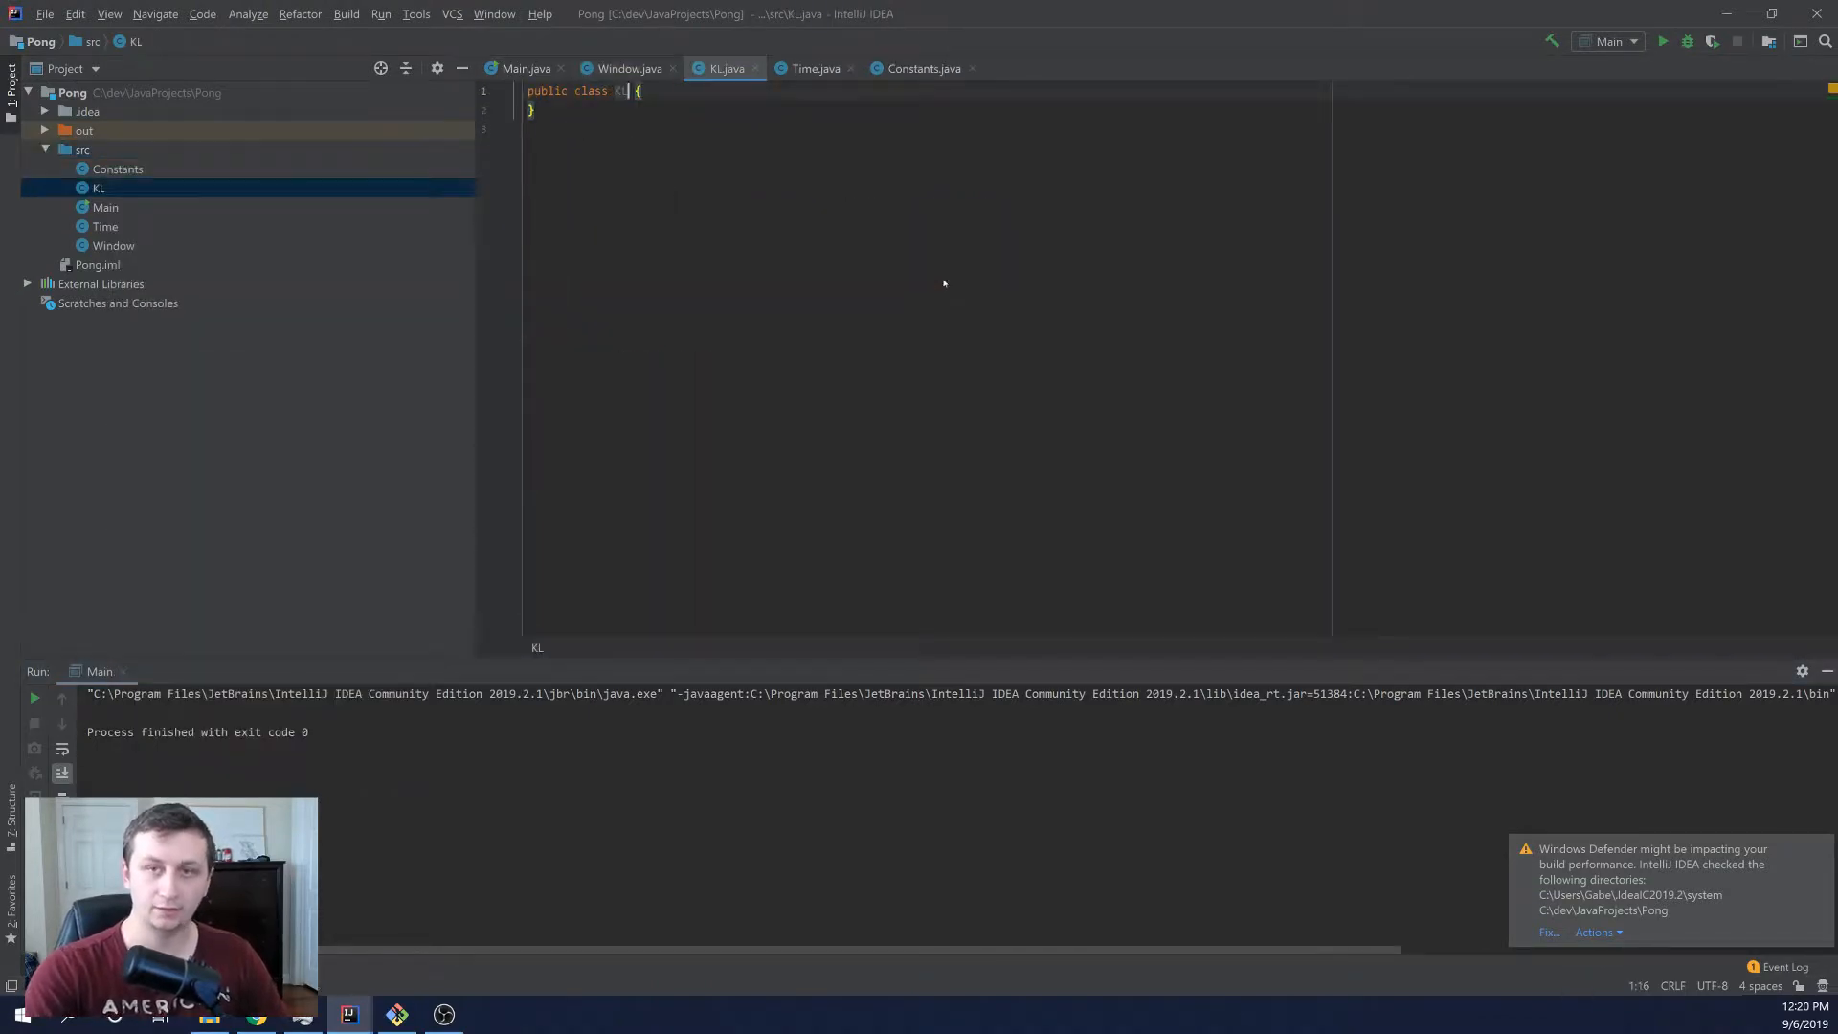
{"action": "type", "text": "implements KeyListener"}
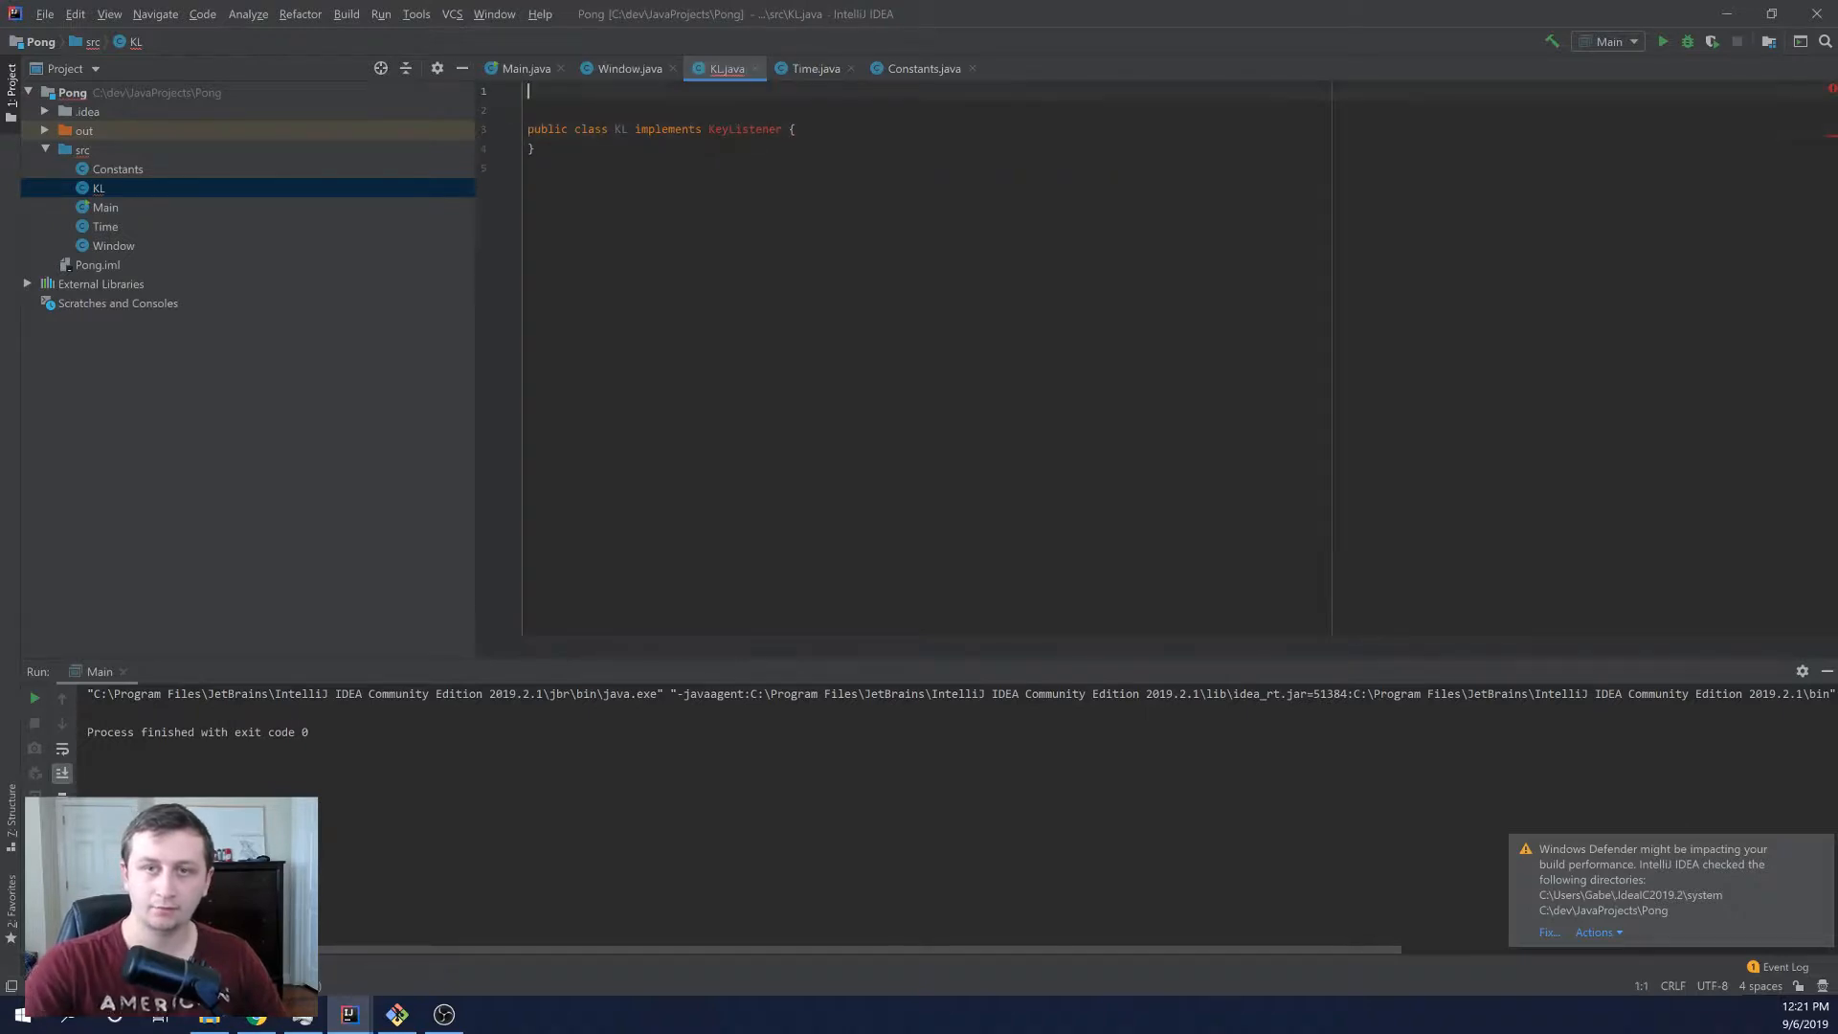
Step: Add 'import java.awt.event.KeyListener;' at the top of KL.java
{"action": "type", "text": "import java.a"}
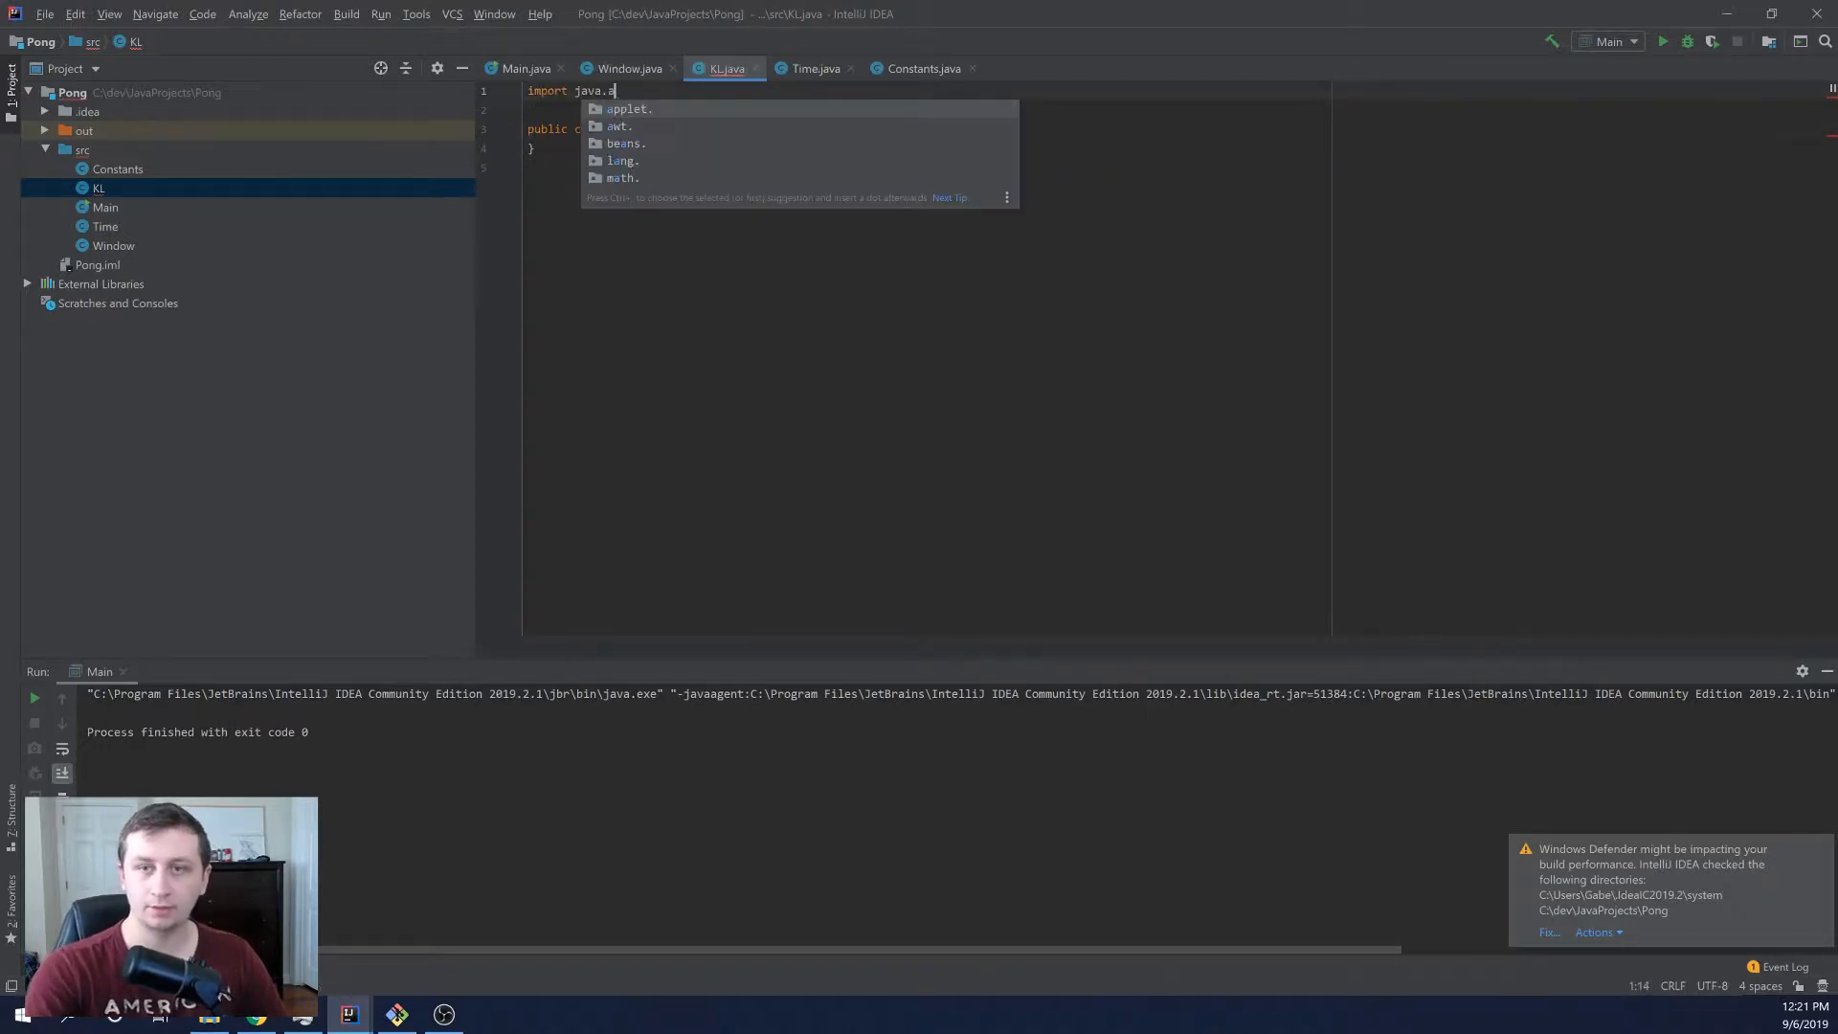
{"action": "type", "text": "wt.Ke"}
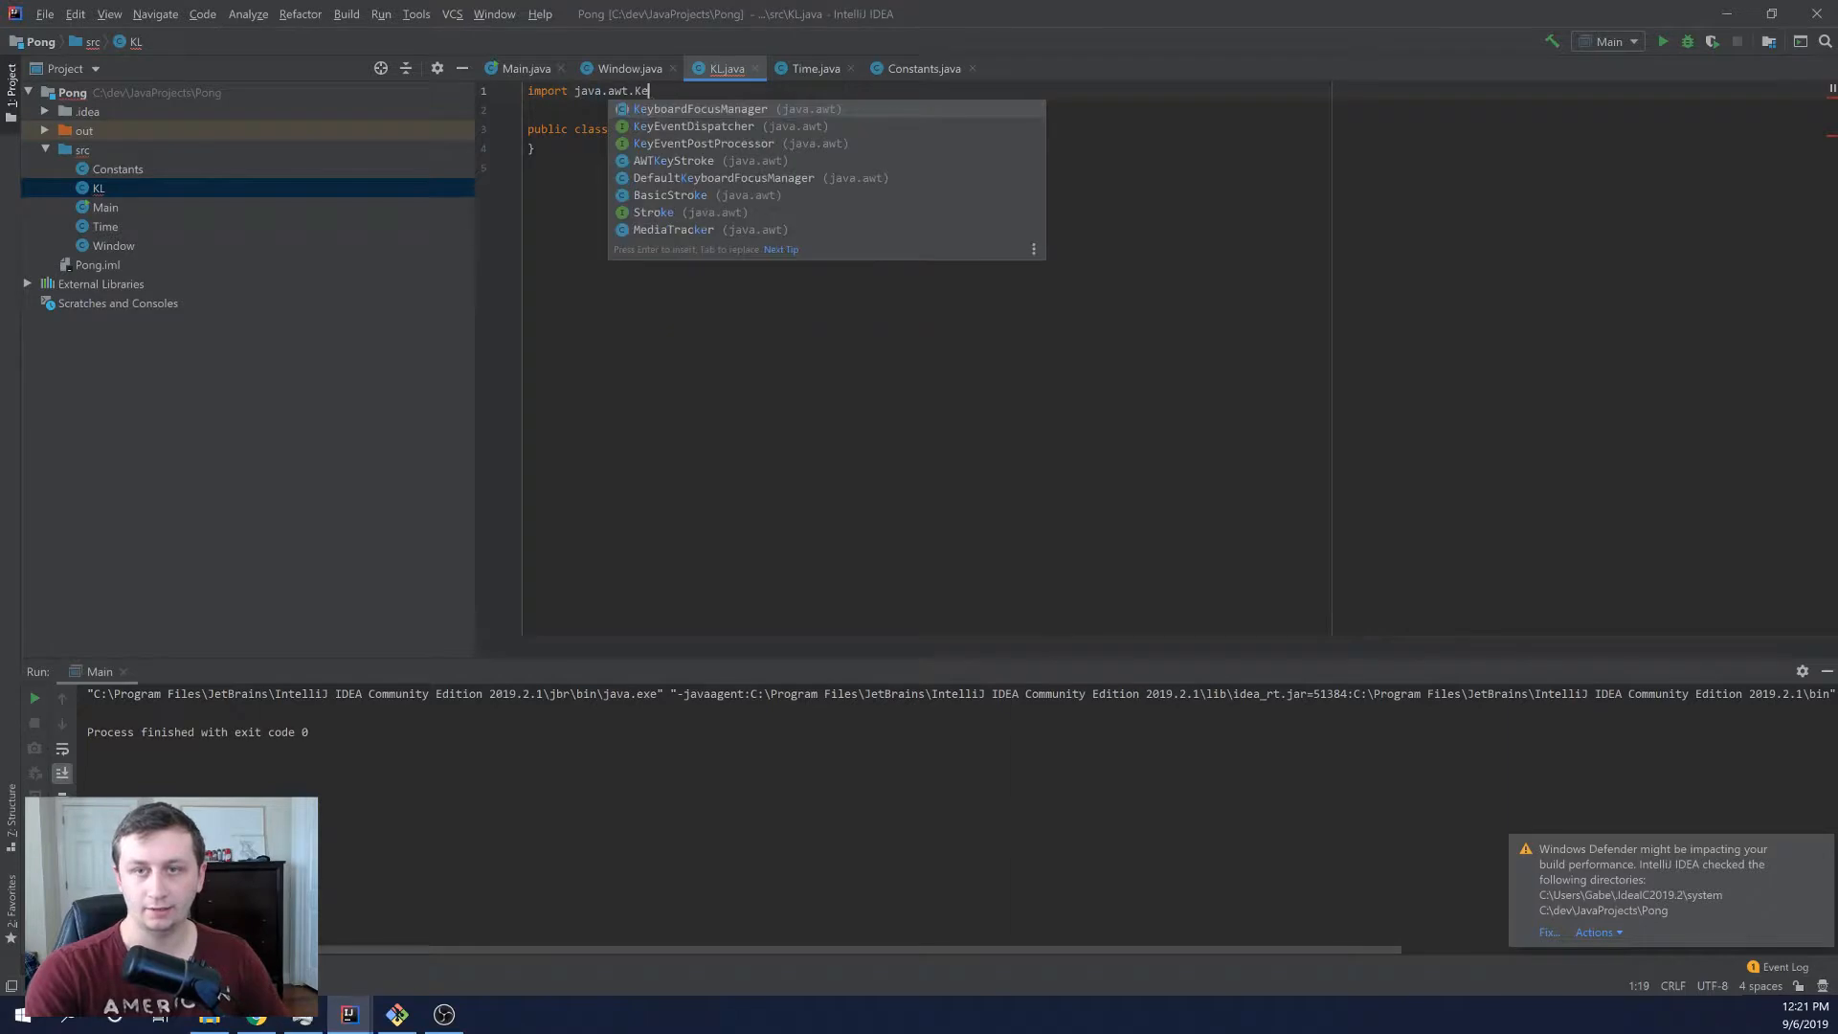
{"action": "type", "text": "event."}
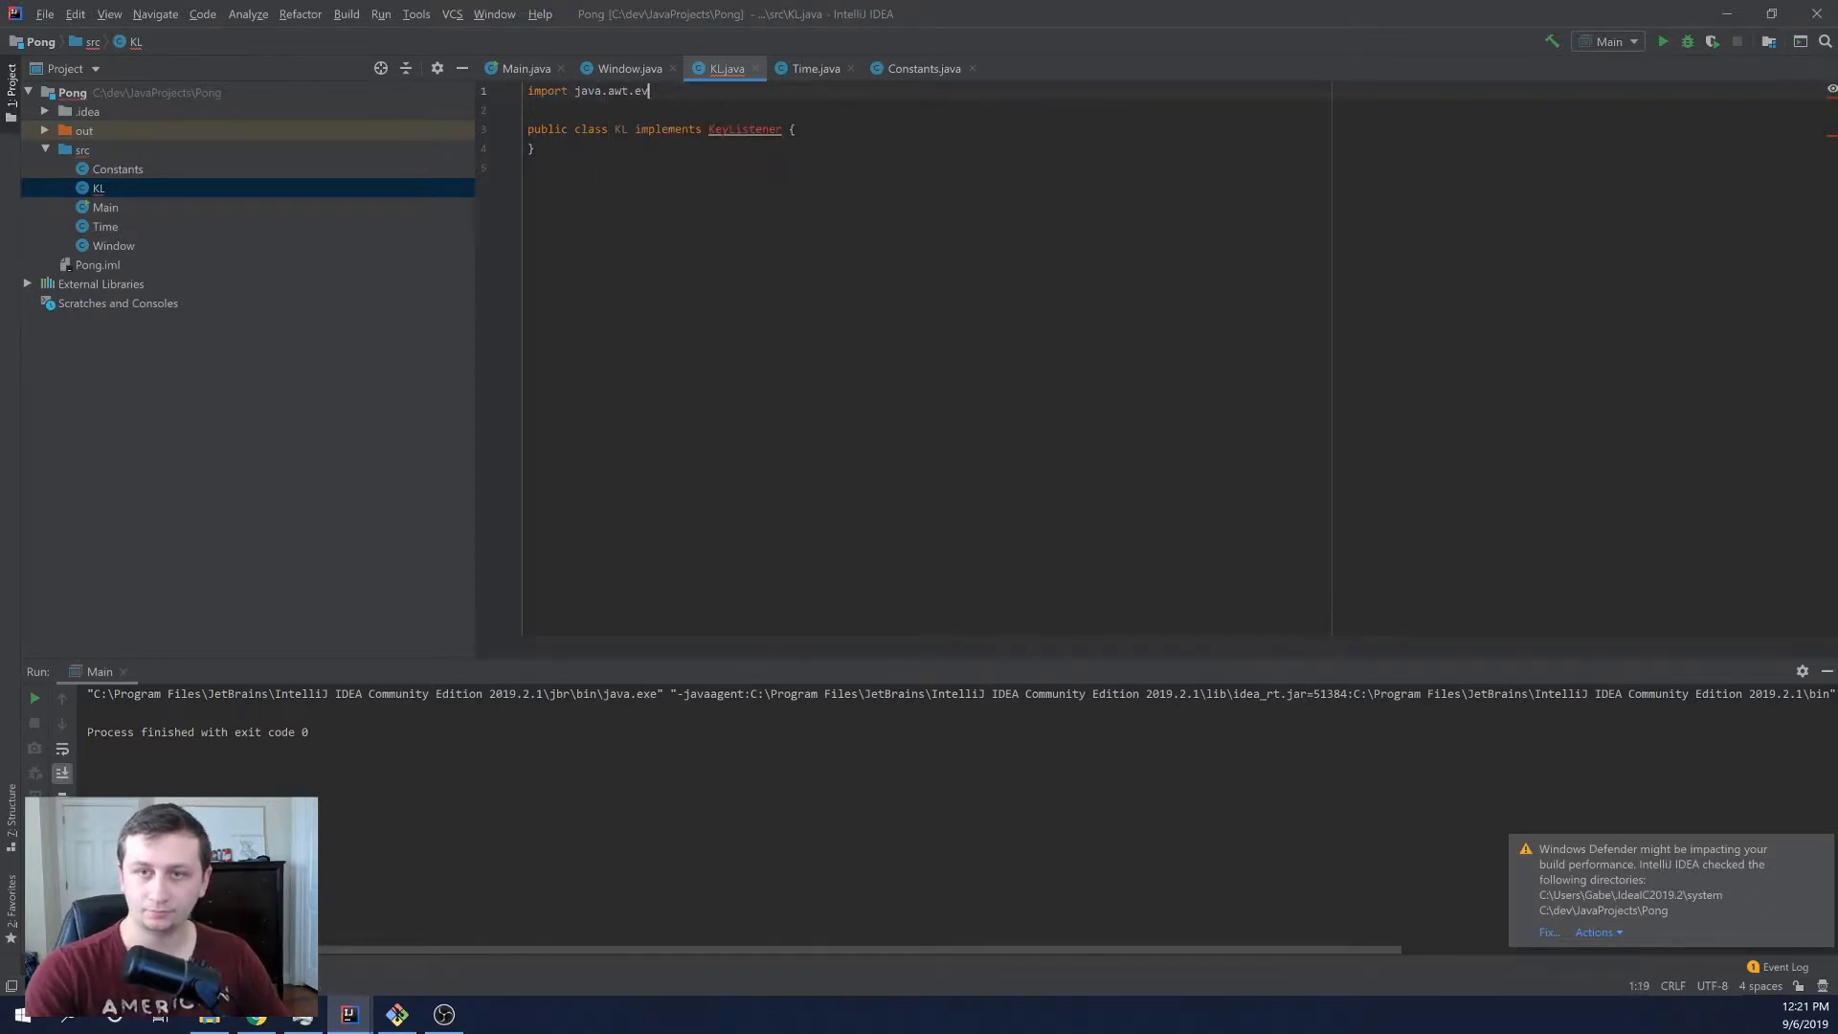
{"action": "type", "text": "KeyL"}
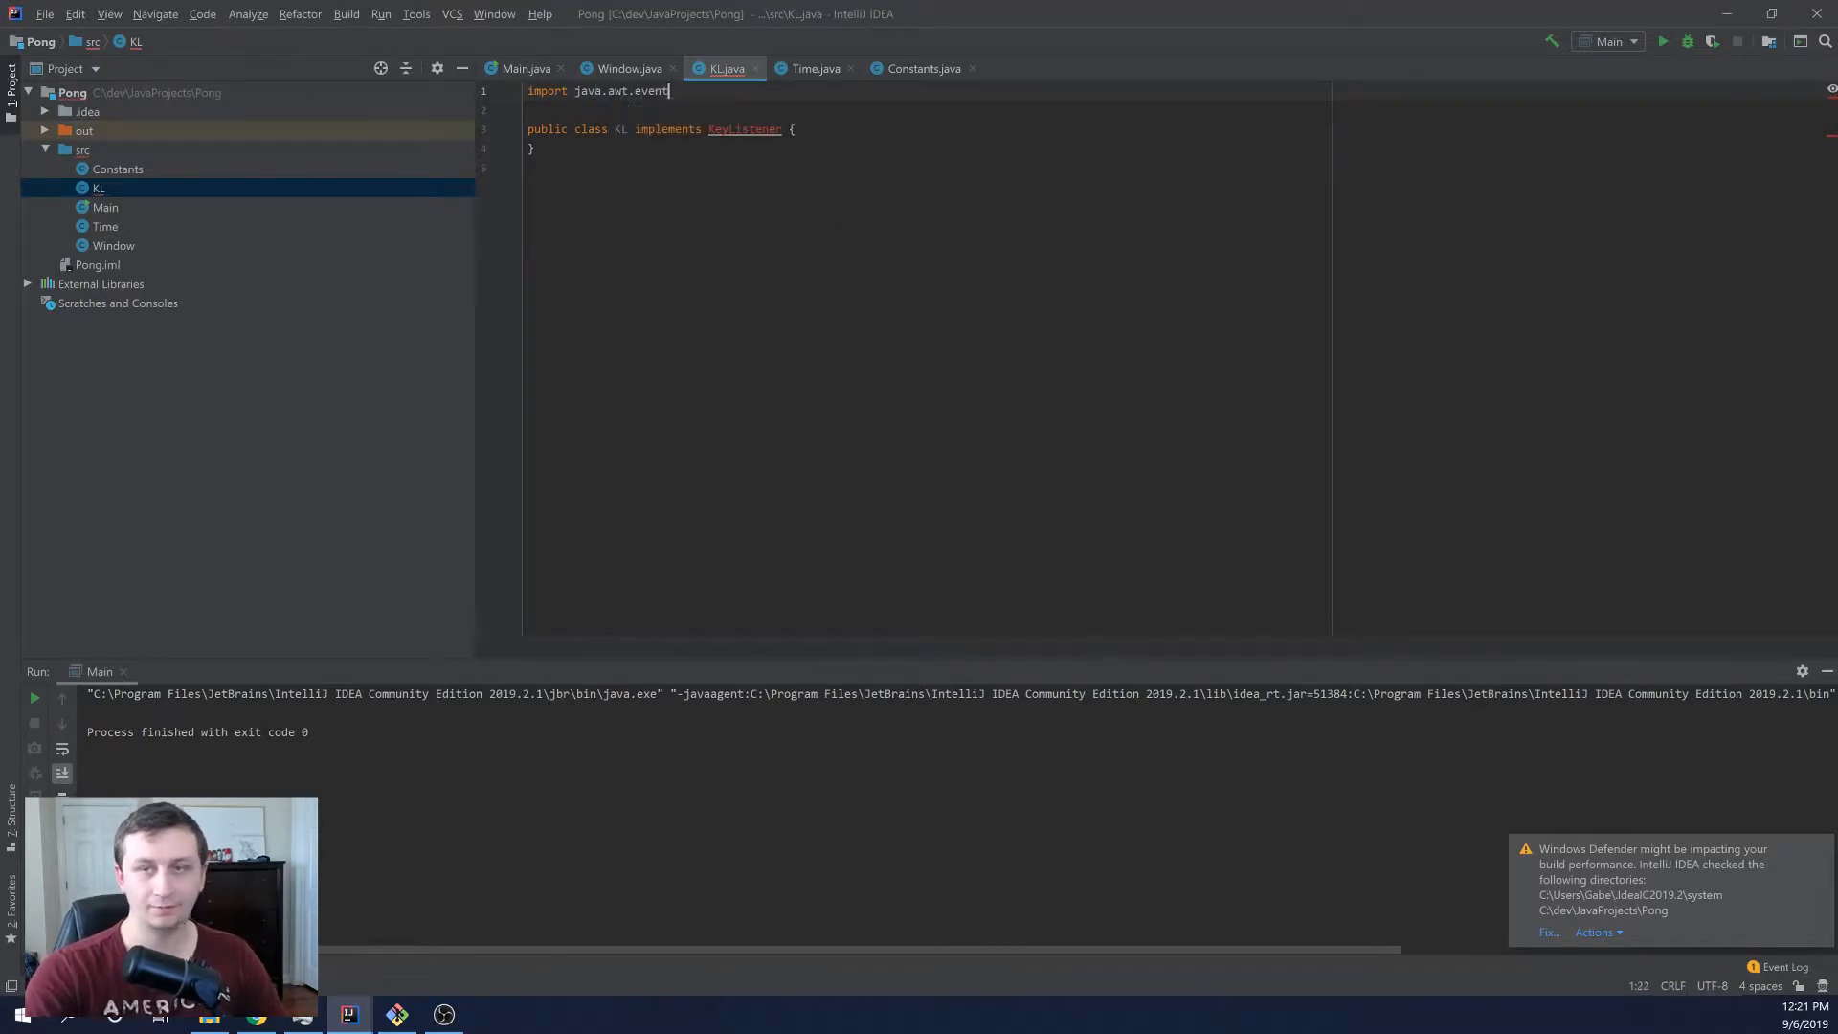
{"action": "type", "text": ".KeyListener;"}
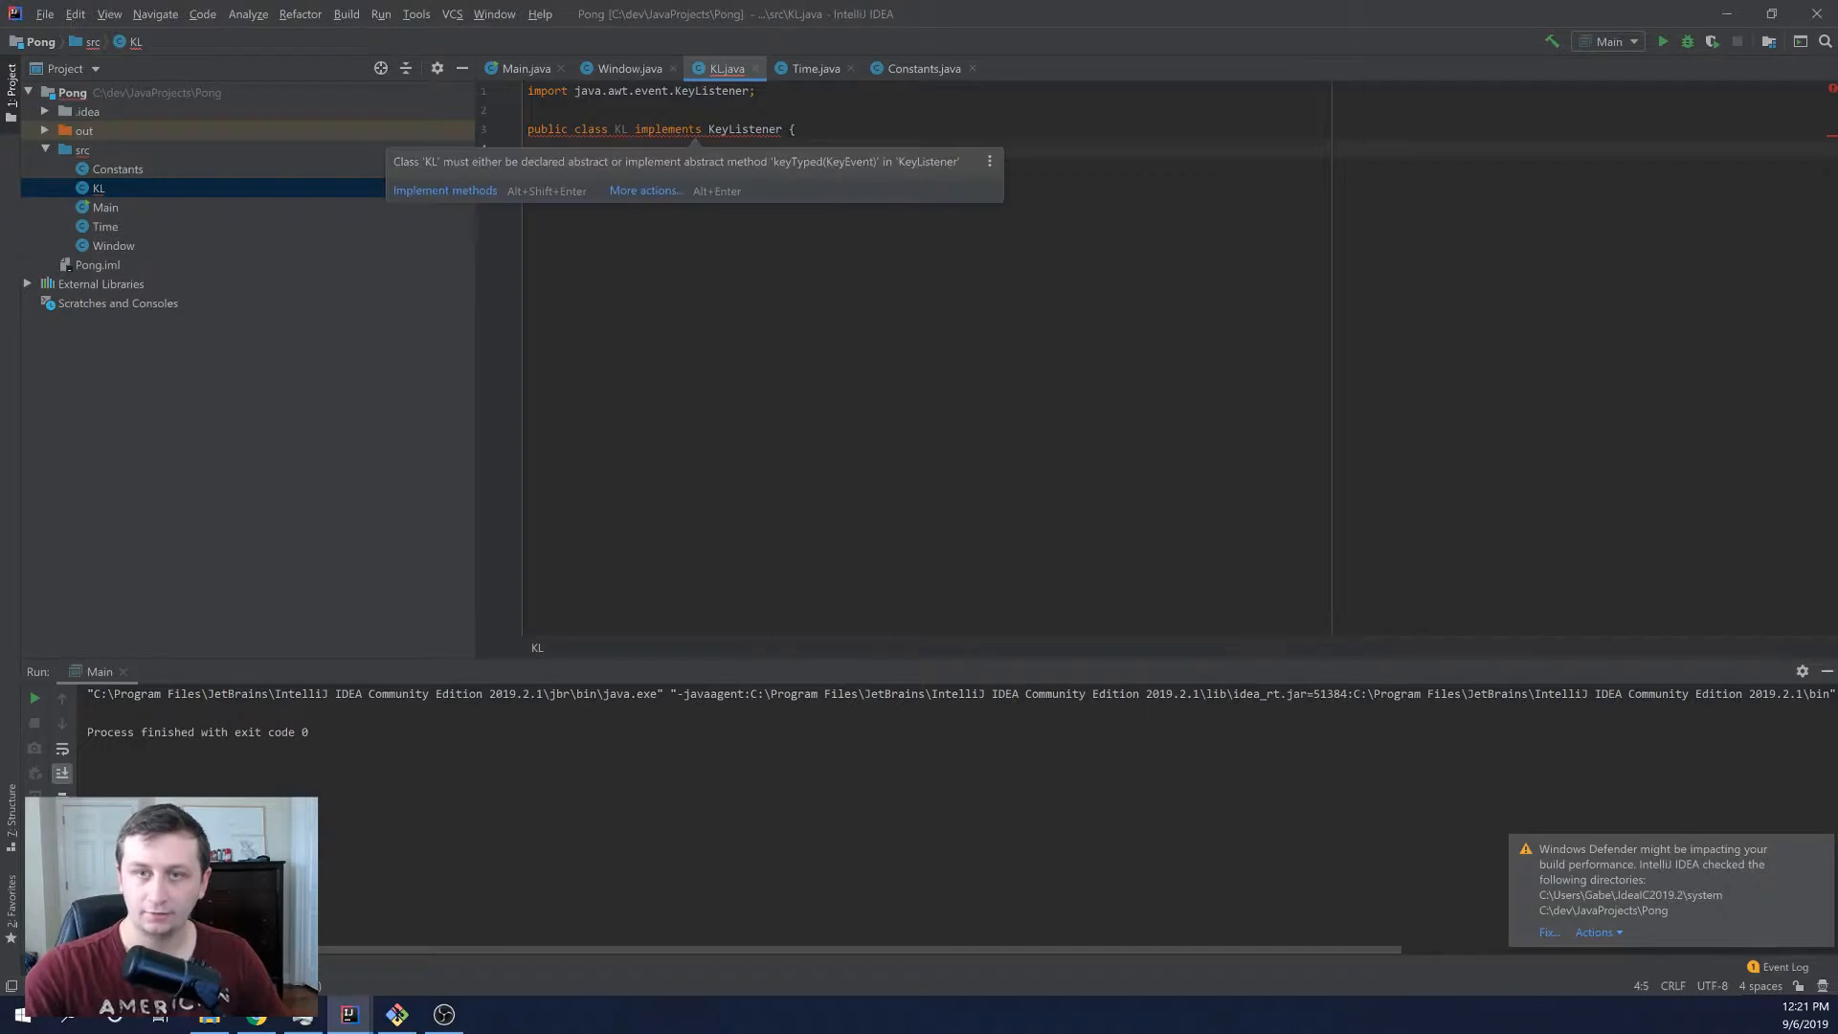
Step: Auto-implement the keyTyped, keyPressed and keyReleased methods in KL
{"action": "left_click", "coordinate": [444, 189]}
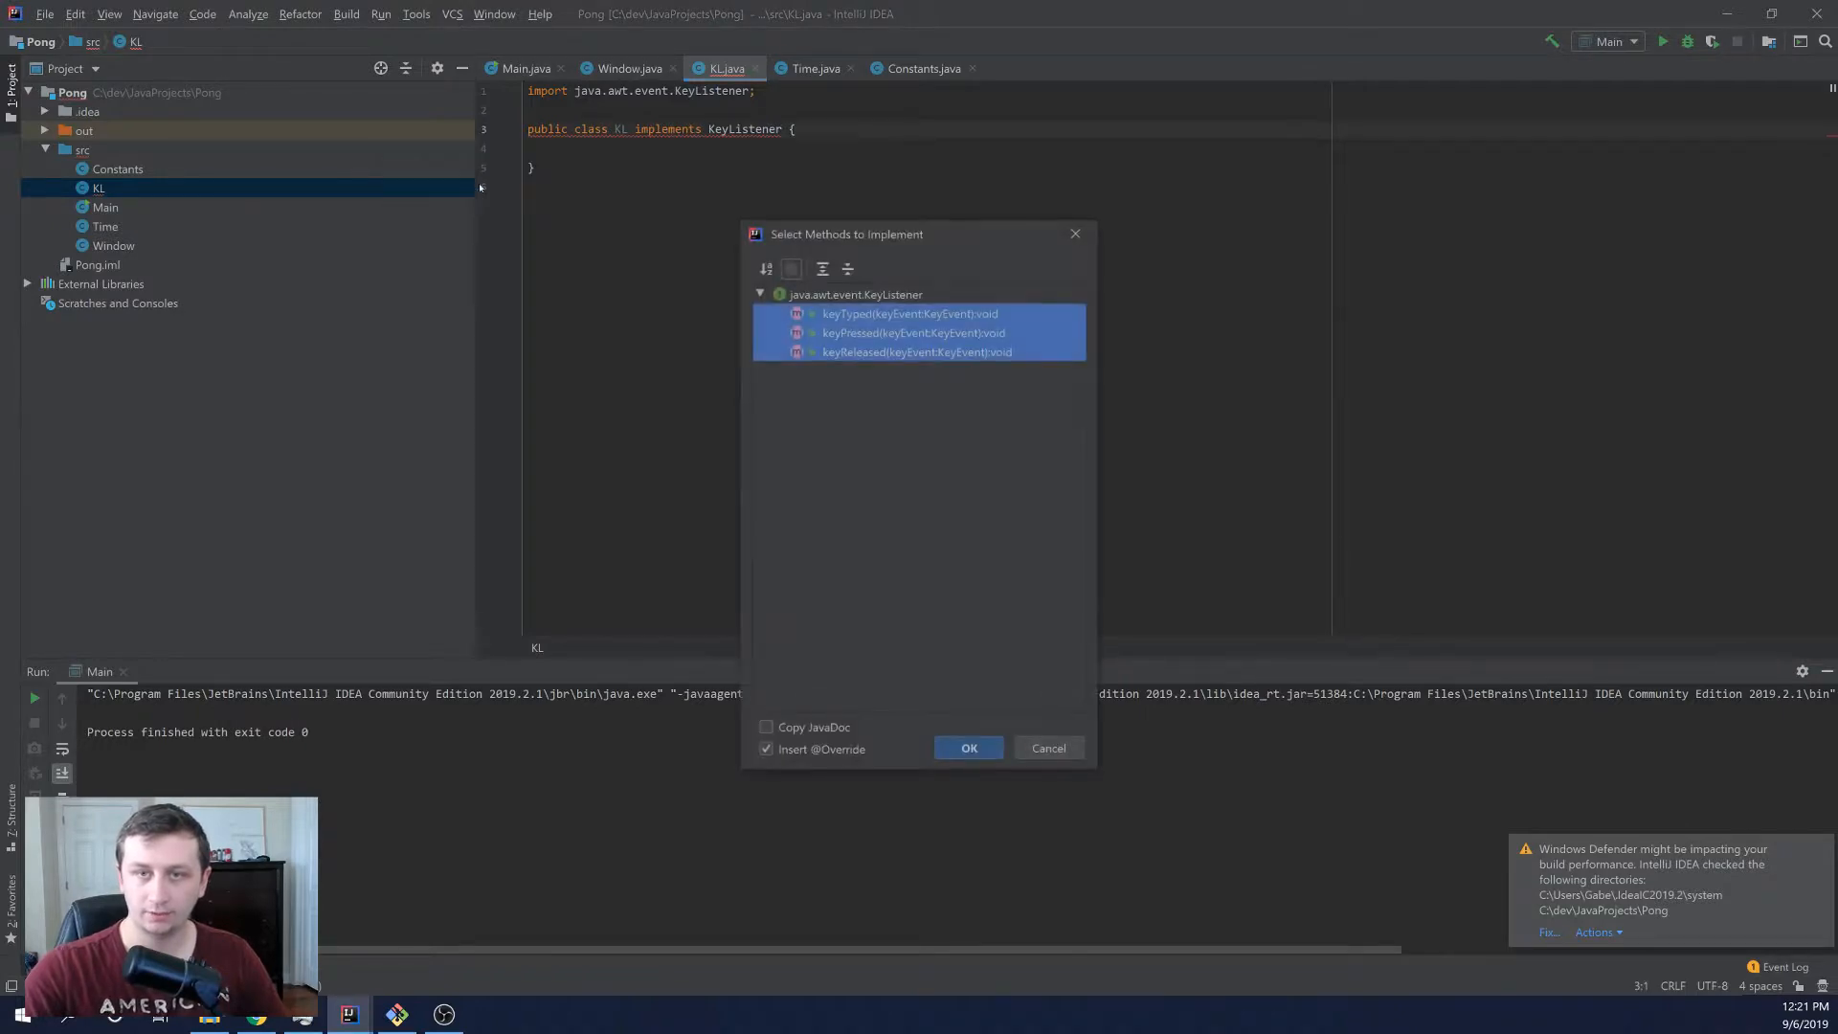
{"action": "left_click", "coordinate": [968, 748]}
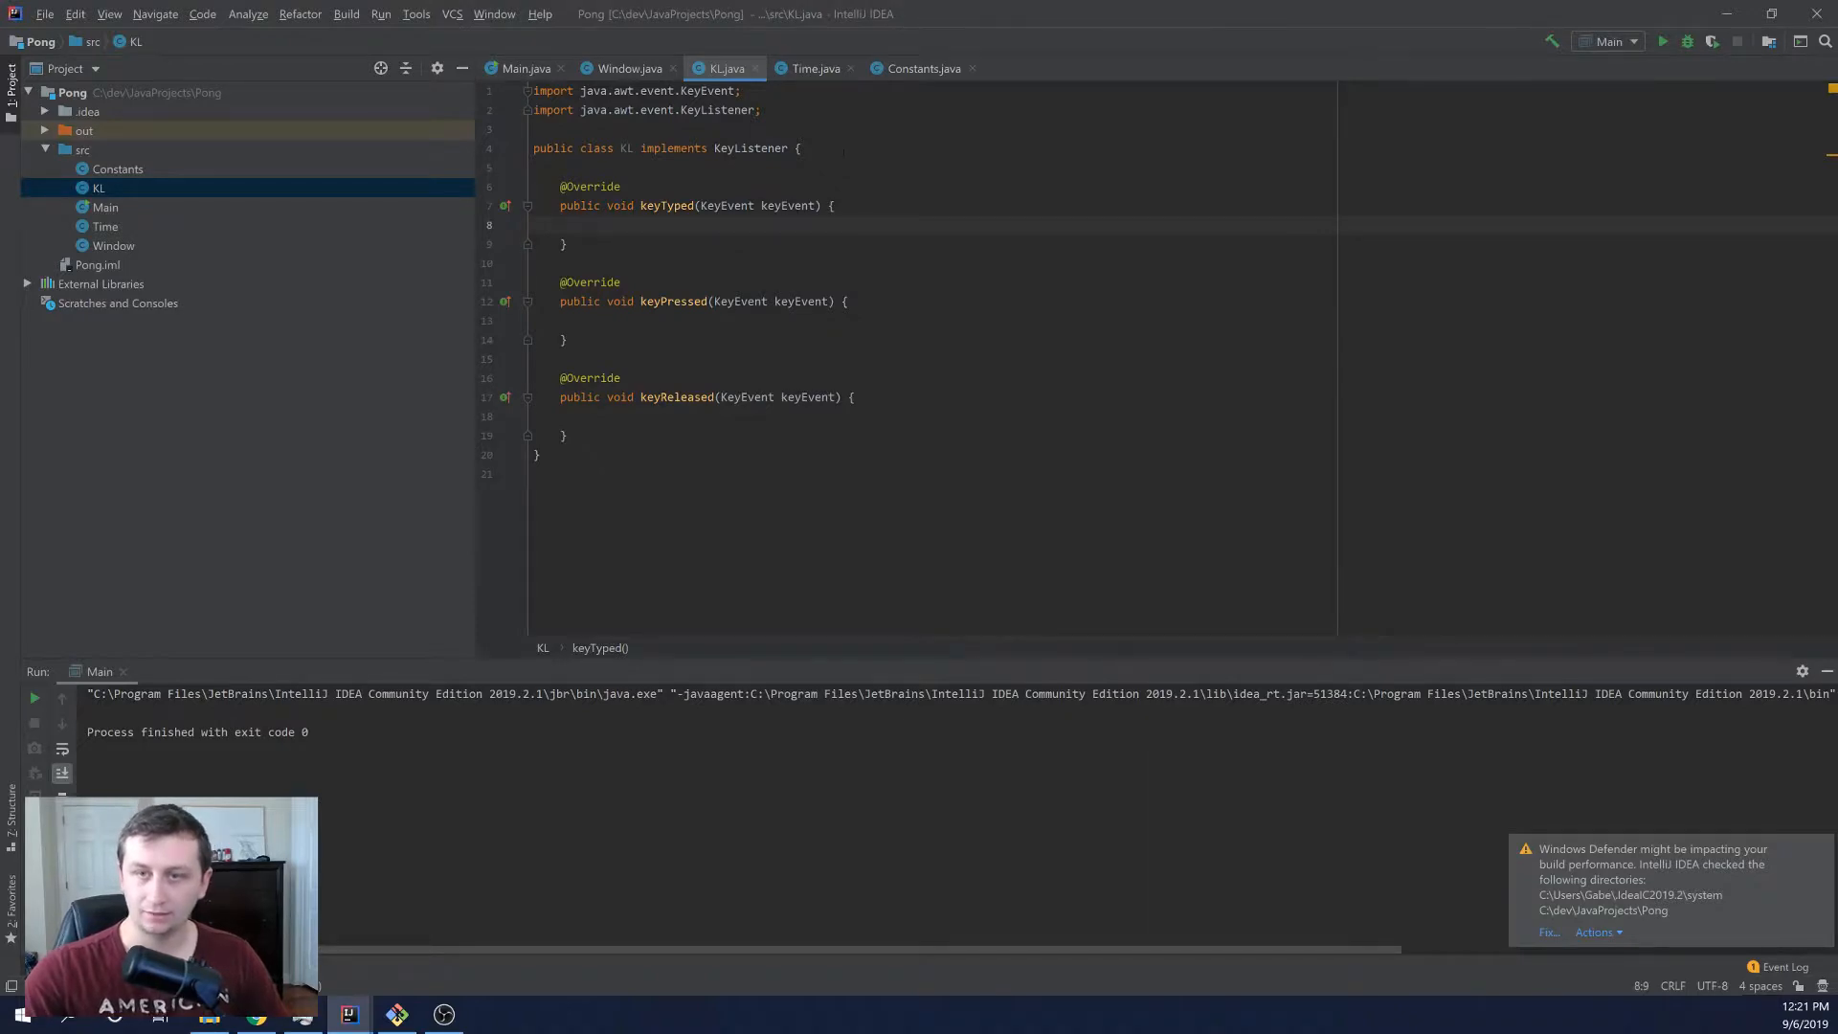
Step: Declare 'private boolean keyPressed[] = new boolean[128];' in the KL class
{"action": "type", "text": "p"}
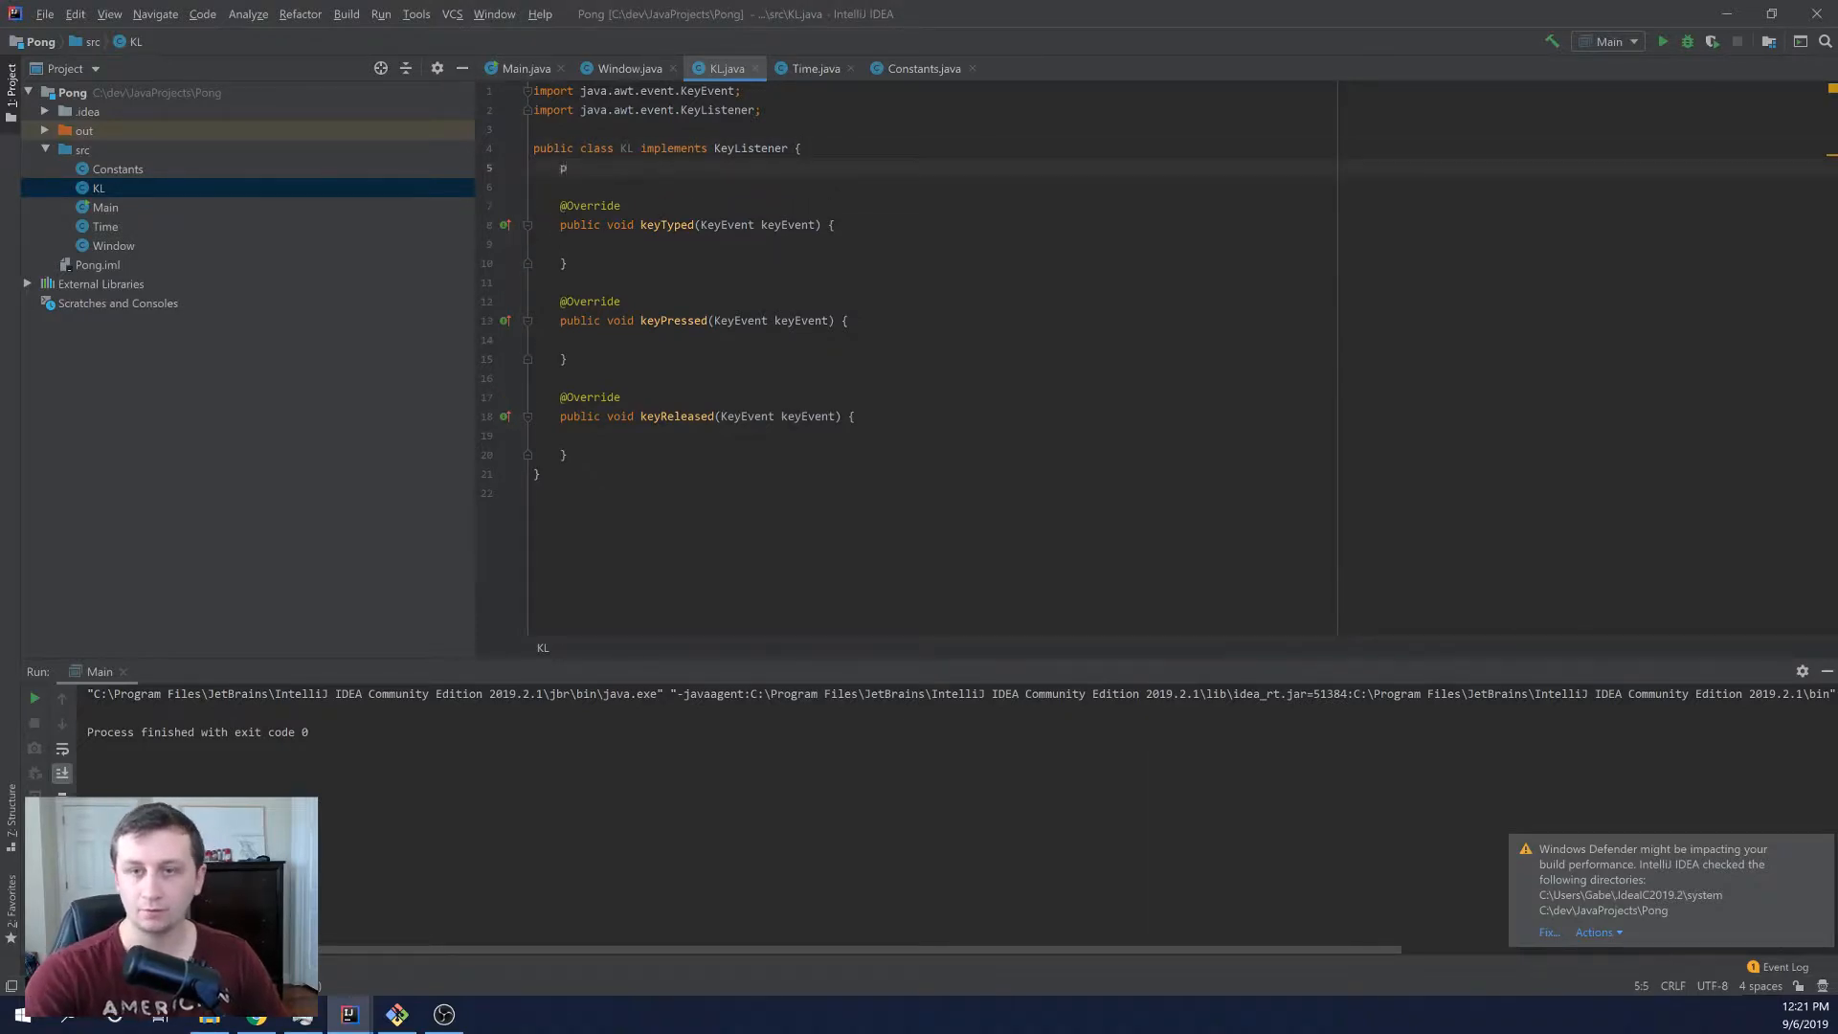
{"action": "type", "text": "rivate"}
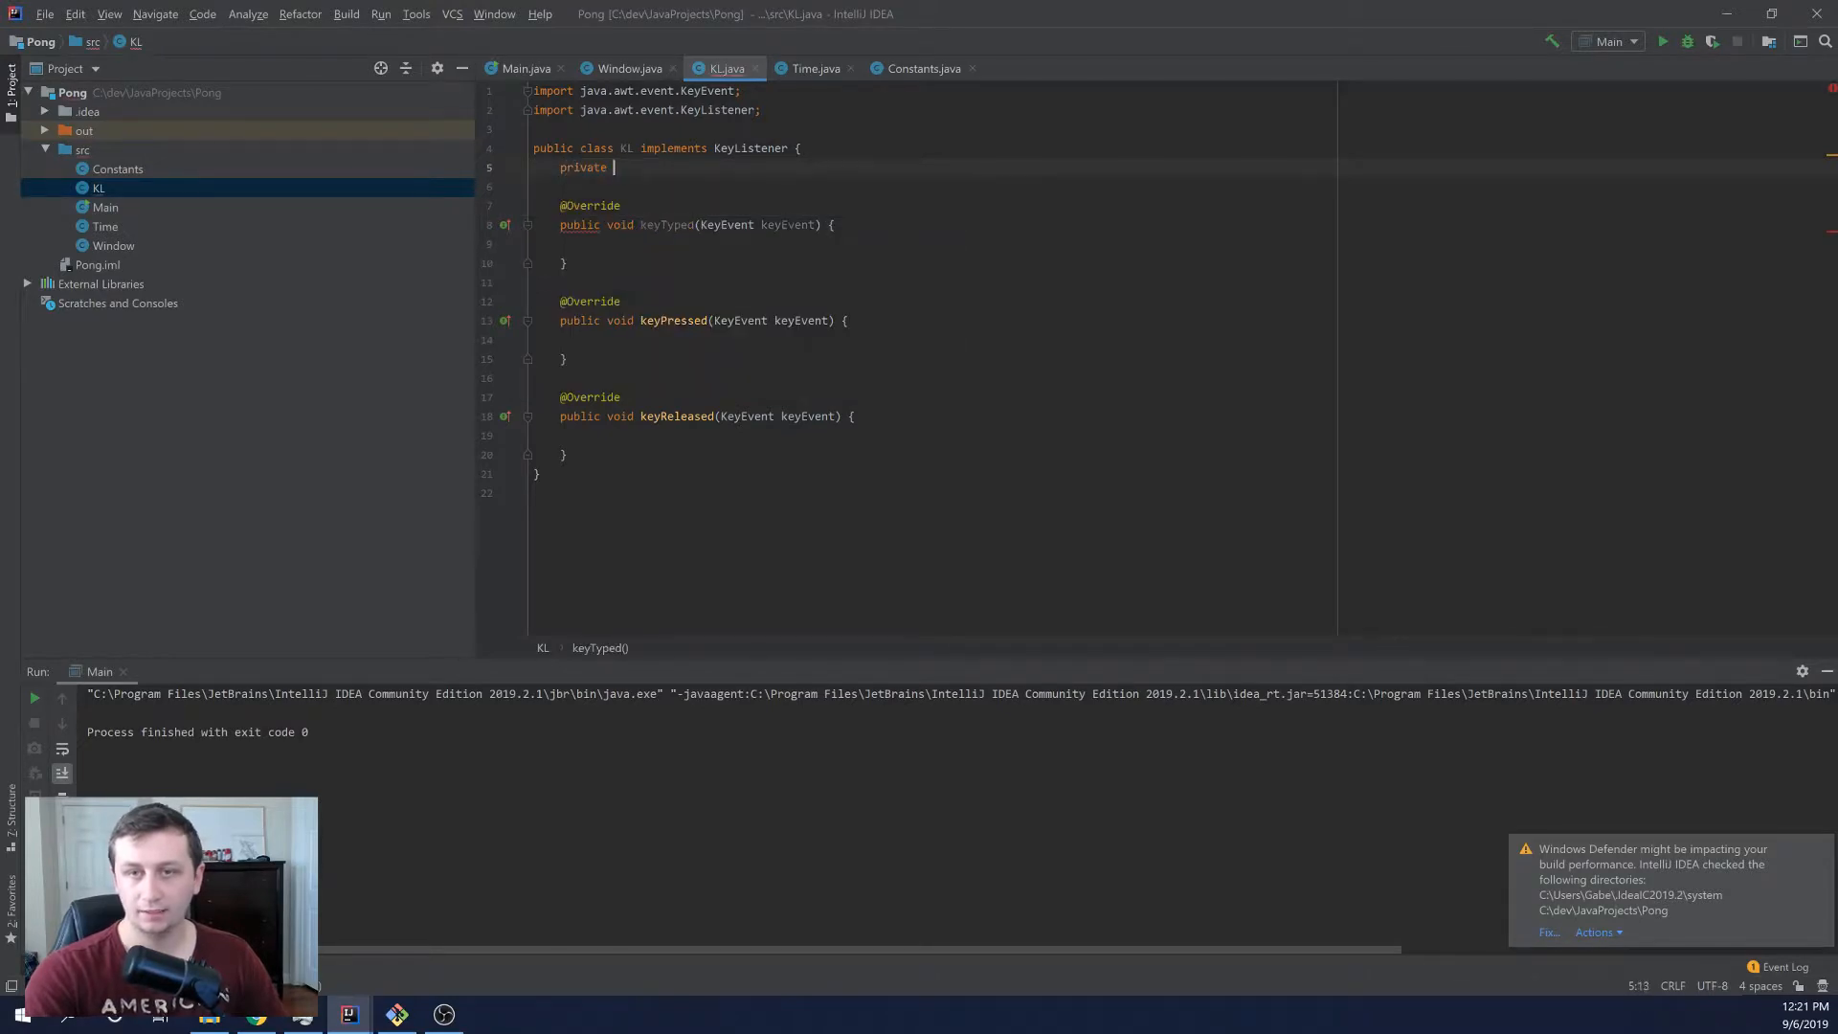
{"action": "type", "text": "i"}
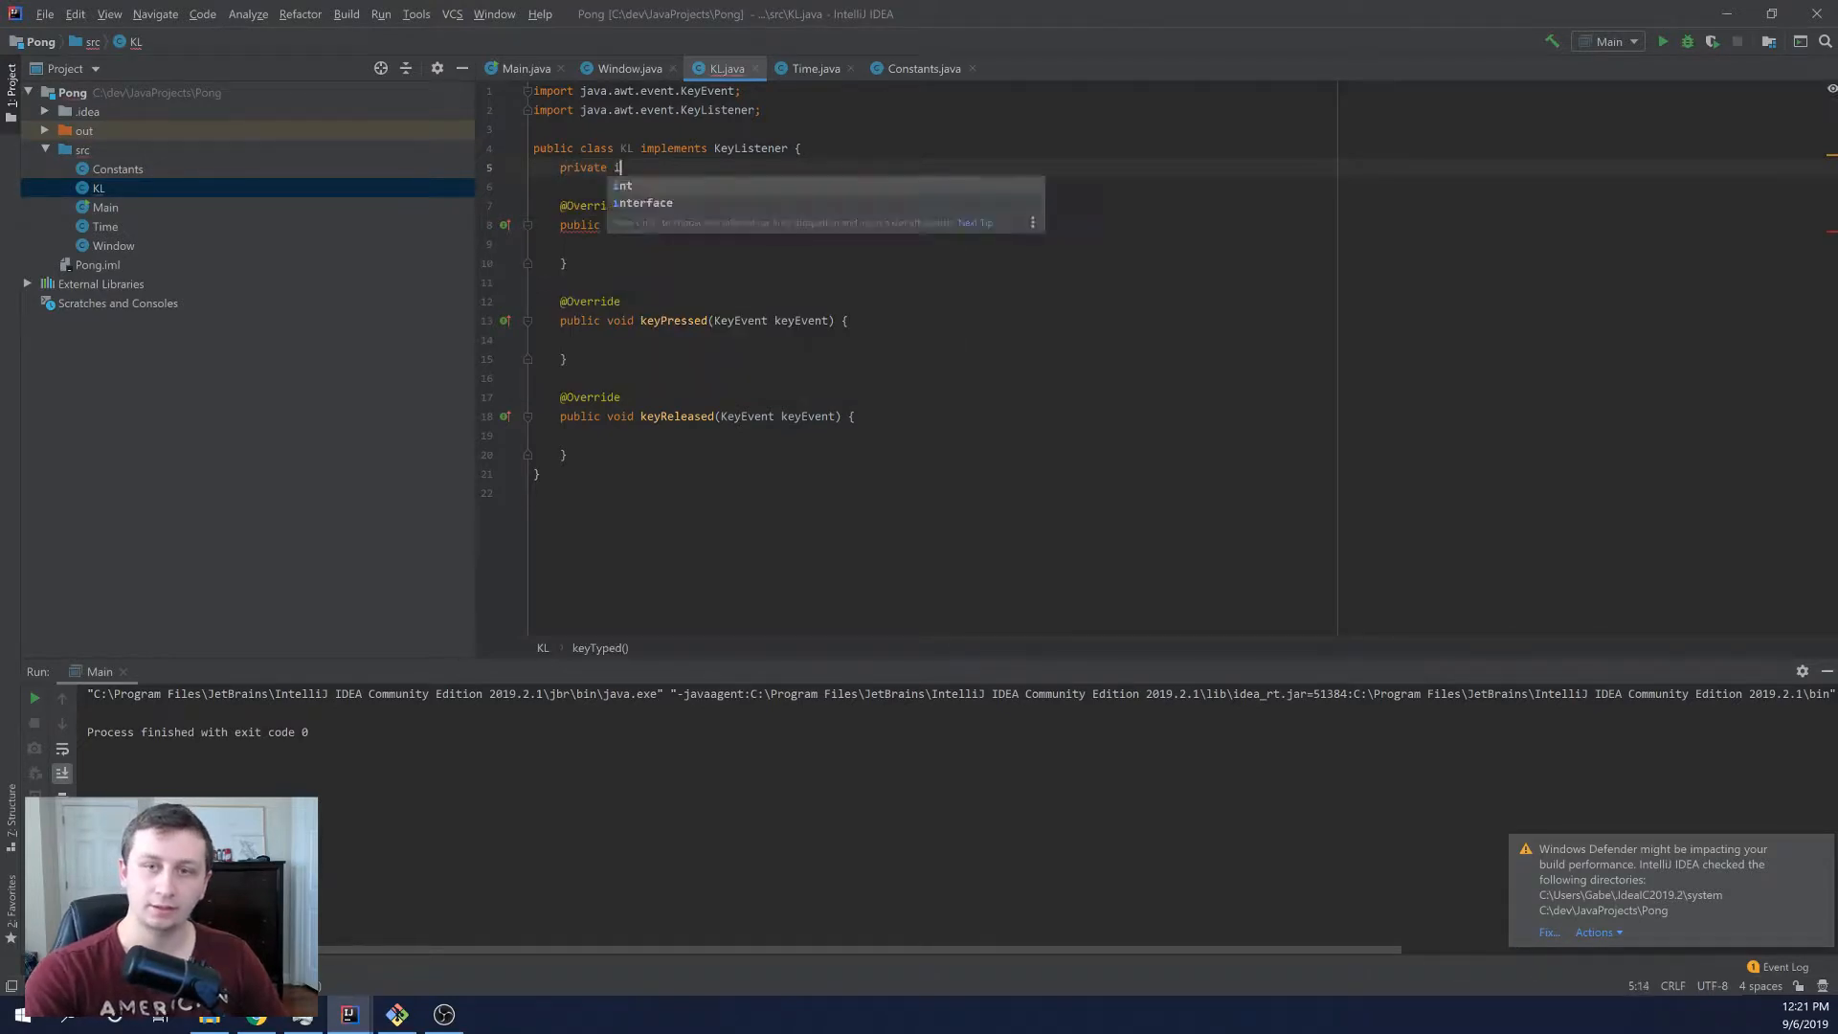
{"action": "type", "text": "keyPresse"}
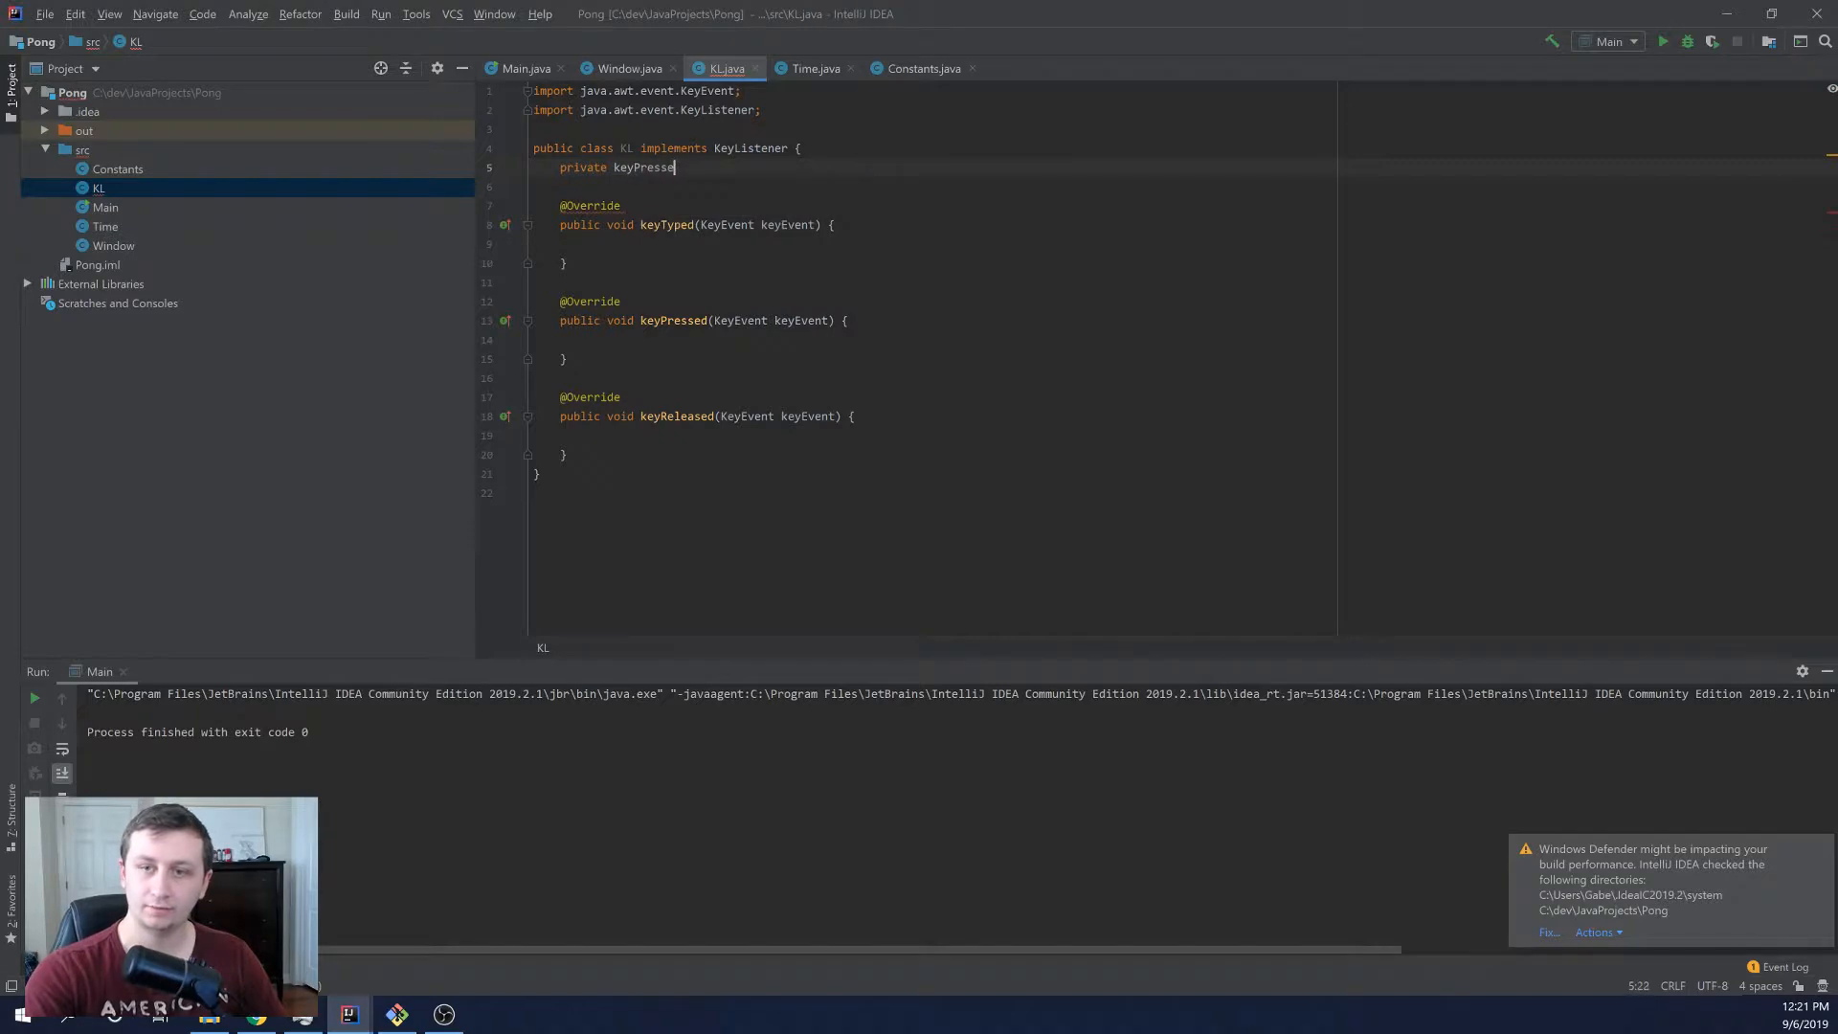
{"action": "type", "text": "d"}
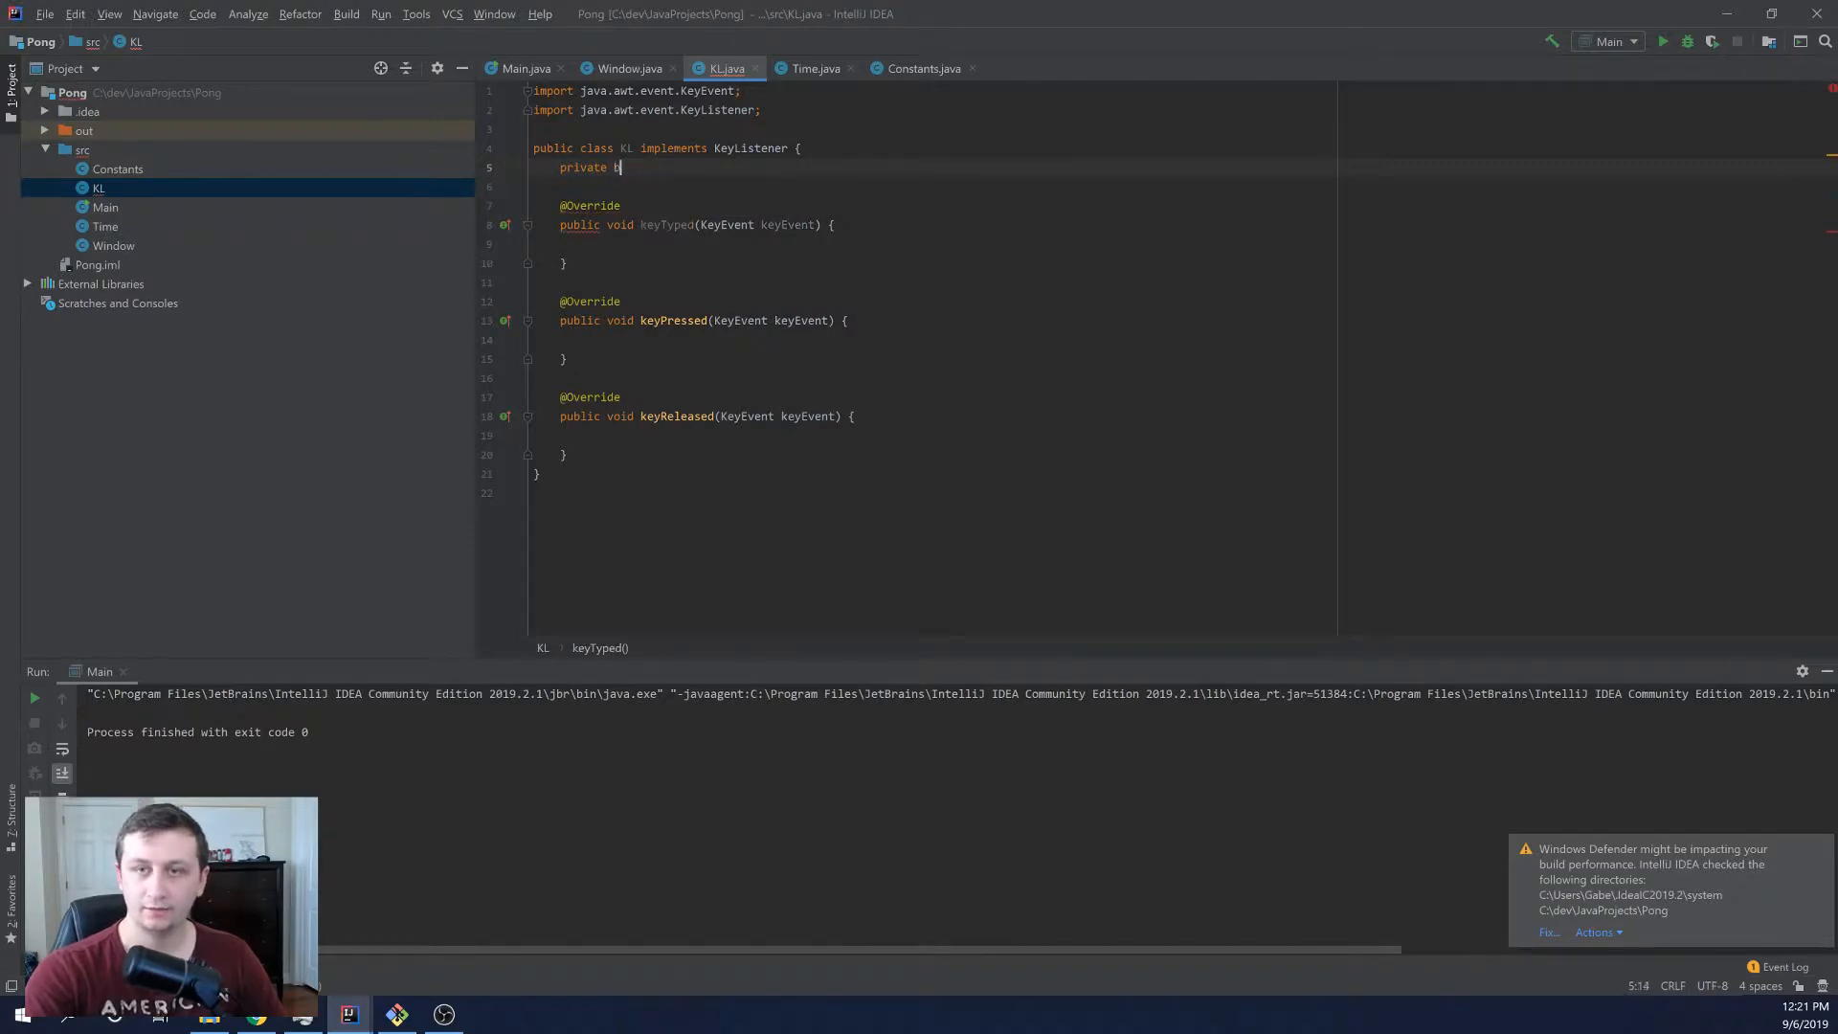
{"action": "type", "text": "boolean keyPressed["}
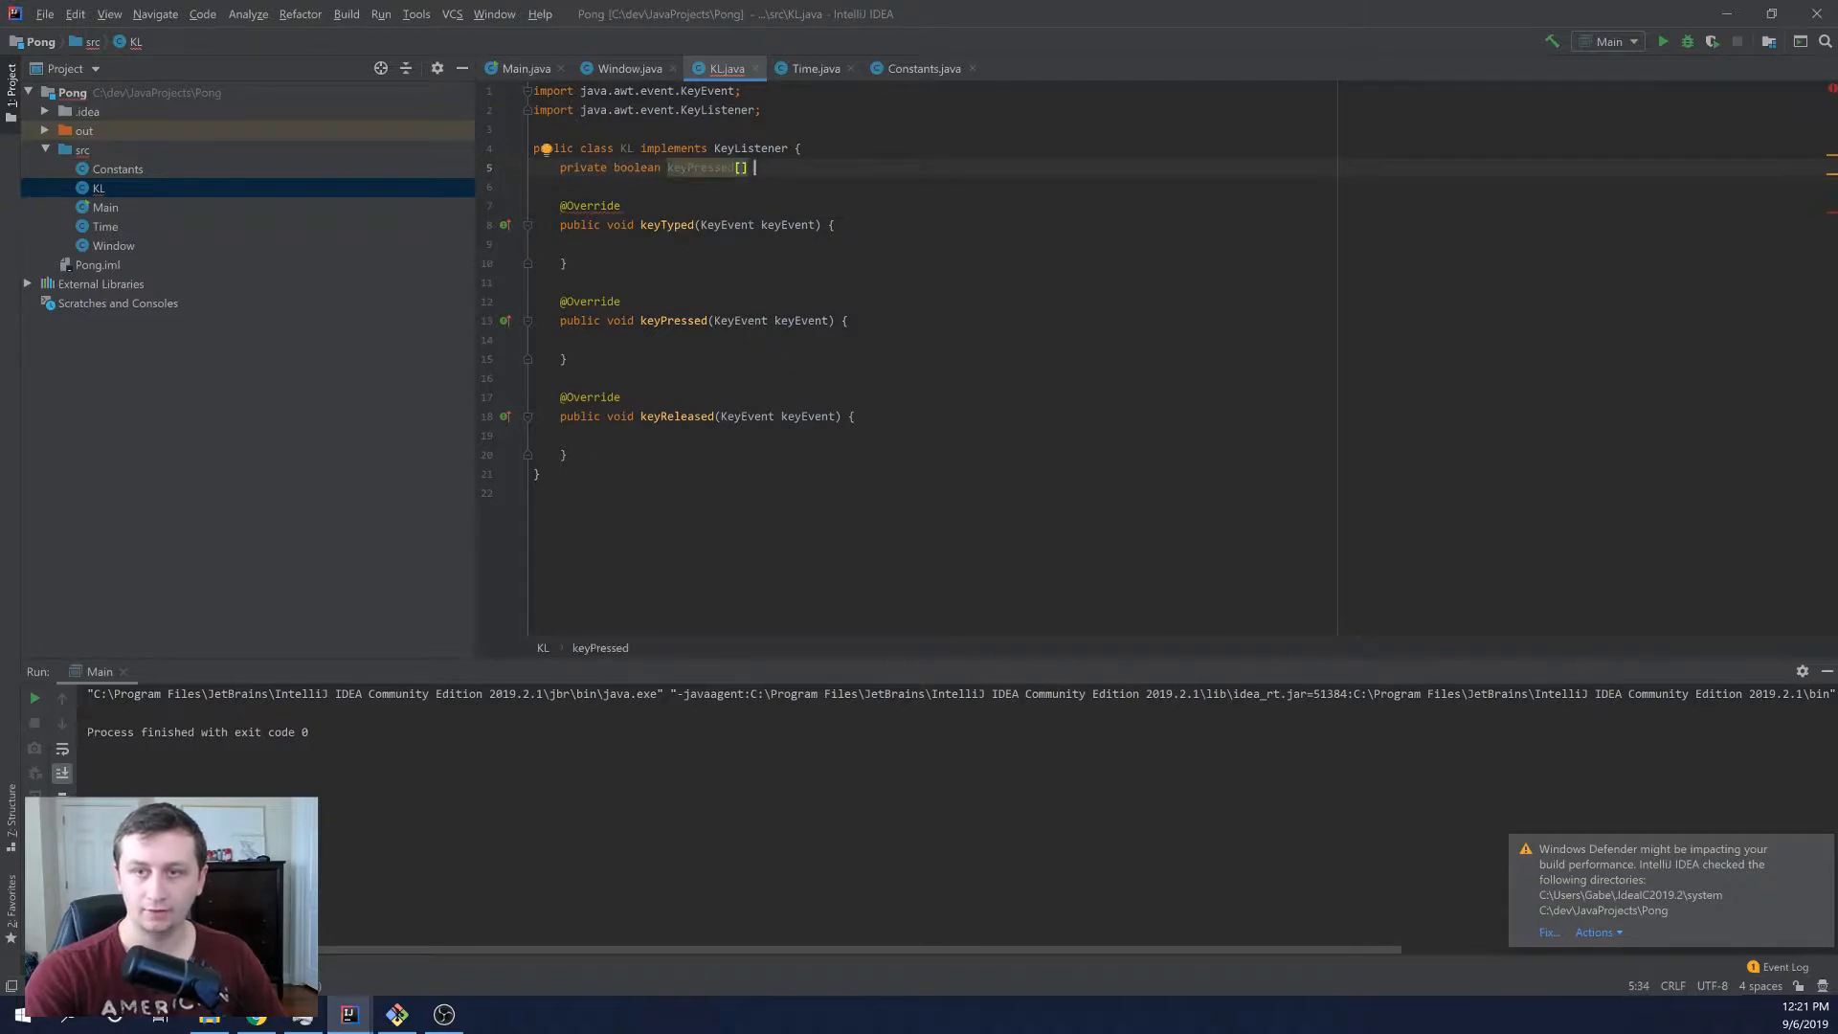
{"action": "type", "text": ";"}
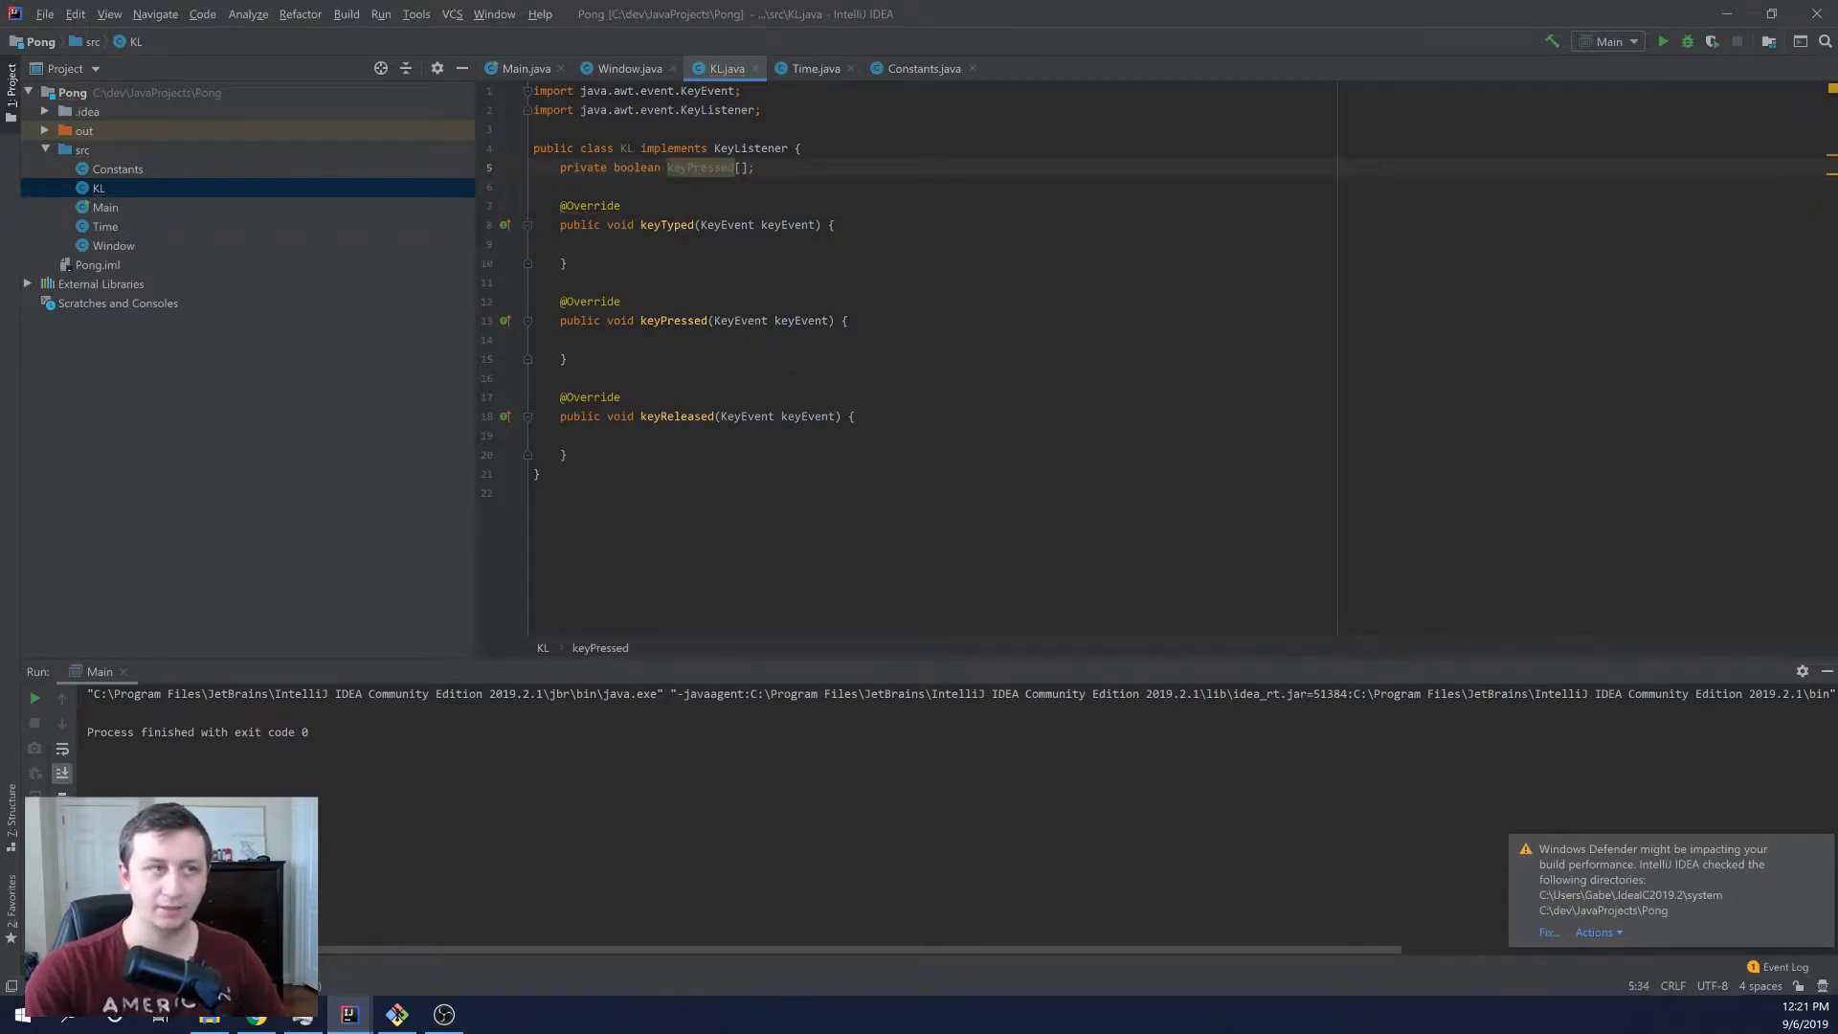
{"action": "type", "text": "="}
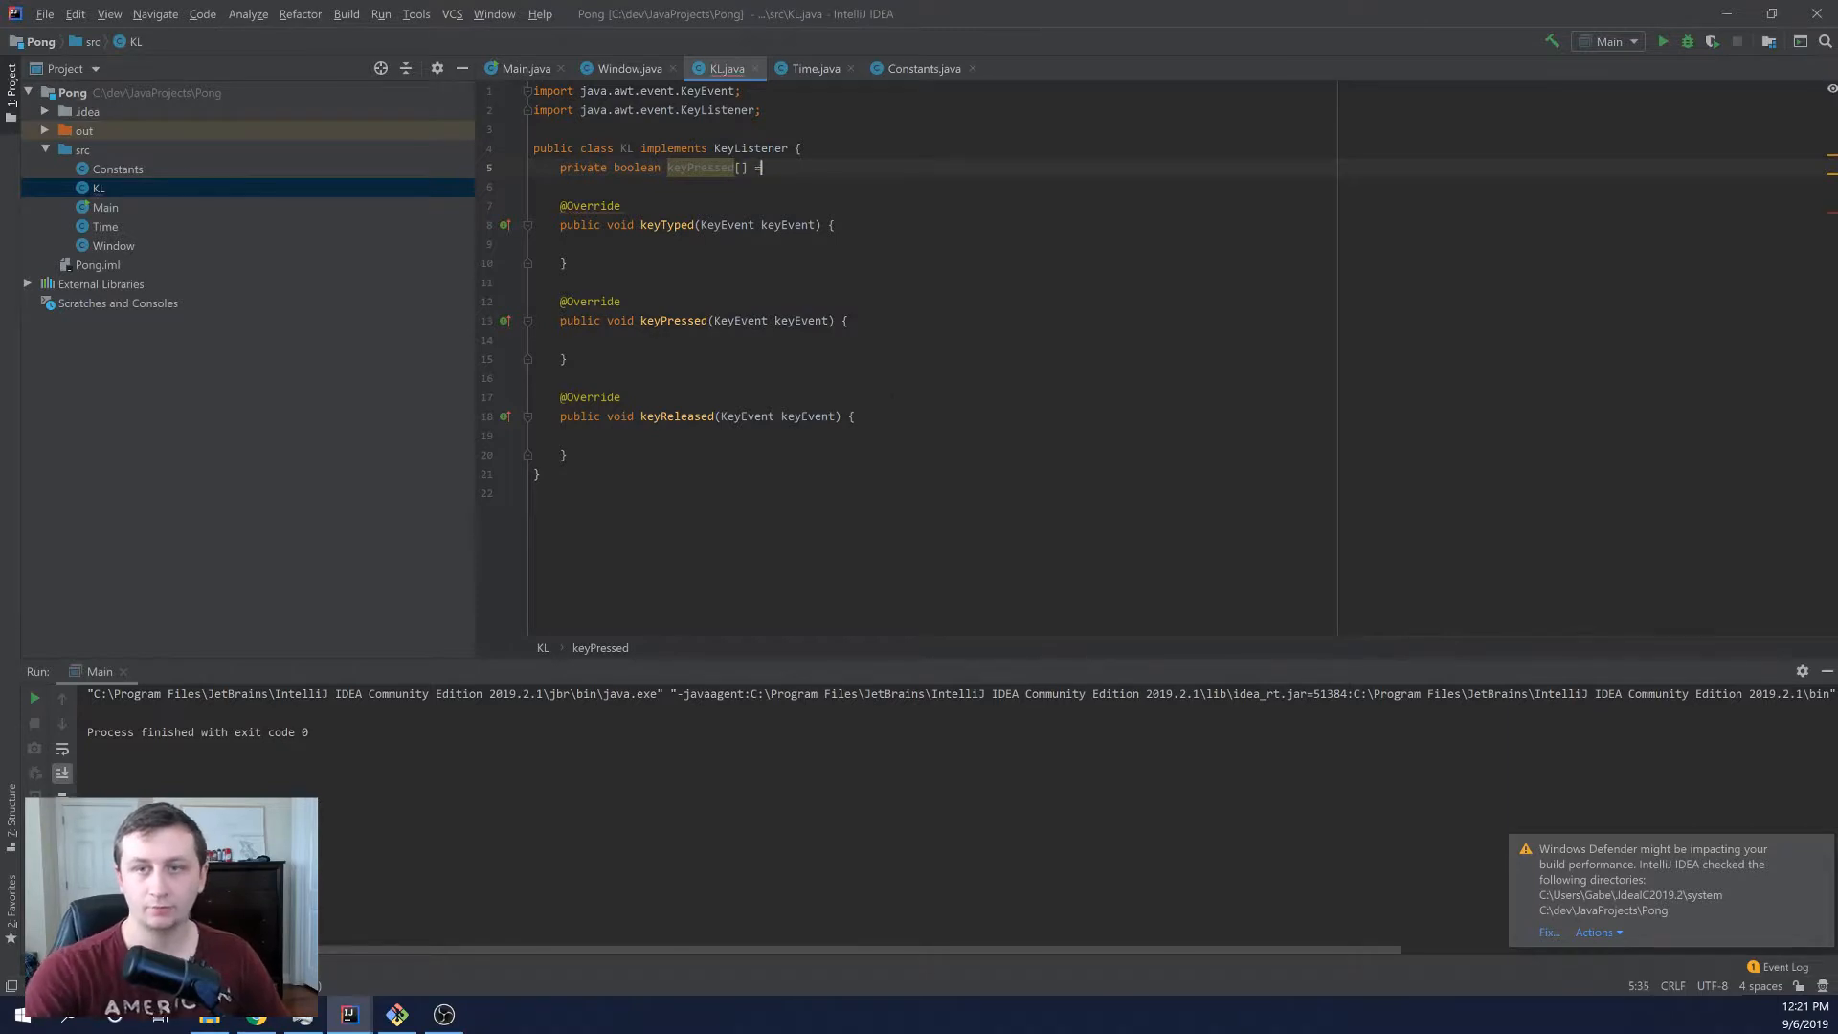
{"action": "type", "text": "new boolean[128];"}
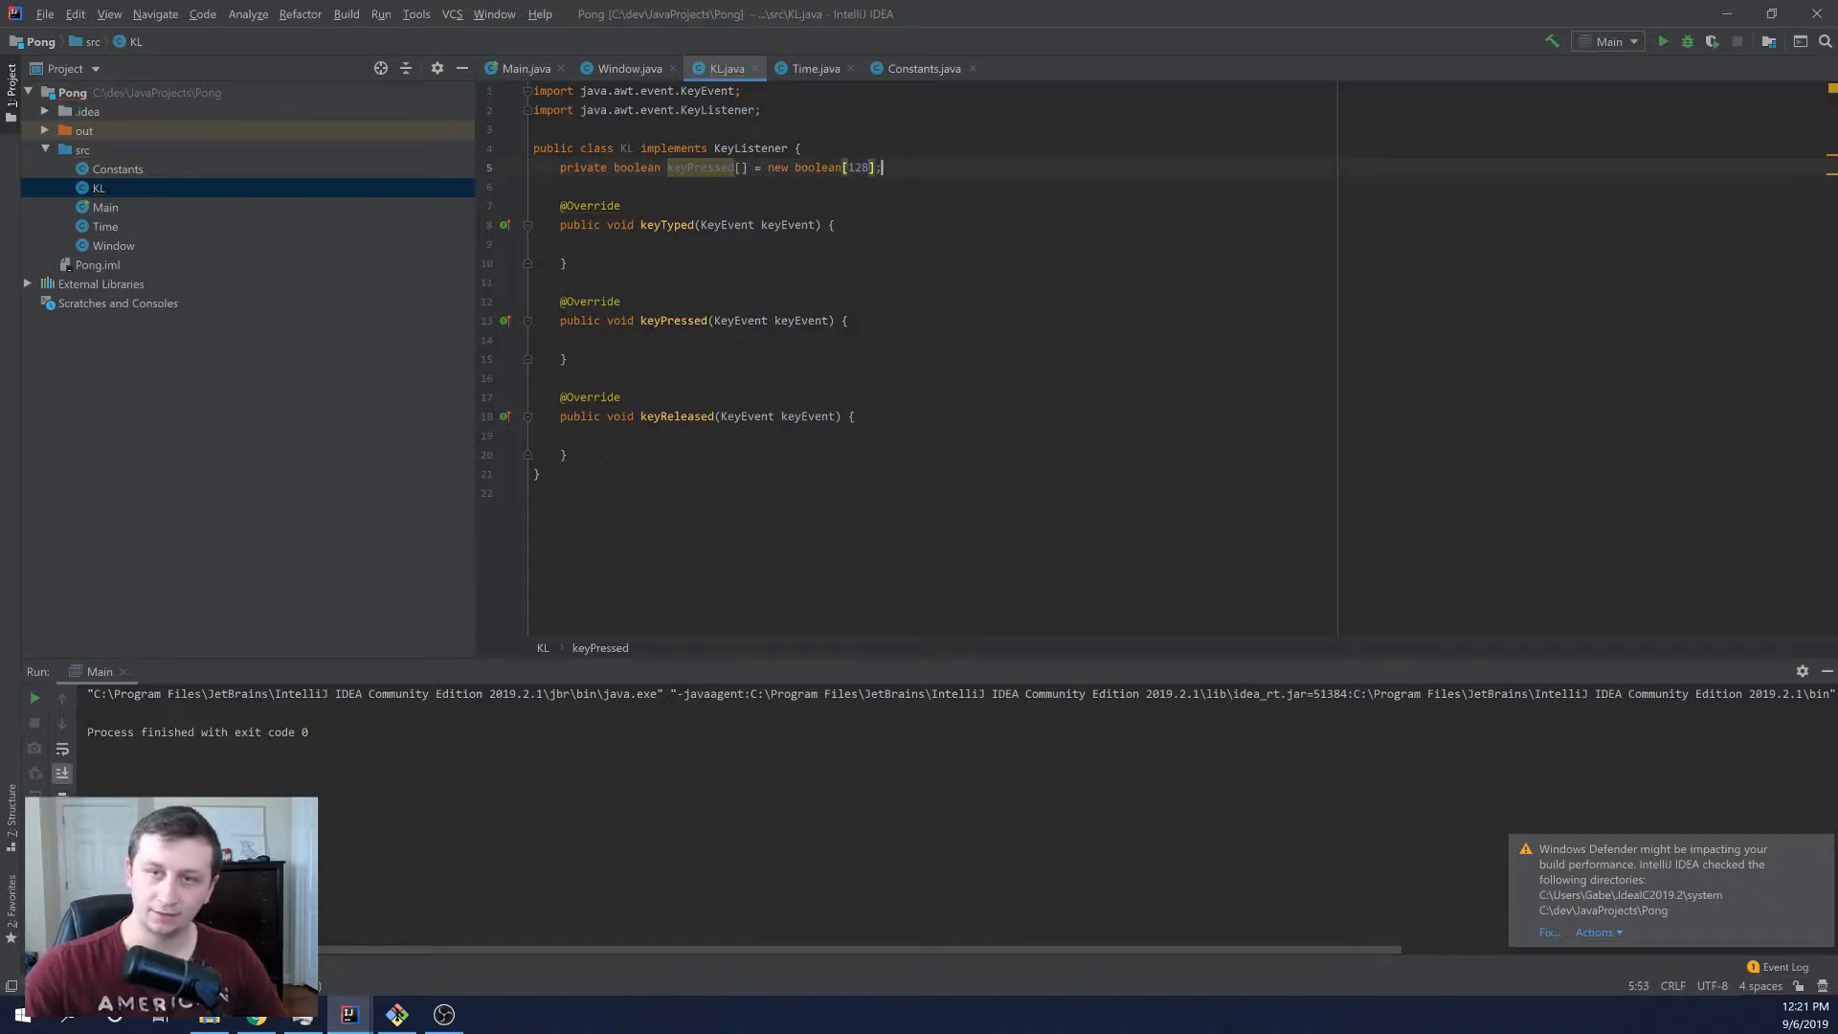
{"action": "double_click", "coordinate": [716, 109]}
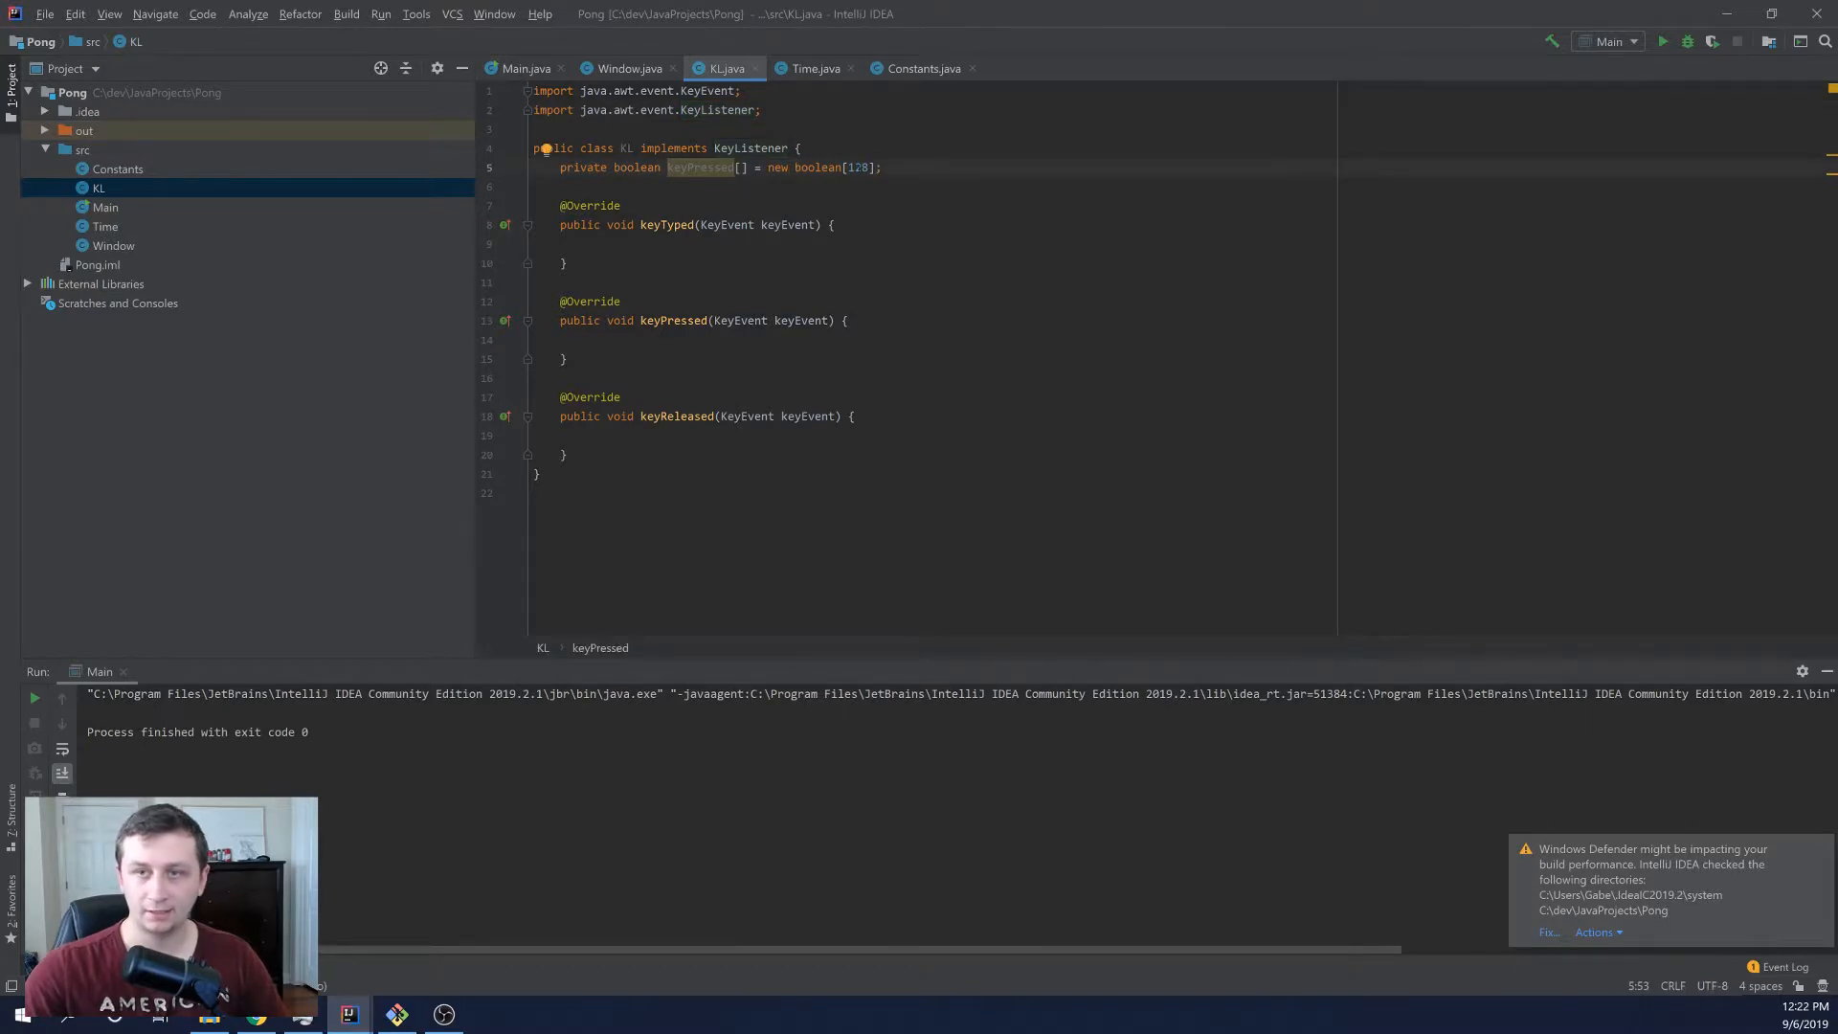
{"action": "double_click", "coordinate": [857, 166]}
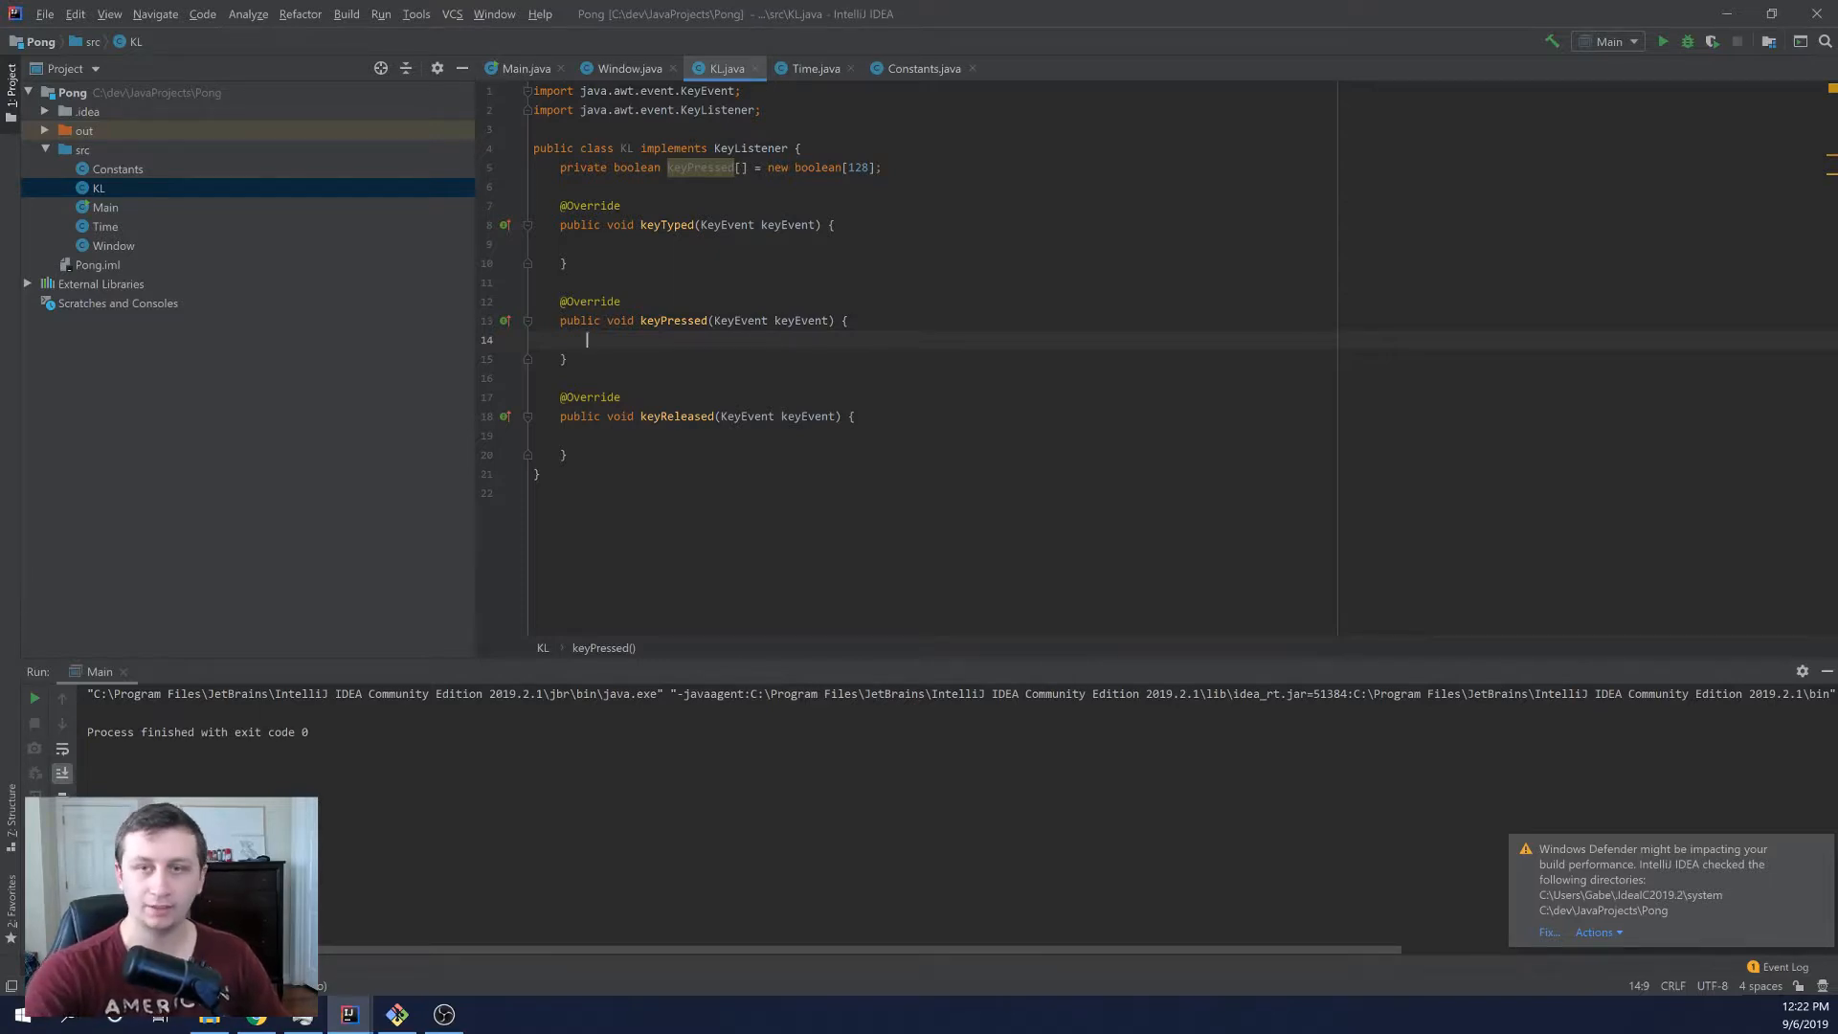
Step: Set keyPressed[keyEvent.getKeyCode()] to true in keyPressed and false in keyReleased
{"action": "type", "text": "keyPressed"}
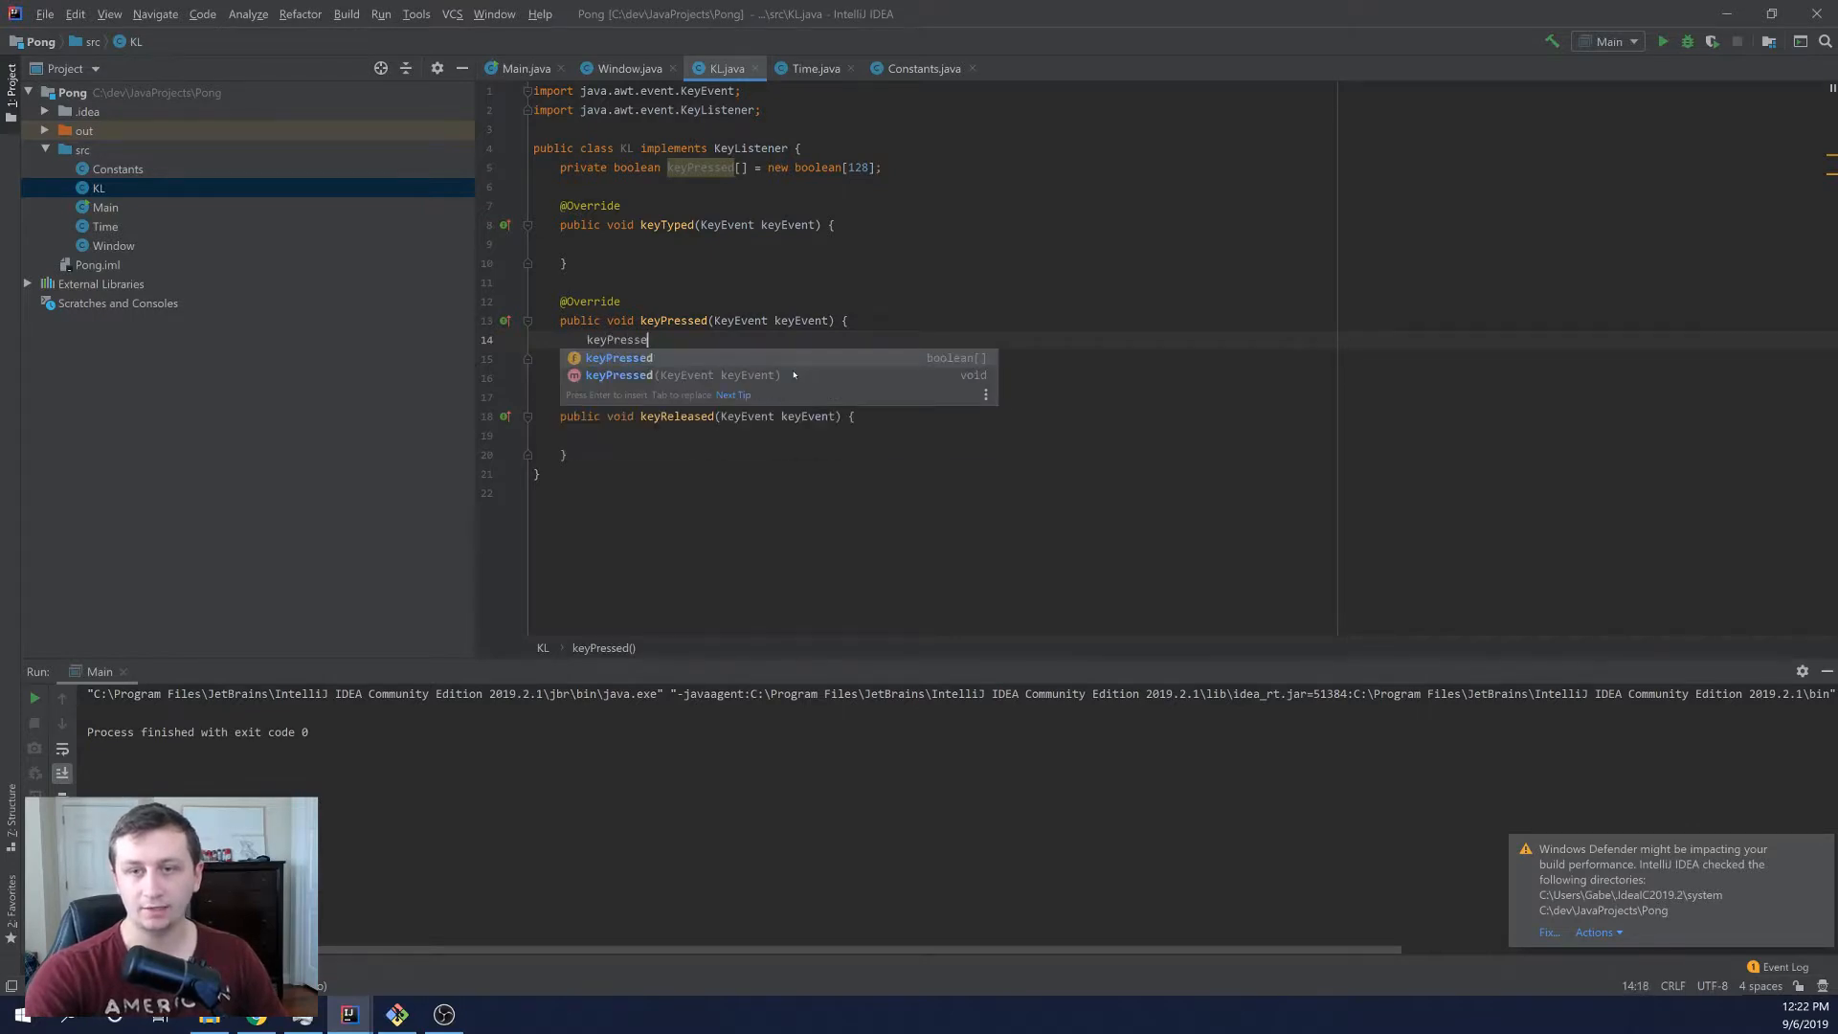
{"action": "type", "text": "[ke"}
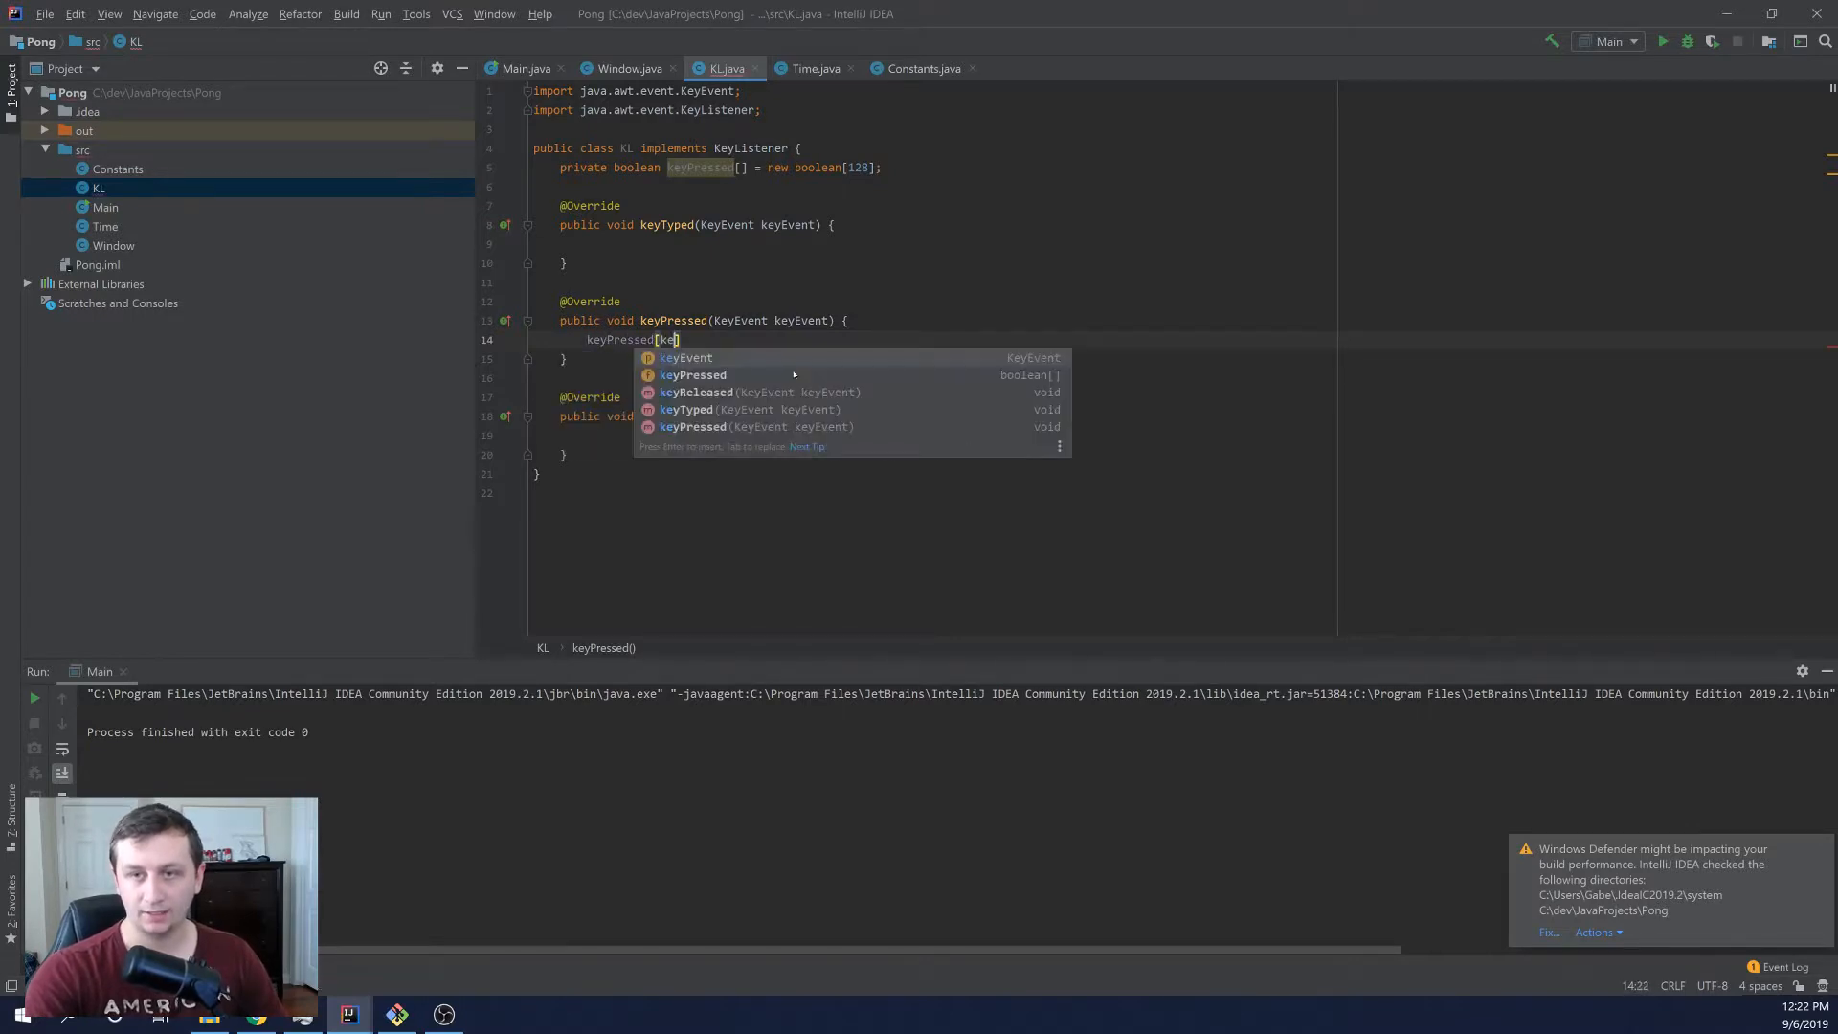
{"action": "type", "text": "yEvent.key"}
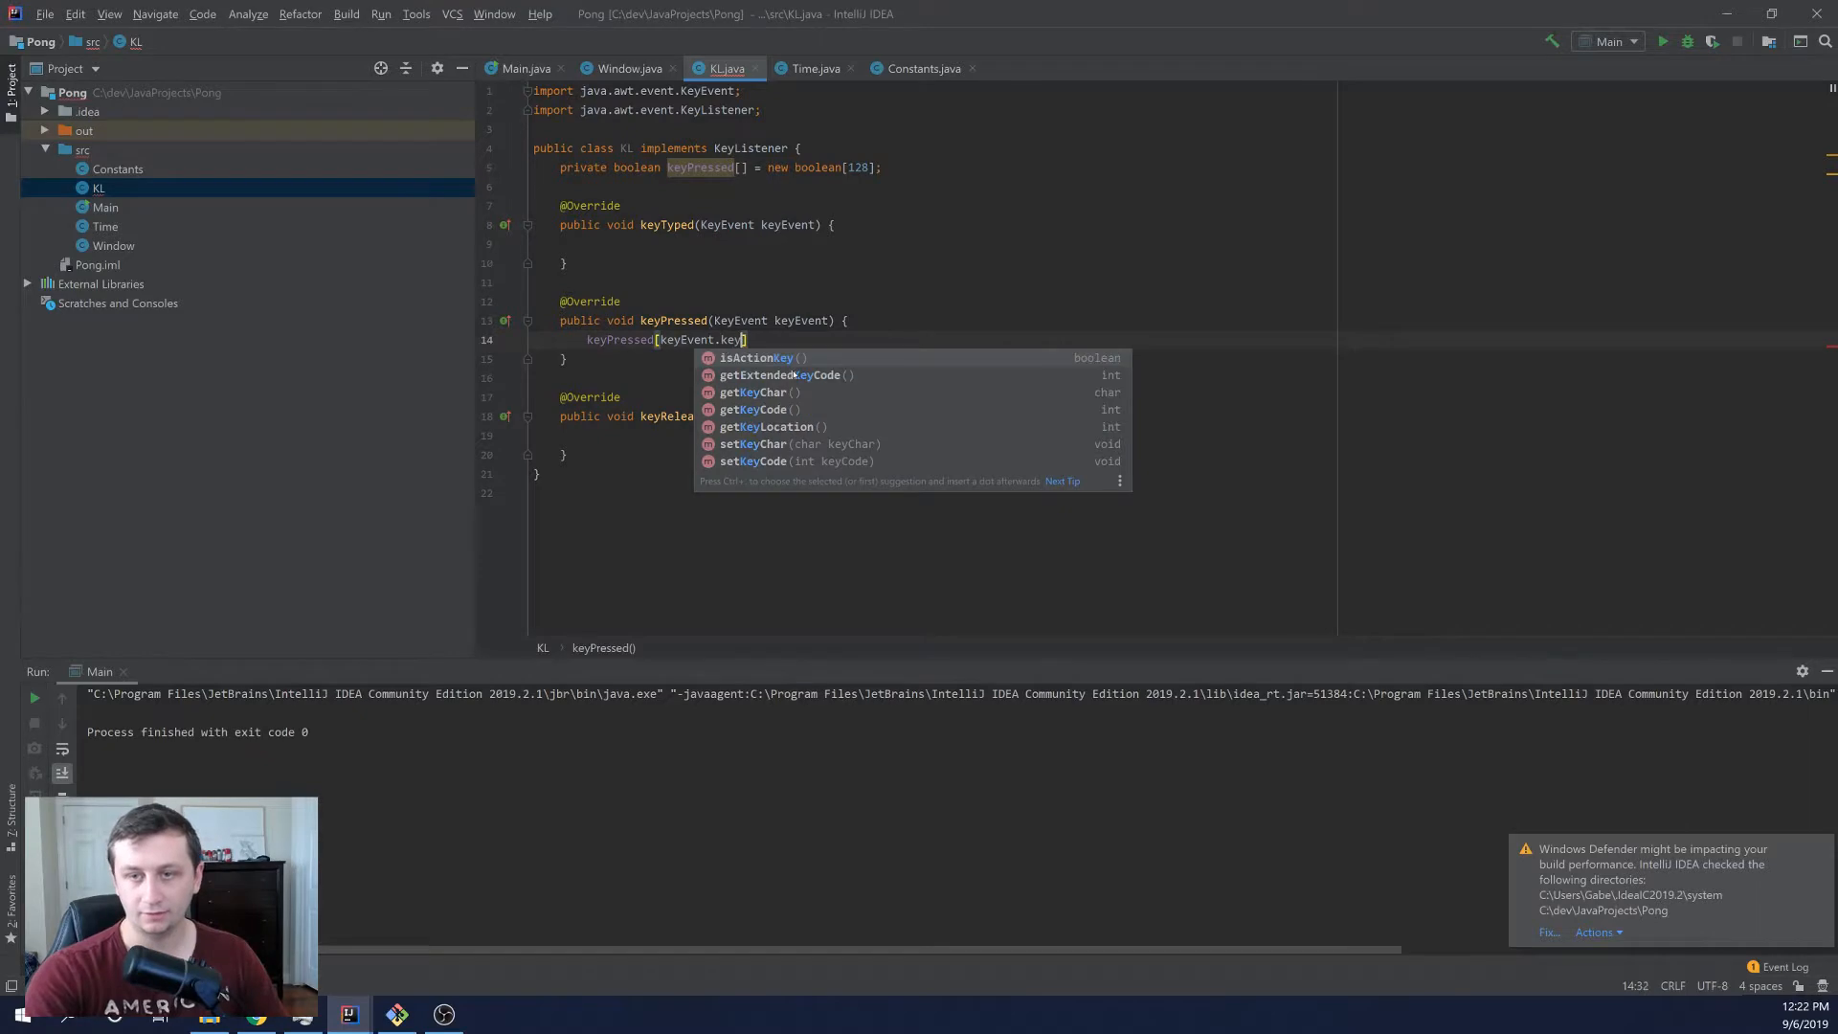
{"action": "type", "text": "getKeyCode()"}
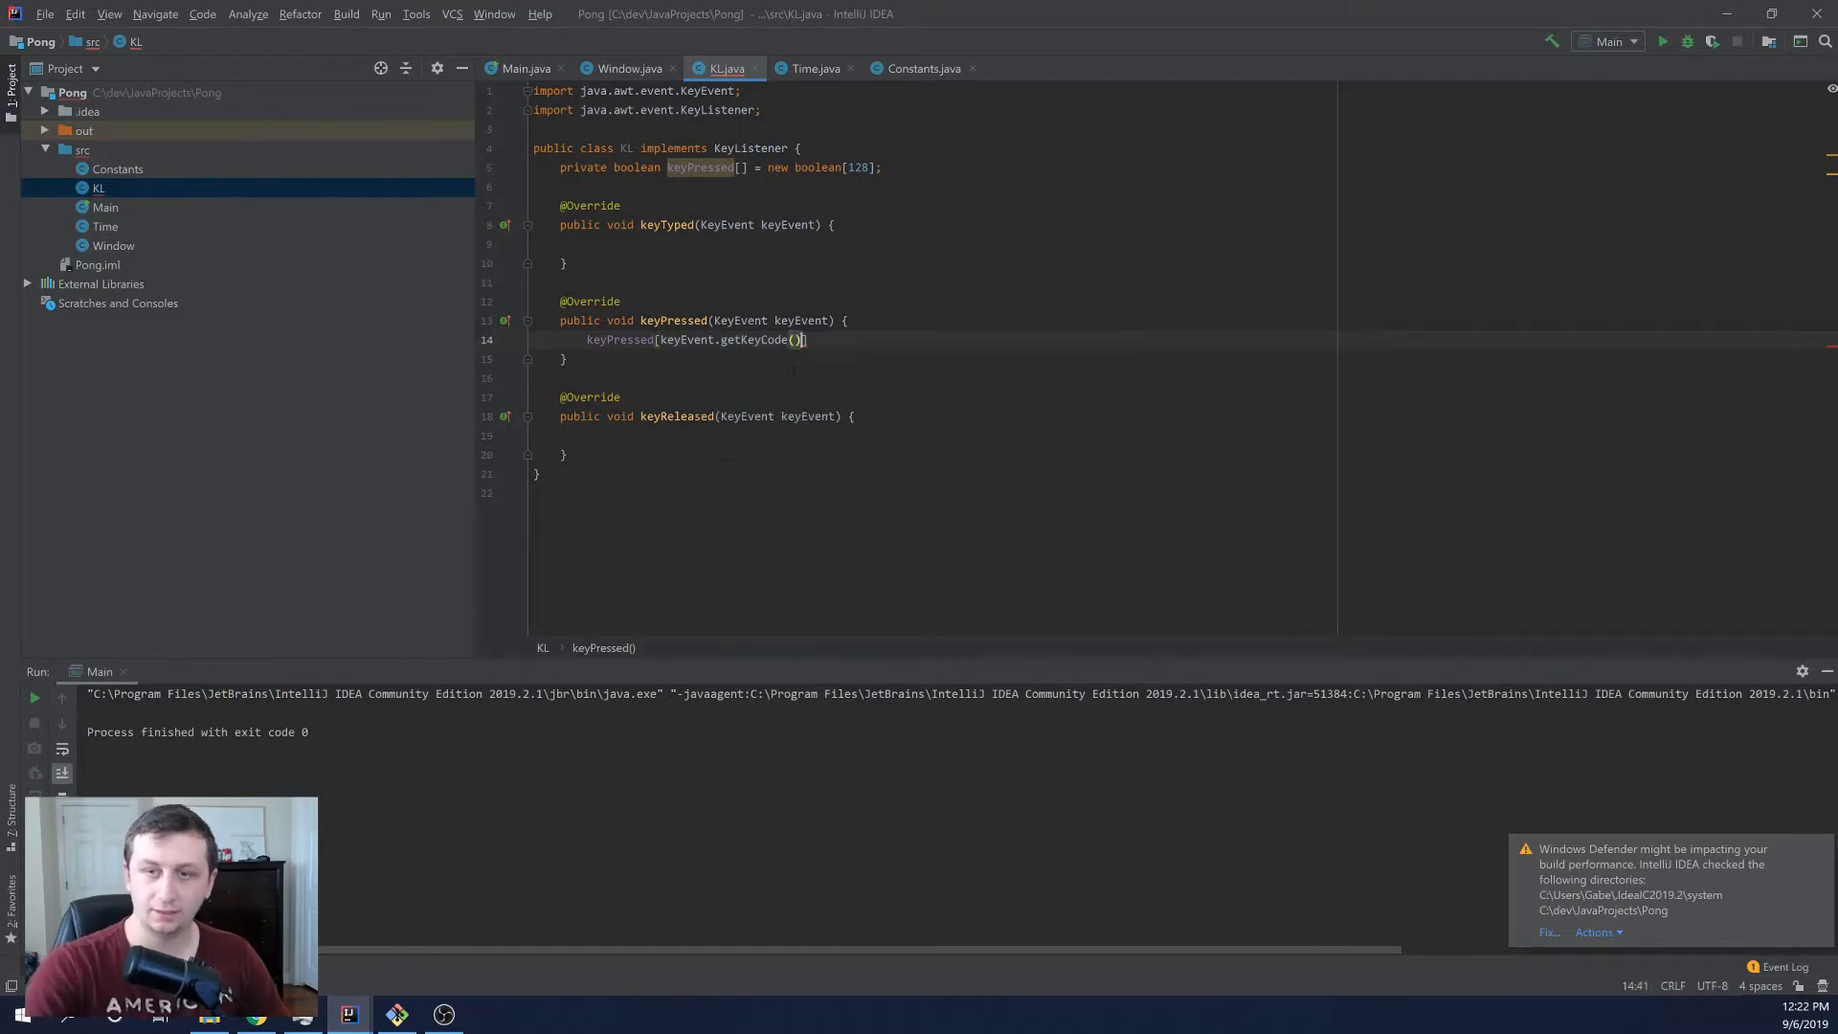
{"action": "type", "text": "= true;"}
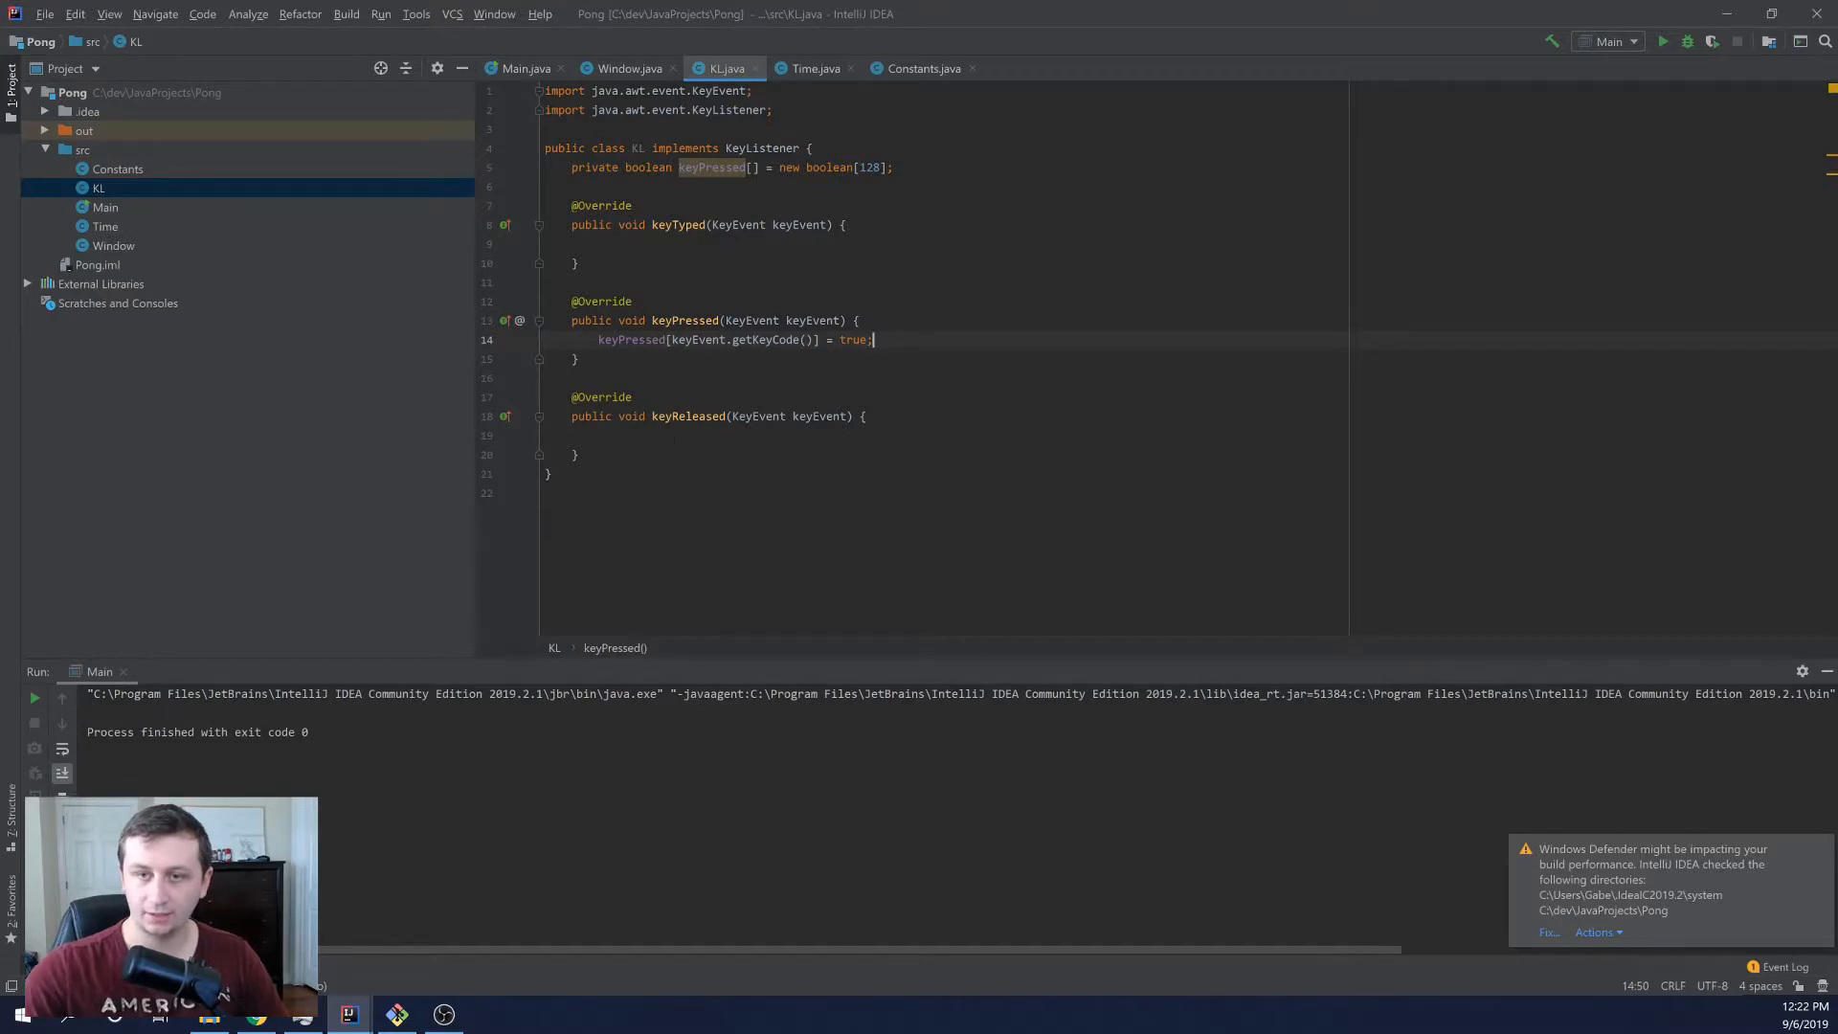
{"action": "type", "text": "ke"}
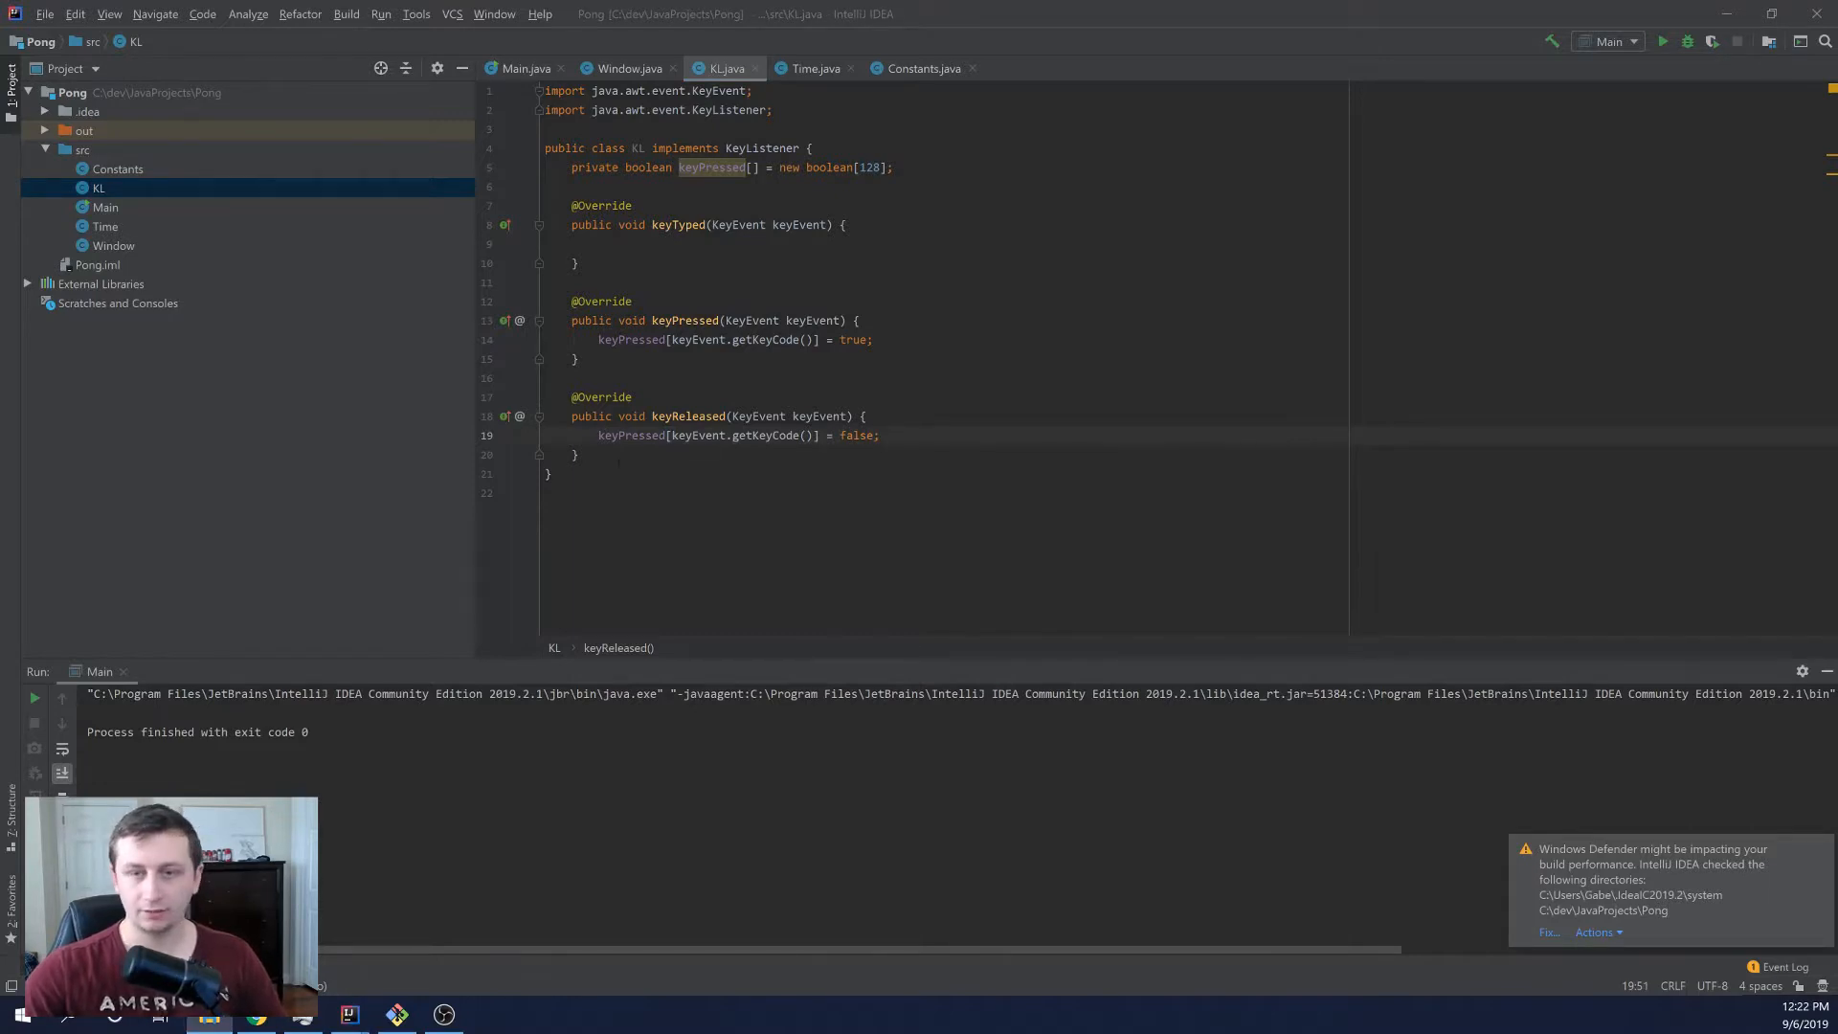
{"action": "key", "text": "enter"}
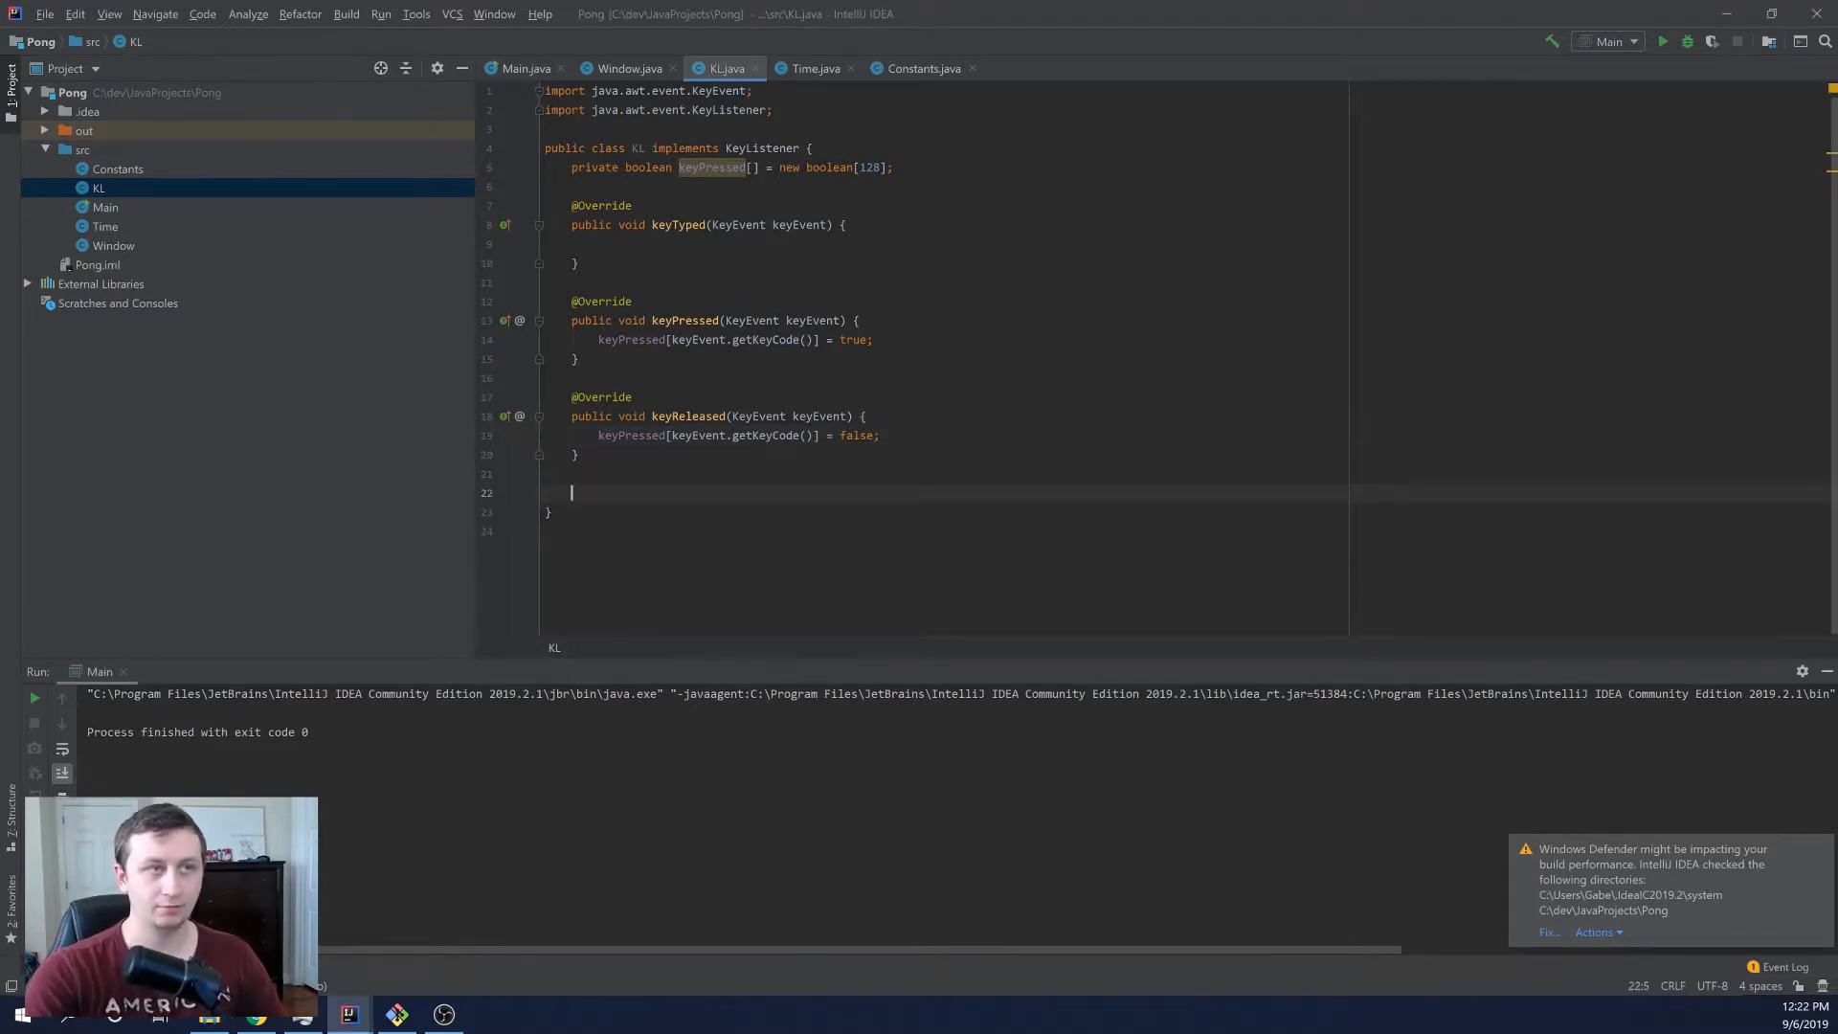
Step: Add 'public boolean isKeyPressed(int keyCode)' returning keyPressed[keyCode] to KL
{"action": "type", "text": "public boolean isKeyPre"}
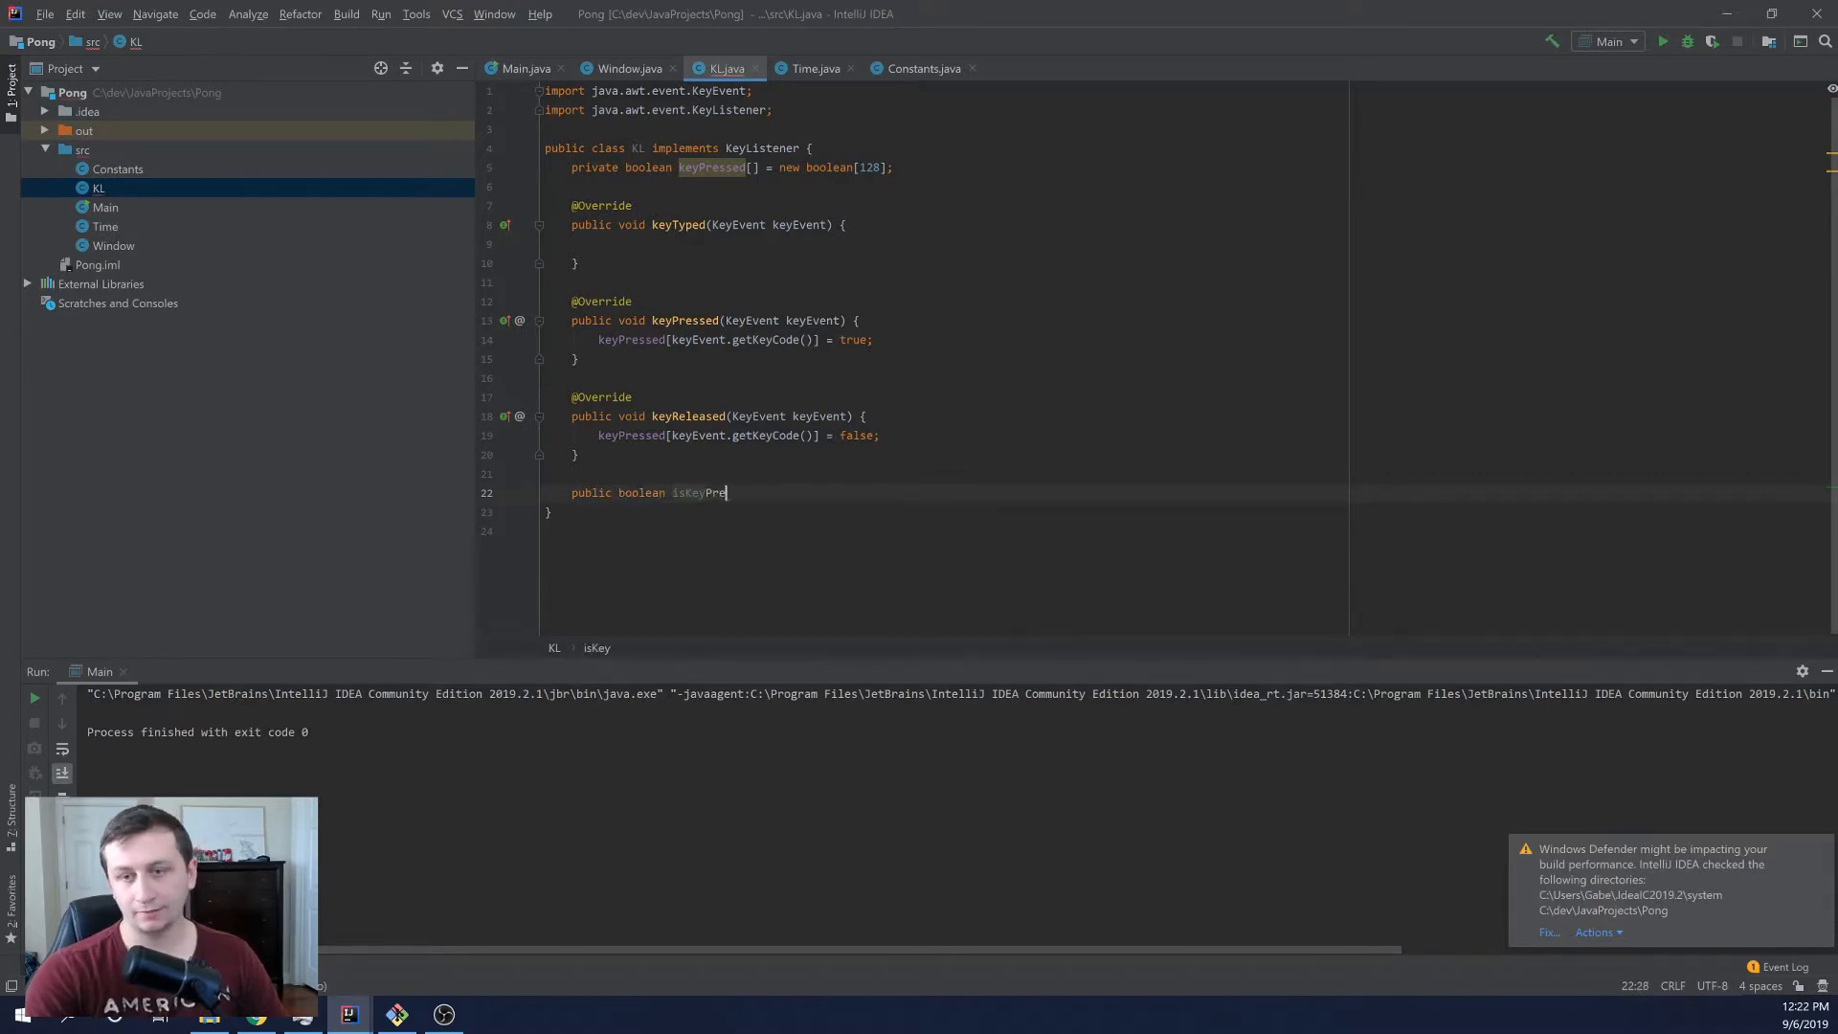
{"action": "type", "text": "ssed(int"}
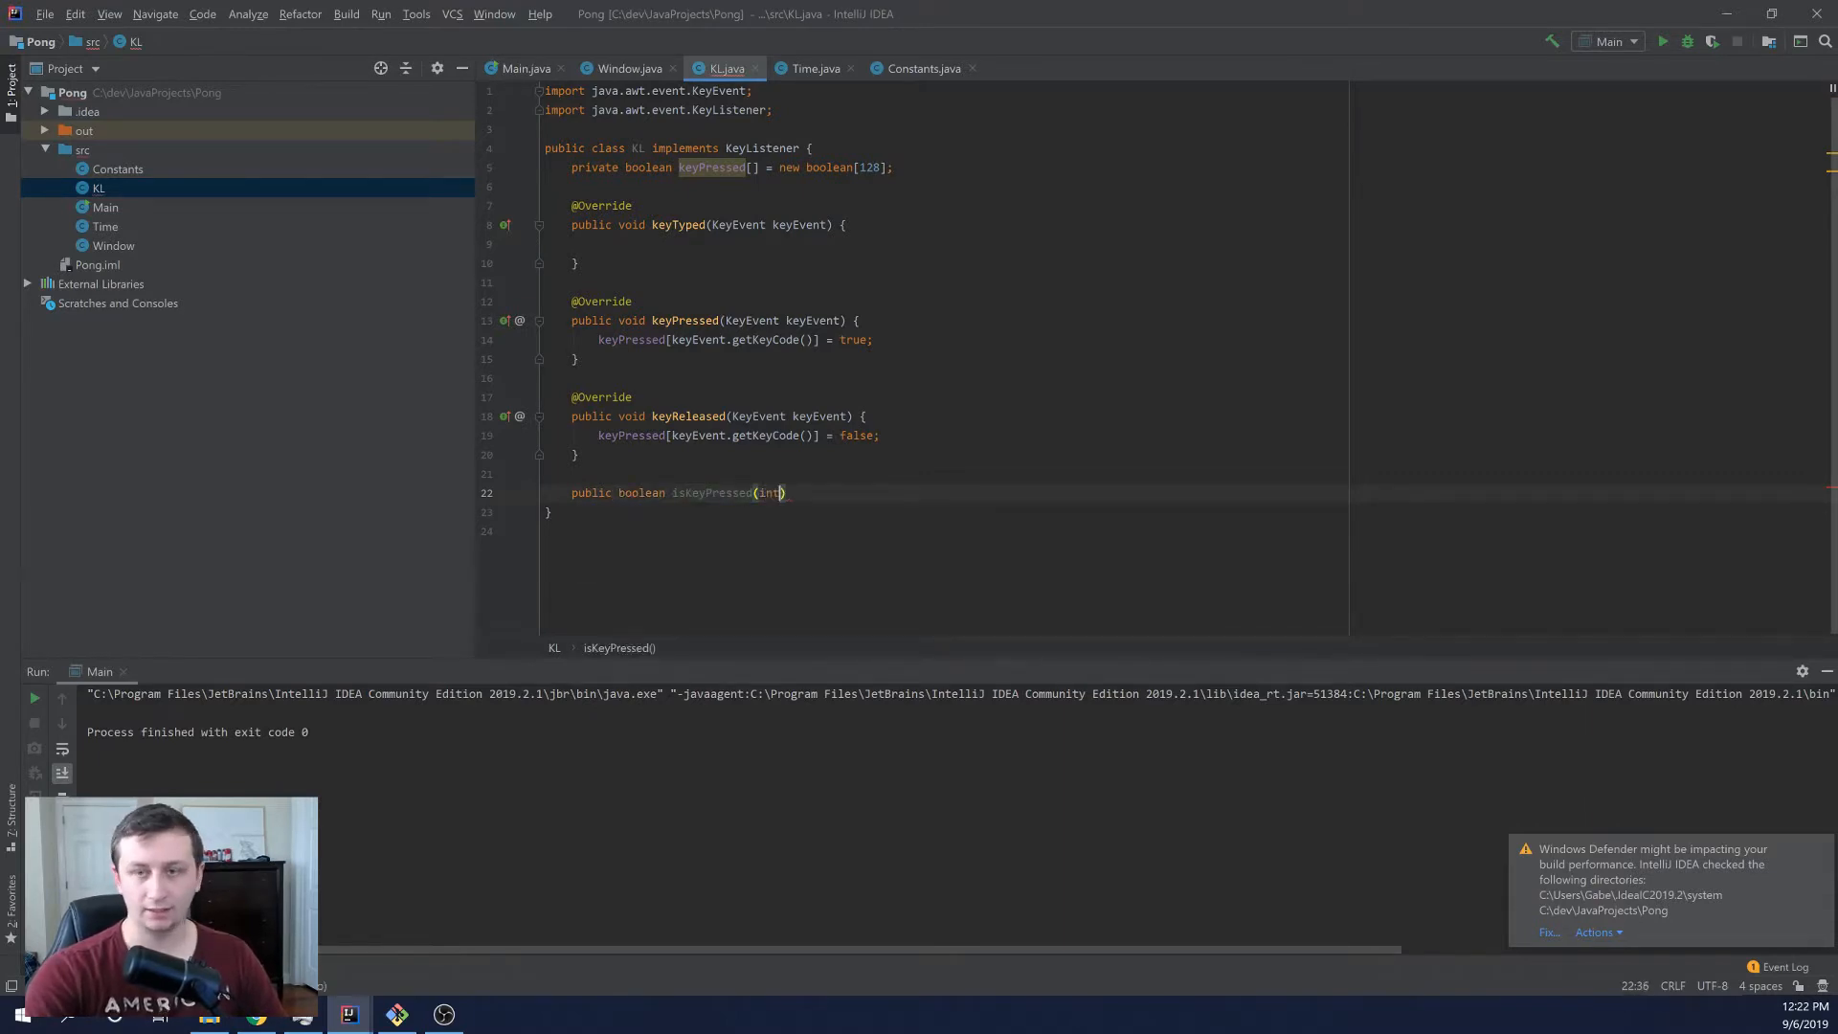
{"action": "type", "text": "keyCode) {"}
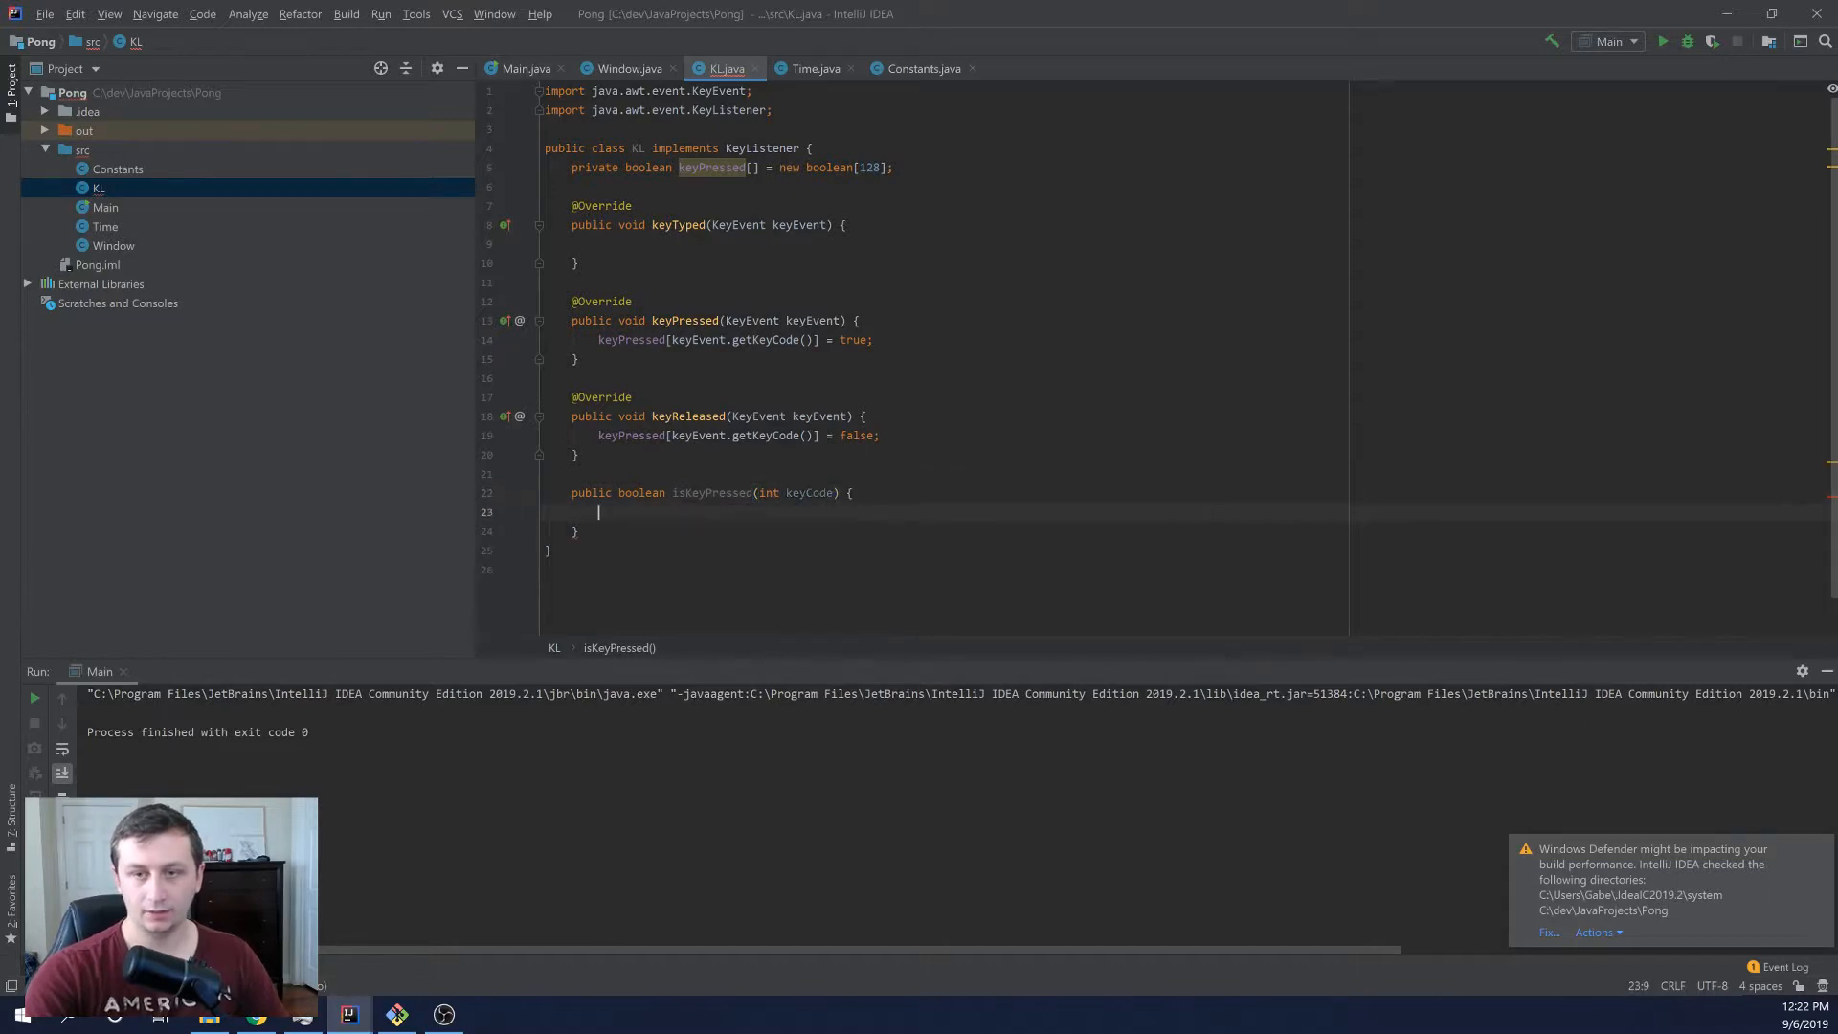
{"action": "type", "text": "return key"}
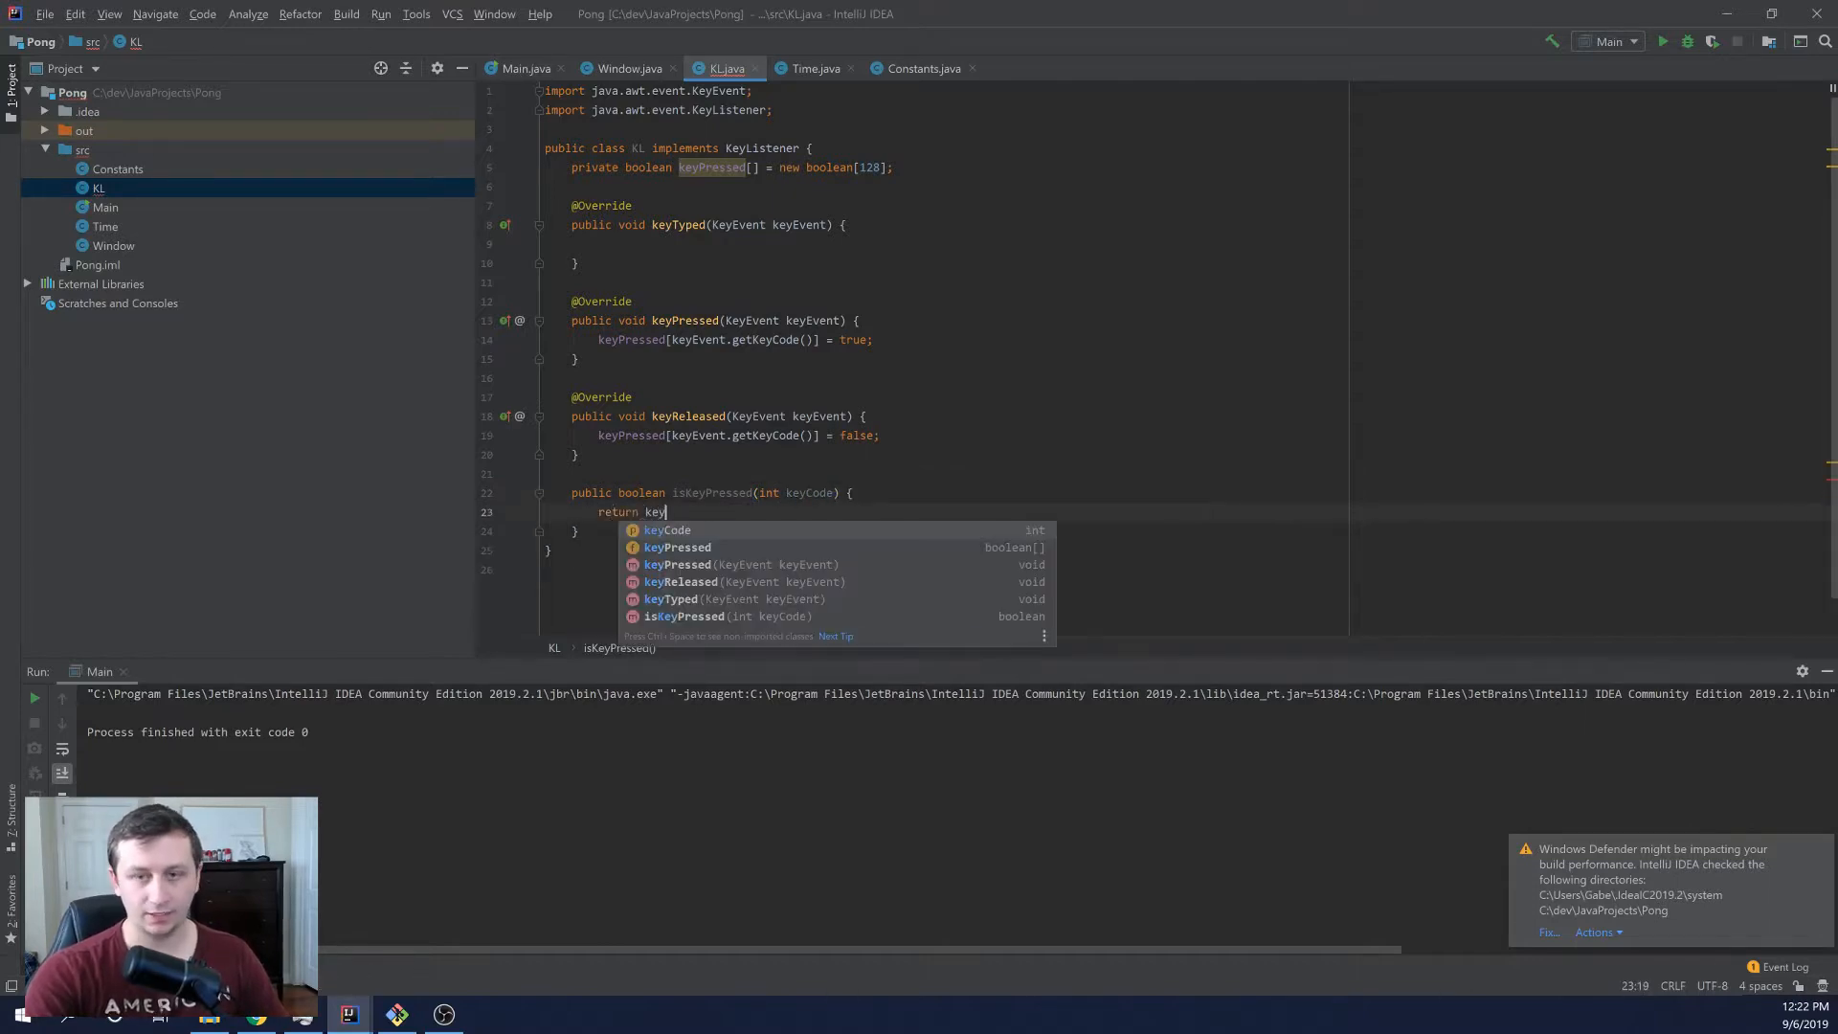
{"action": "type", "text": "Pressed[keyCode];"}
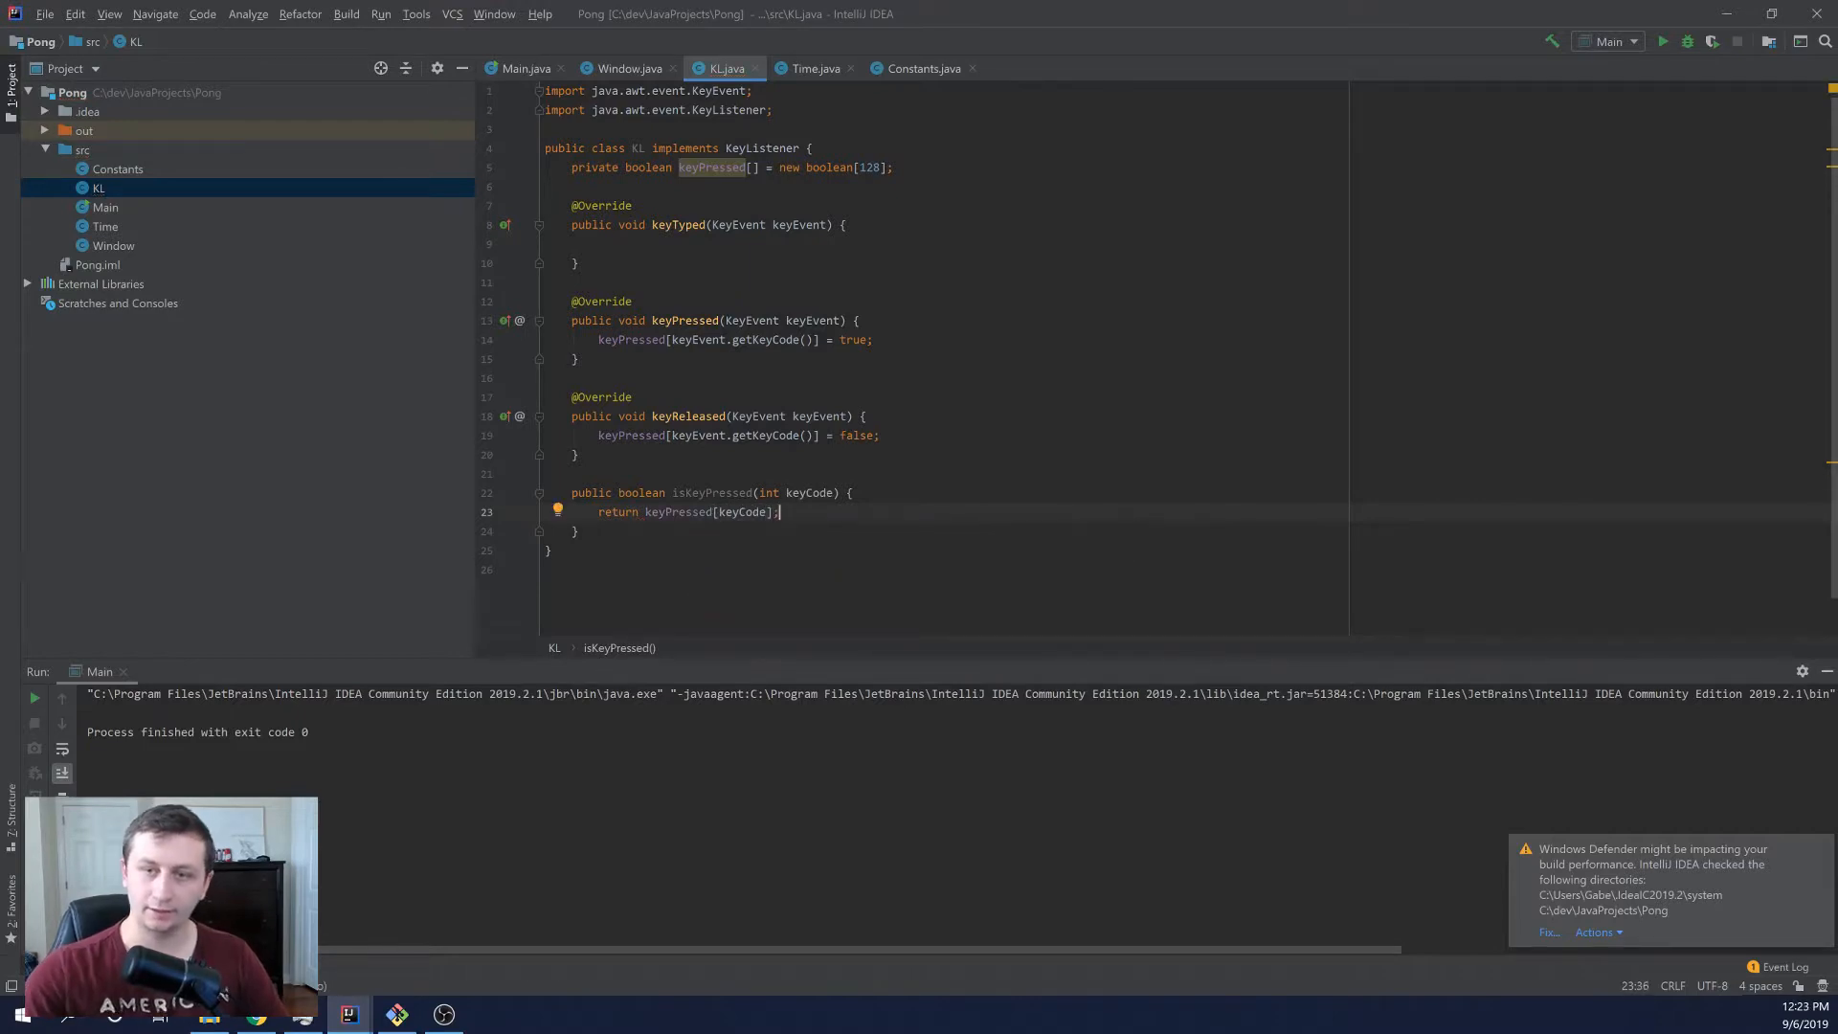
{"action": "double_click", "coordinate": [590, 491]}
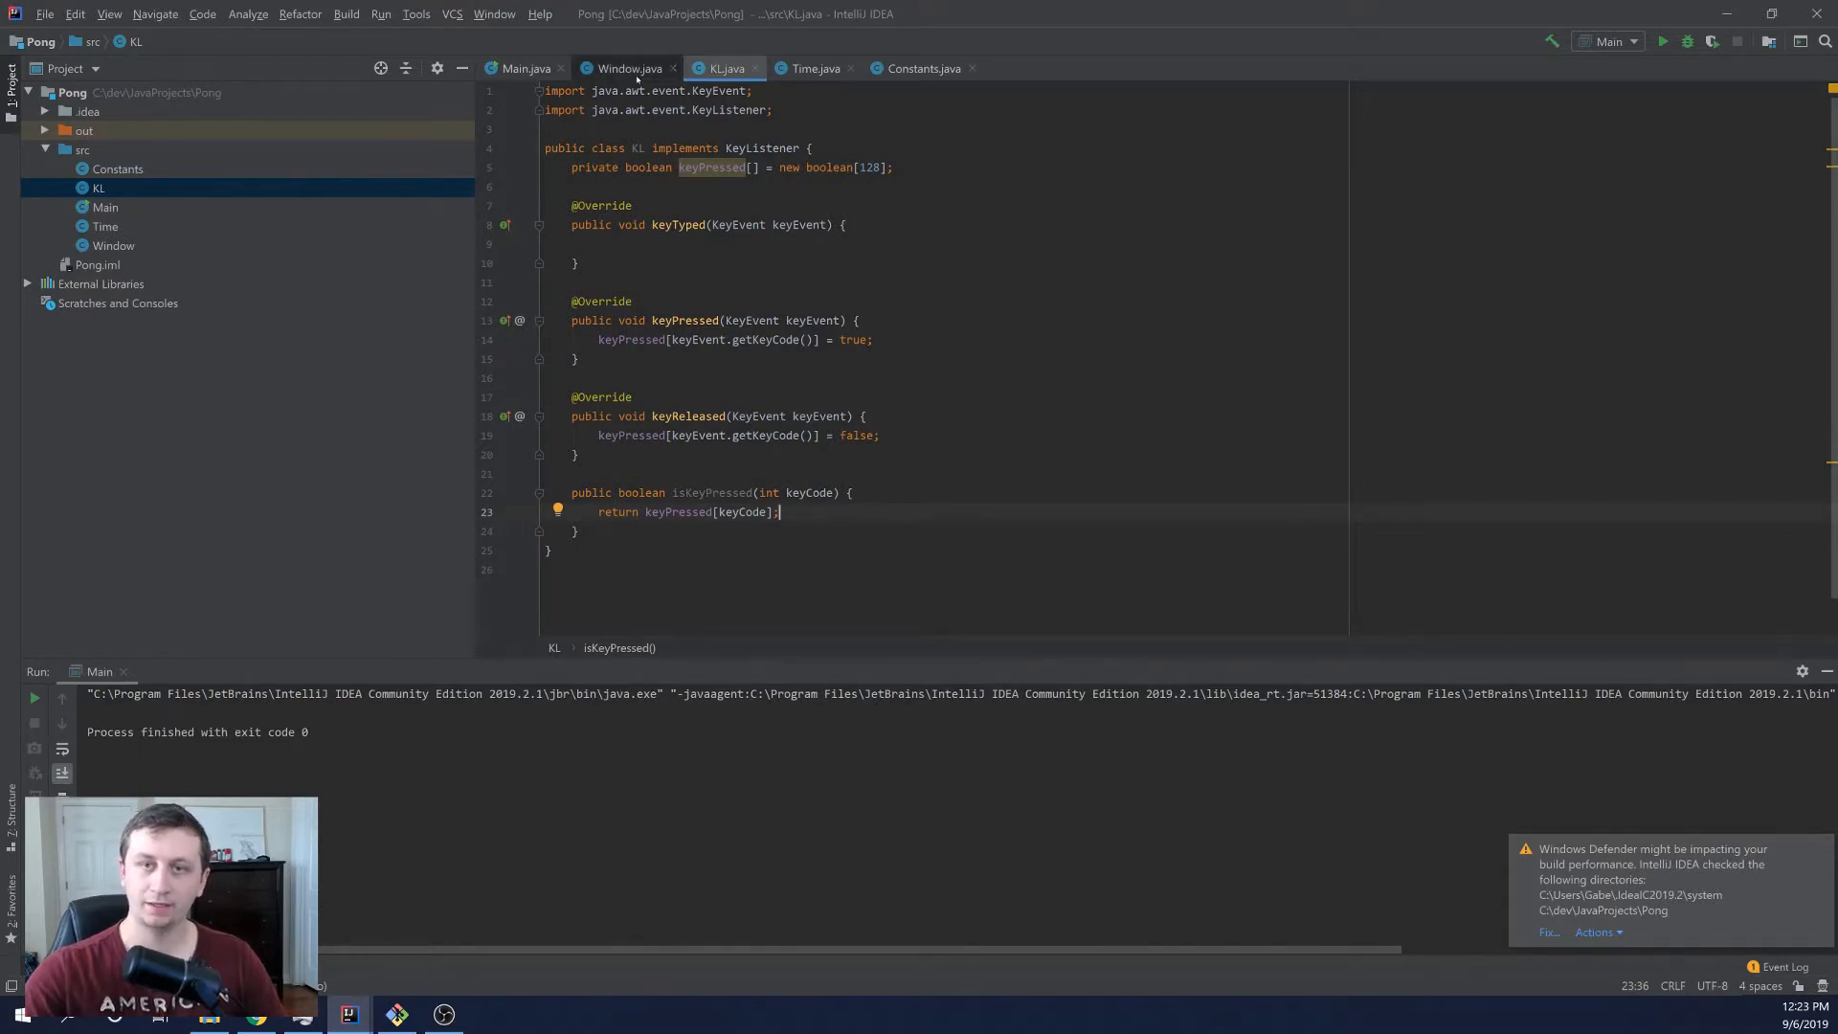
Step: In the Window class, declare 'KL keyListener = new KL();'
{"action": "left_click", "coordinate": [630, 68]}
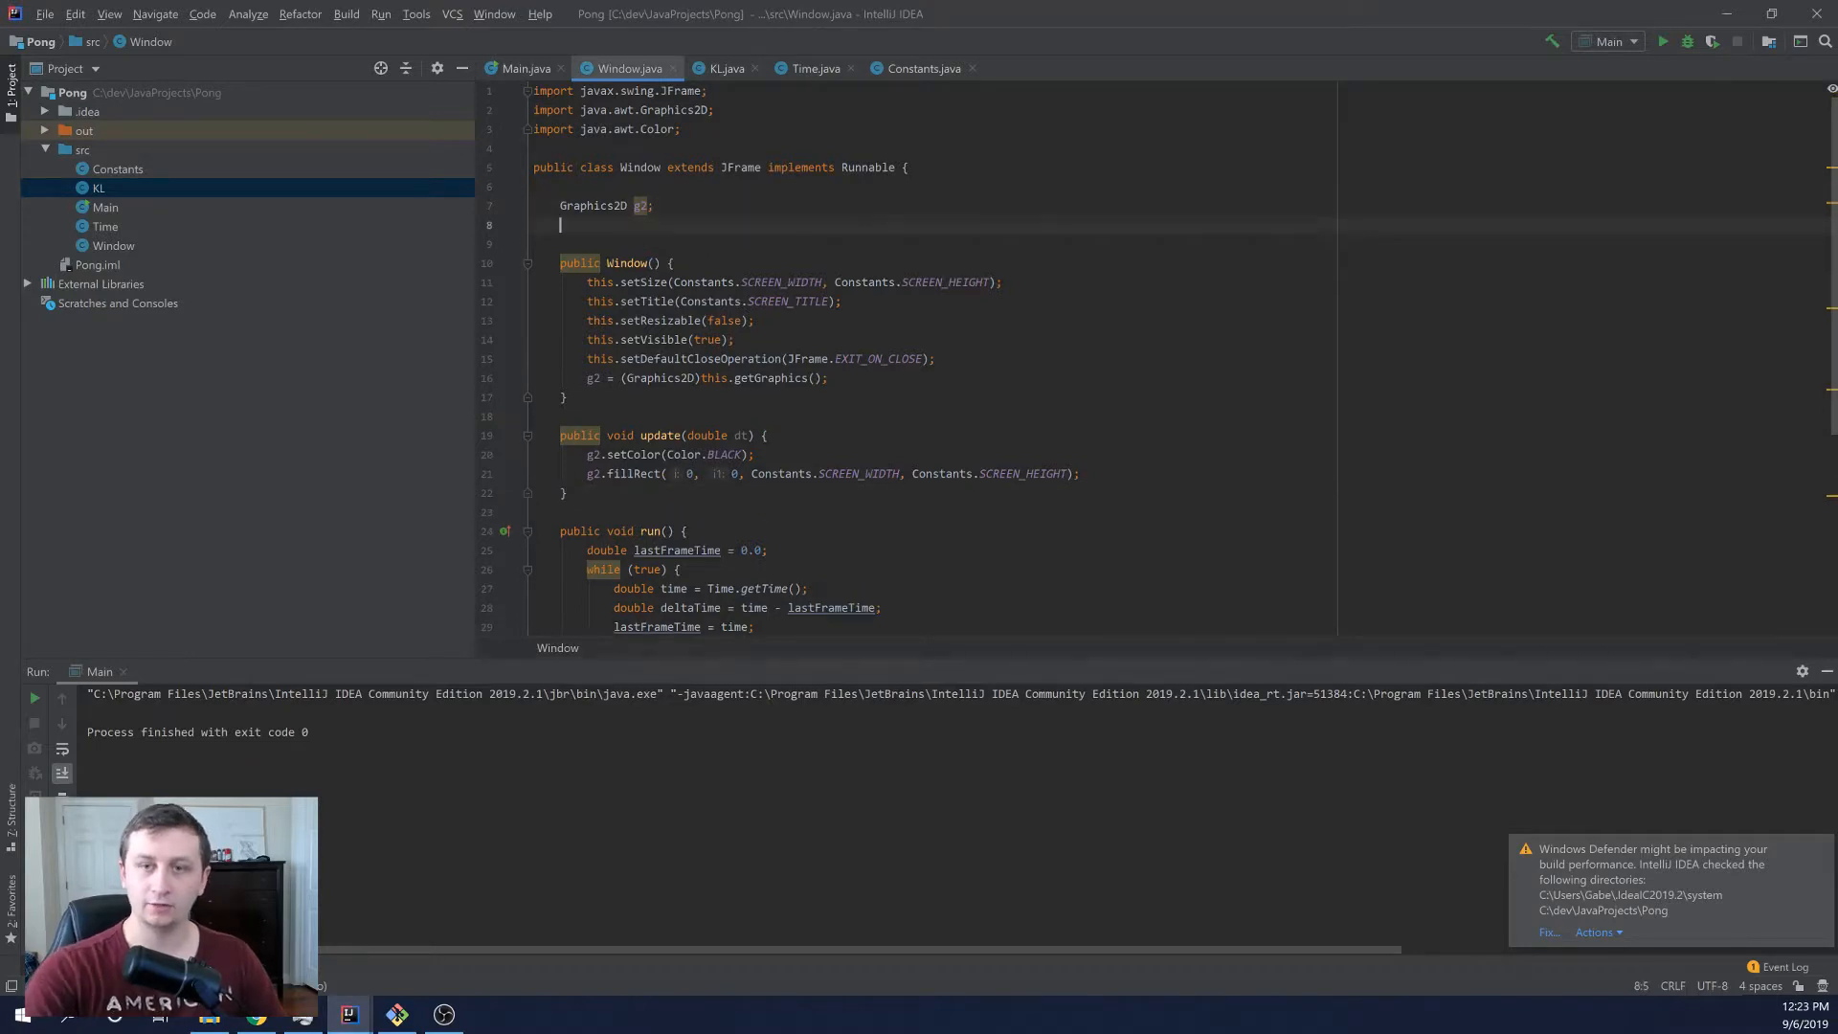
{"action": "type", "text": "KL"}
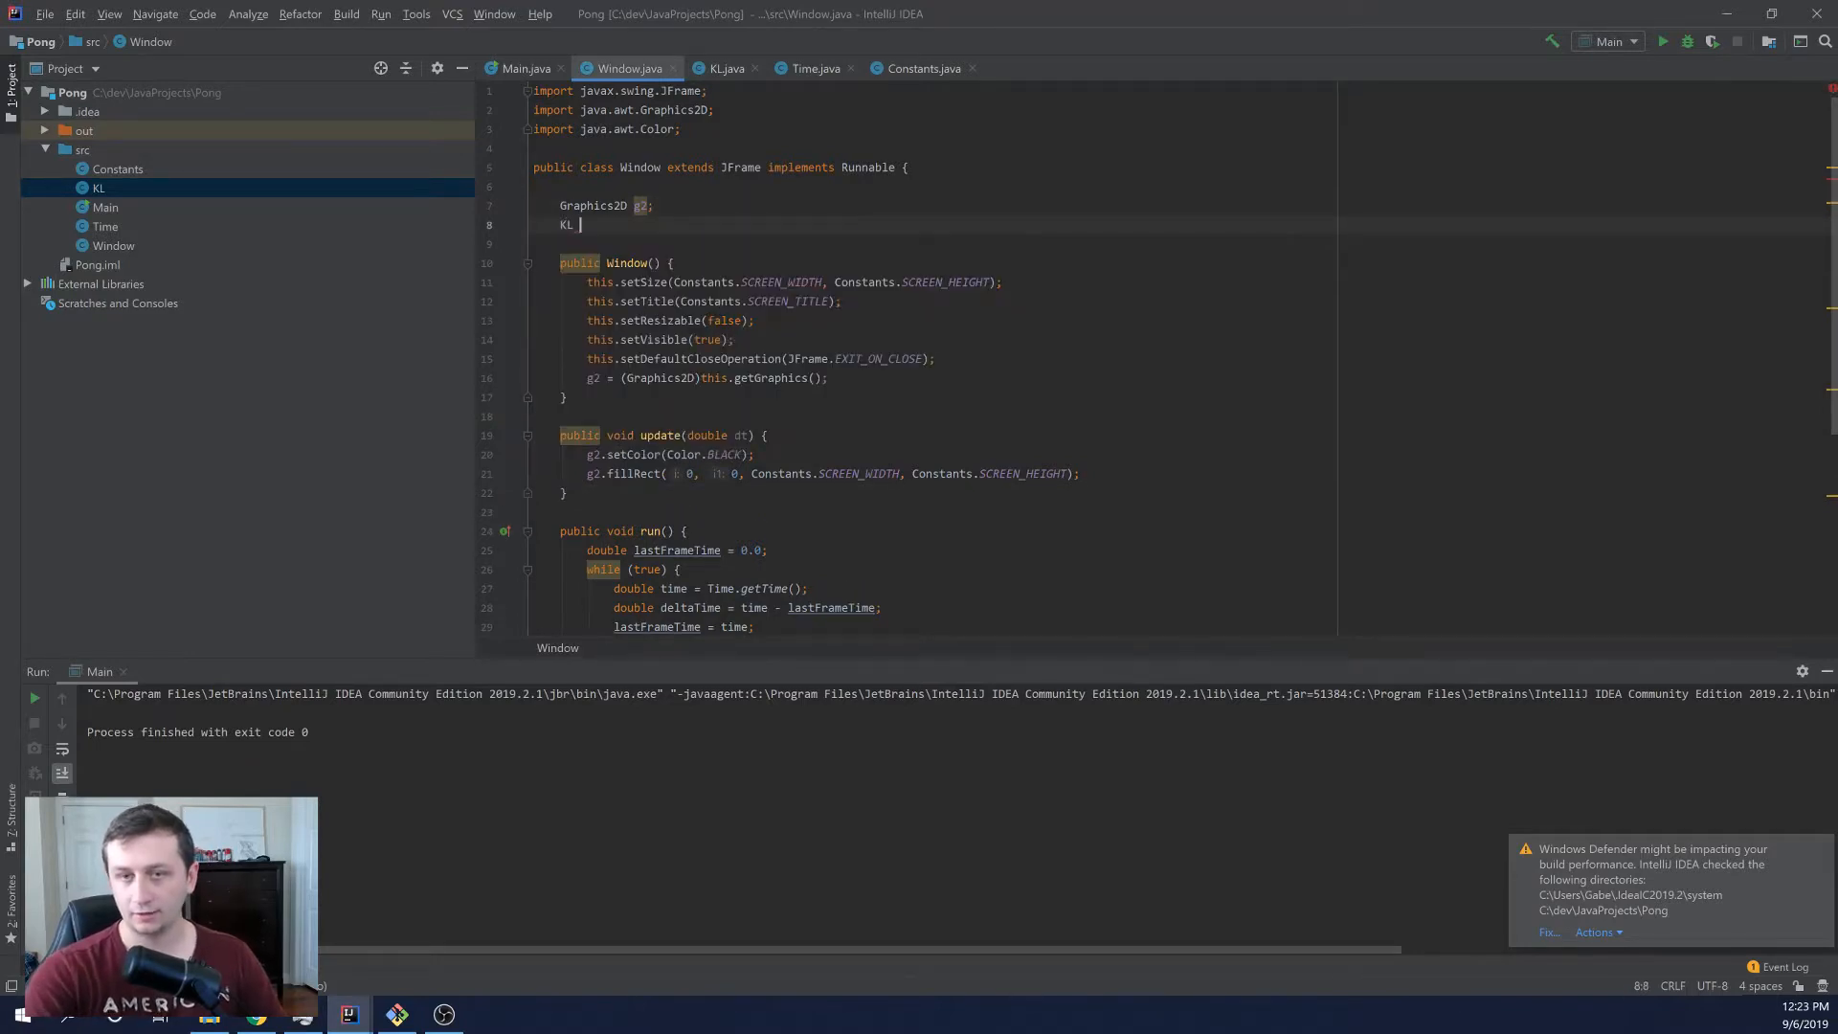
{"action": "type", "text": "keyListener = n"}
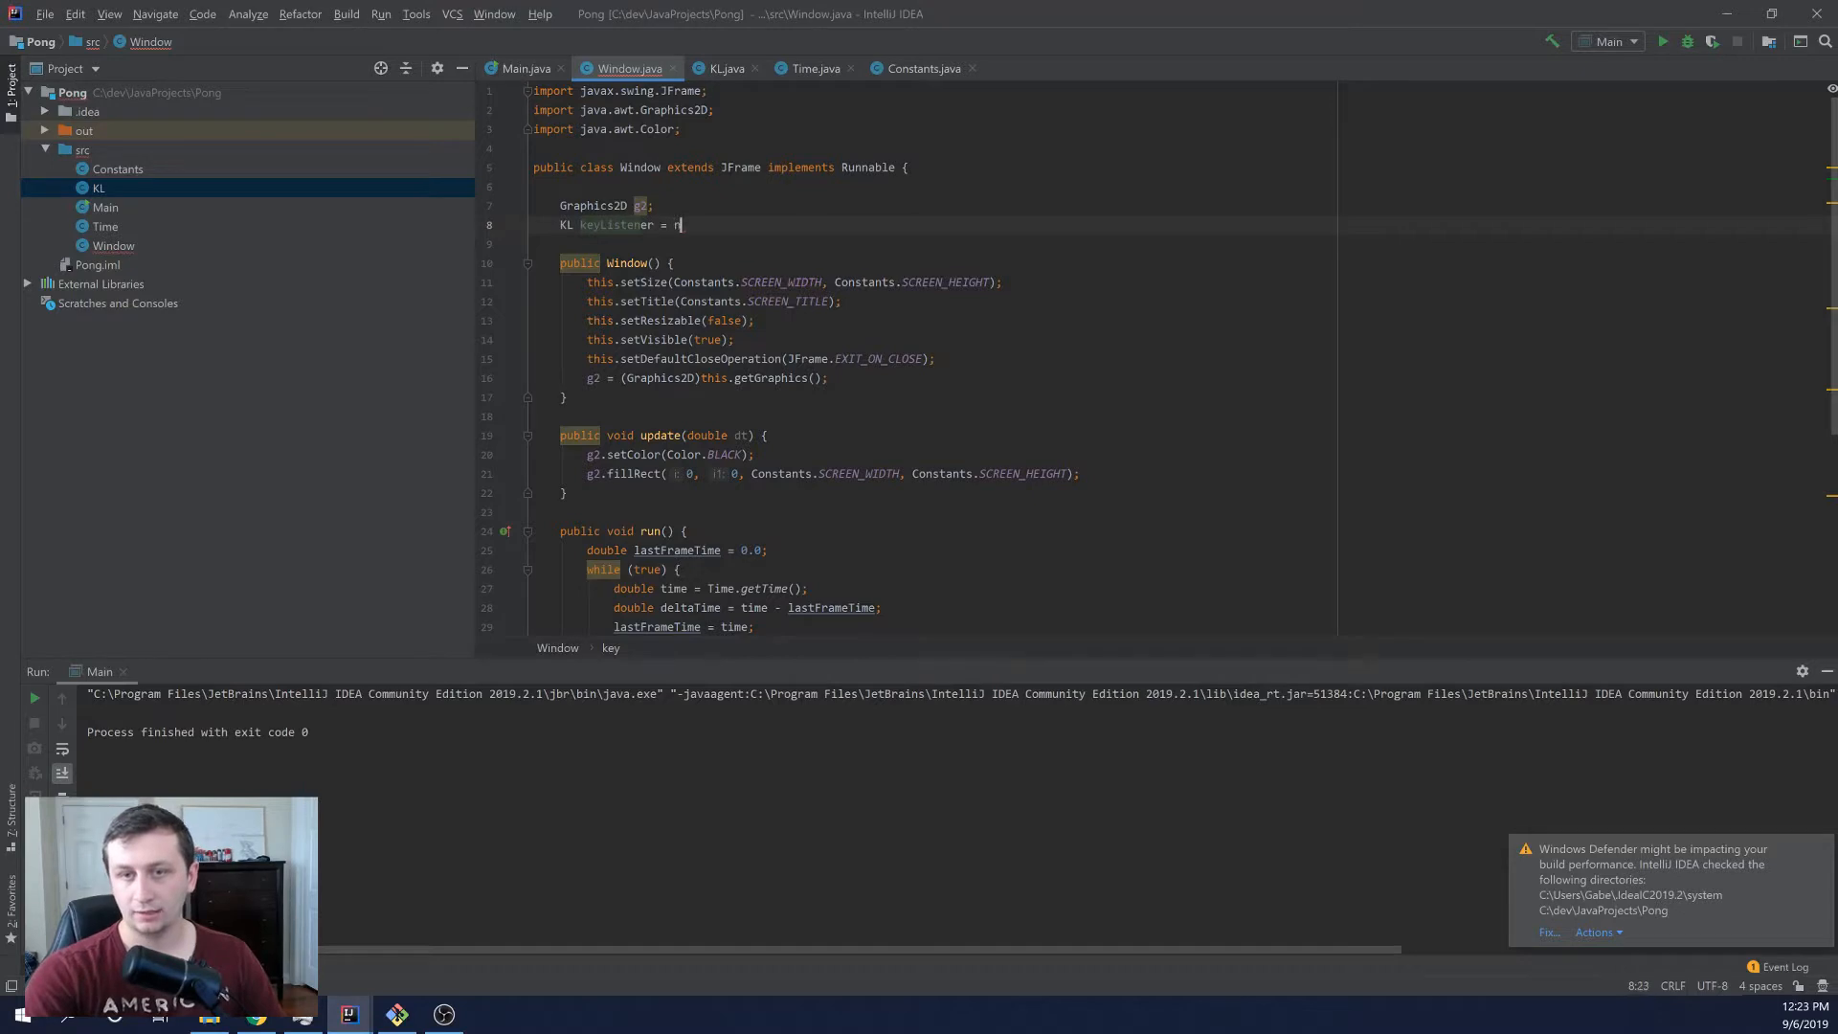
{"action": "type", "text": "ew KL();"}
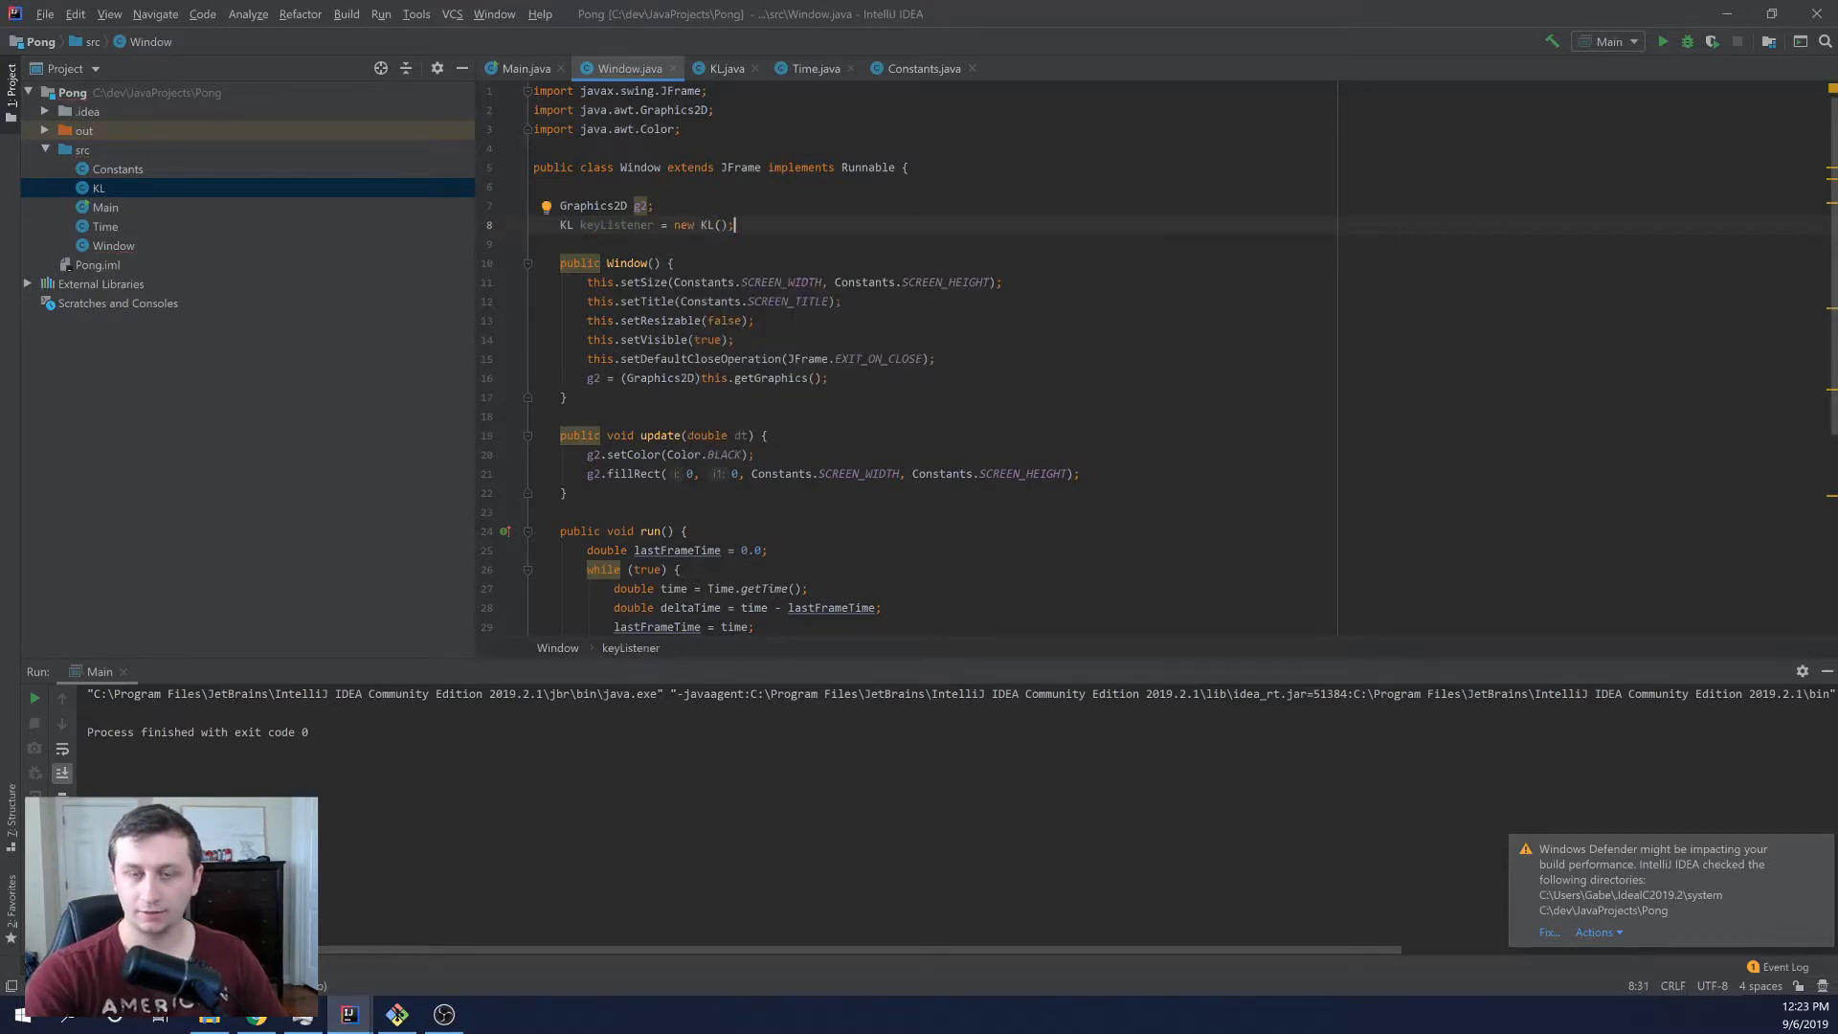
{"action": "scroll", "scroll_direction": "down", "scroll_amount": 3}
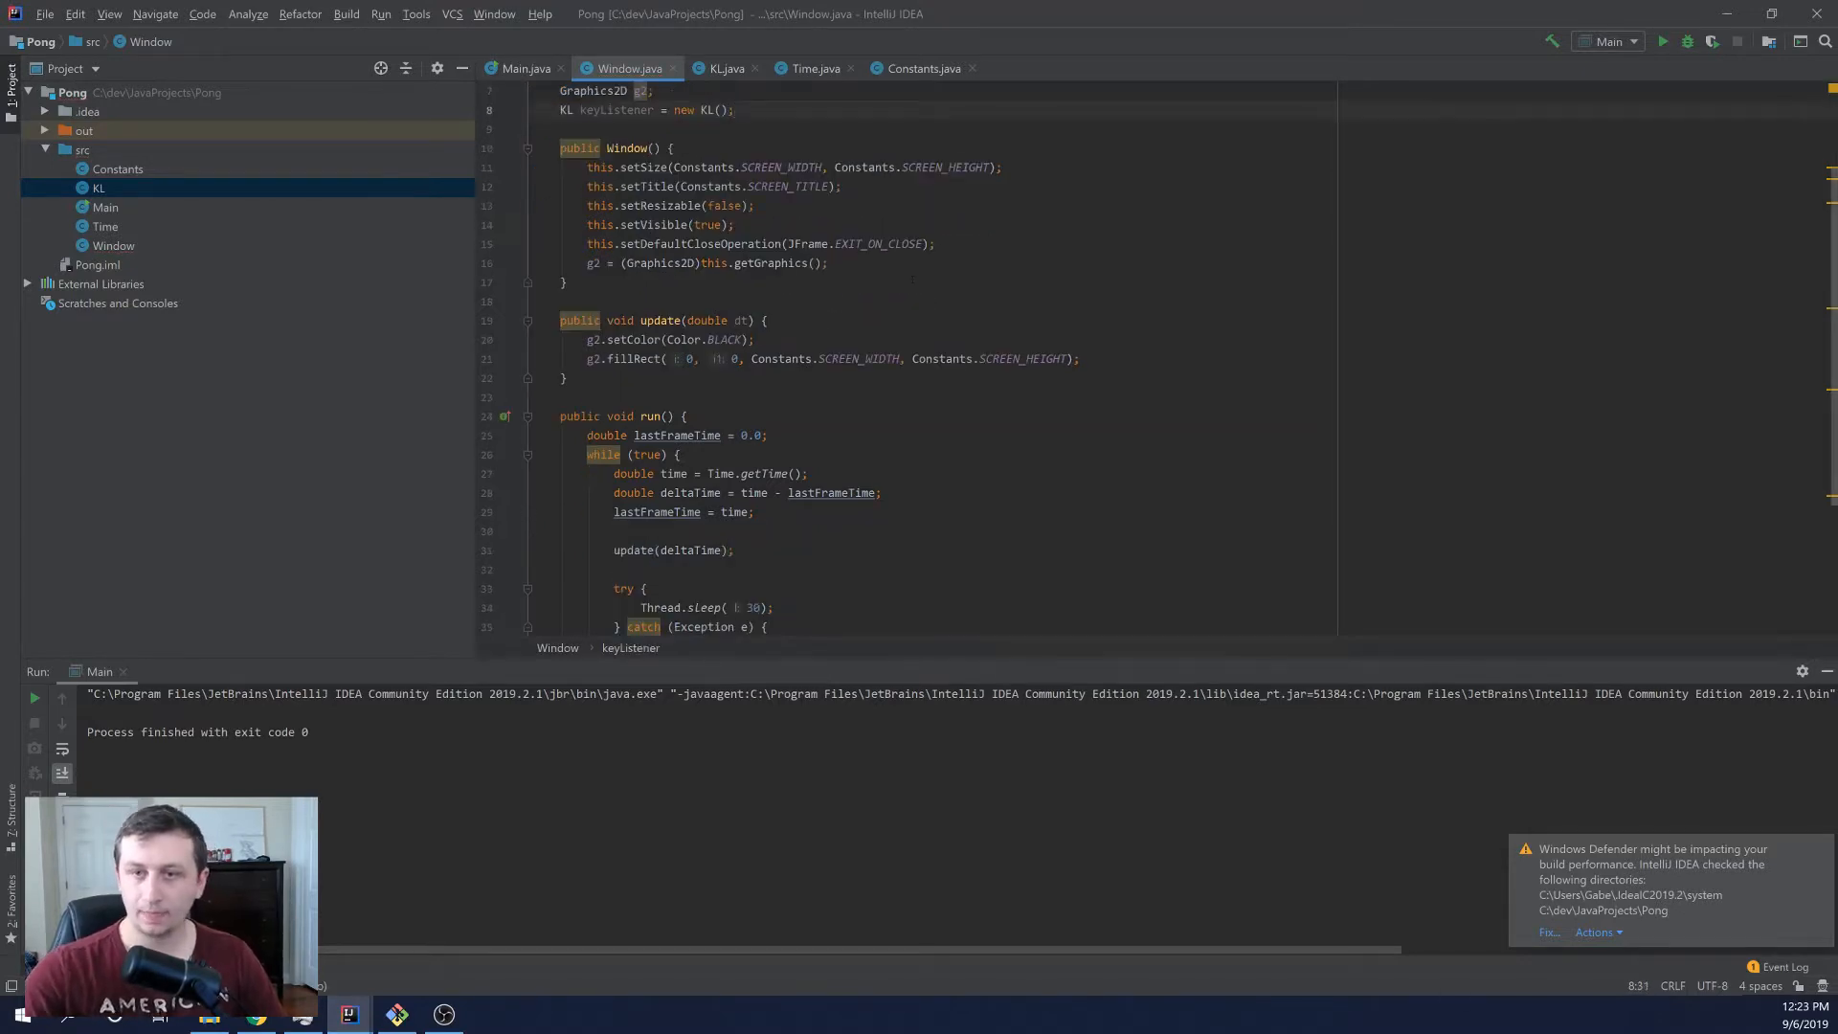
Step: Call this.addKeyListener(keyListener) after setDefaultCloseOperation in the Window constructor
{"action": "left_click", "coordinate": [939, 244]}
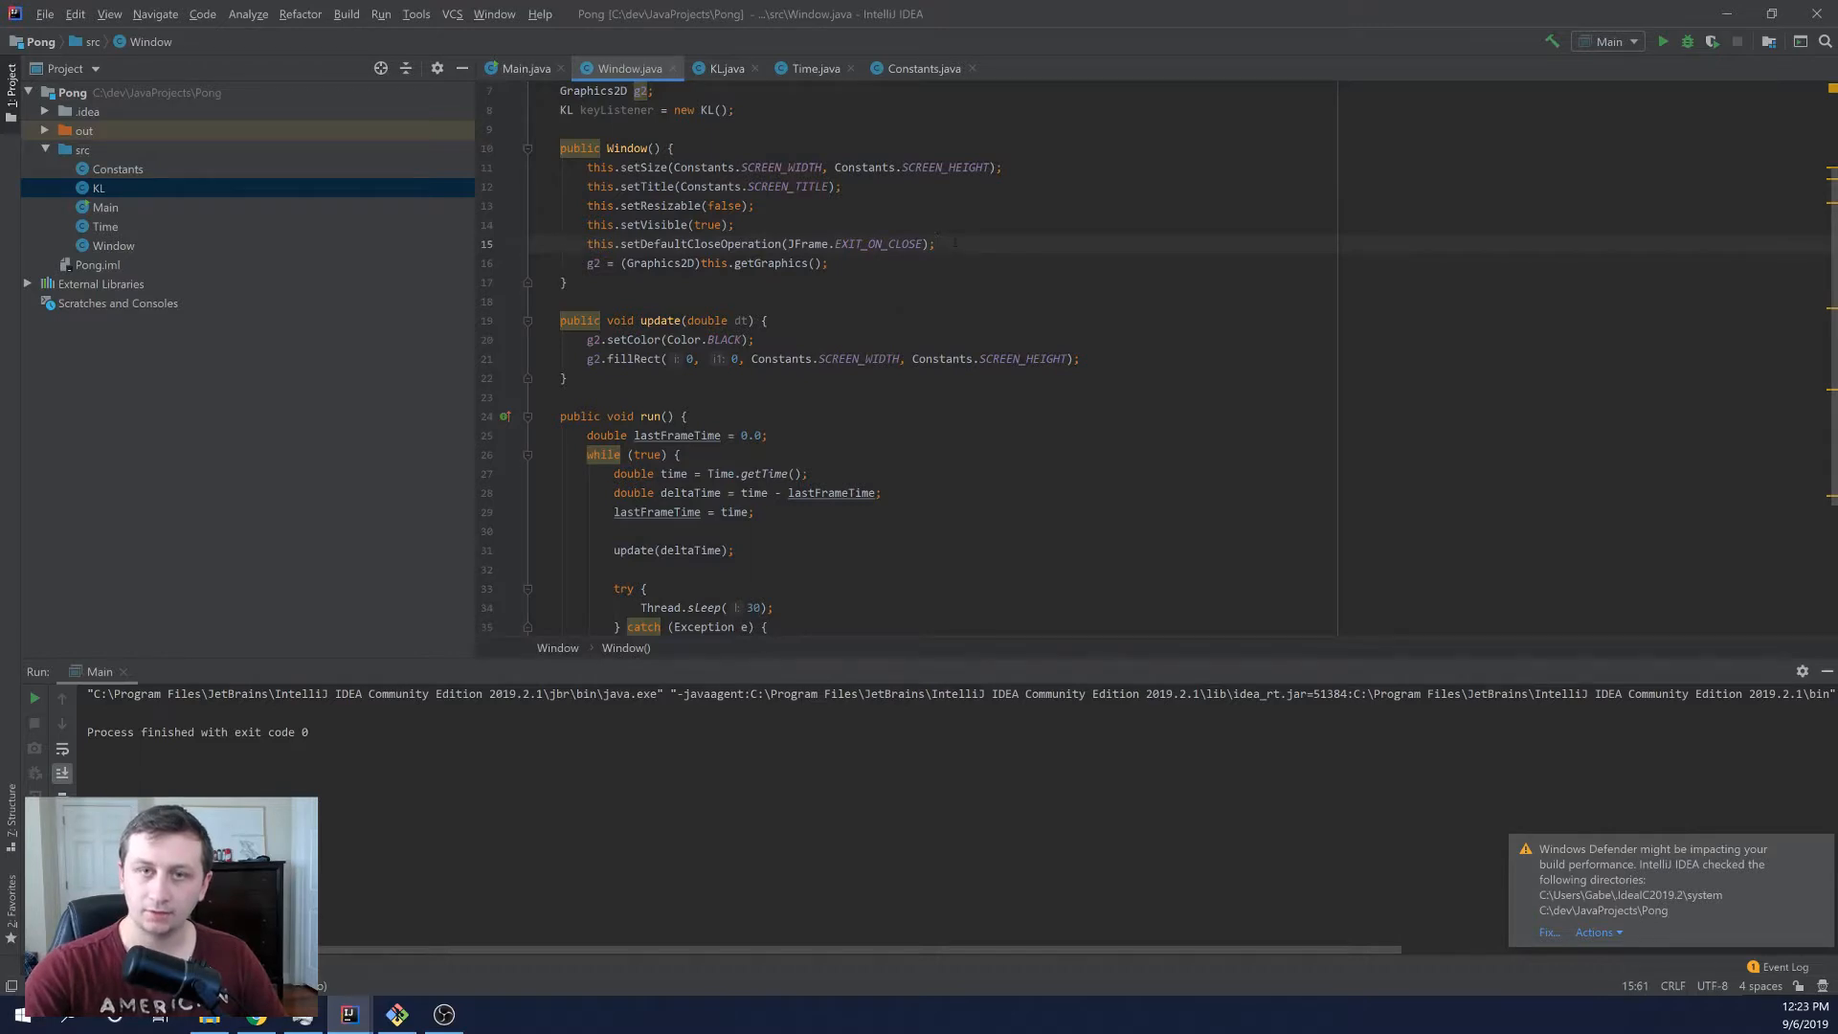
{"action": "key", "text": "enter"}
{"action": "type", "text": "this."}
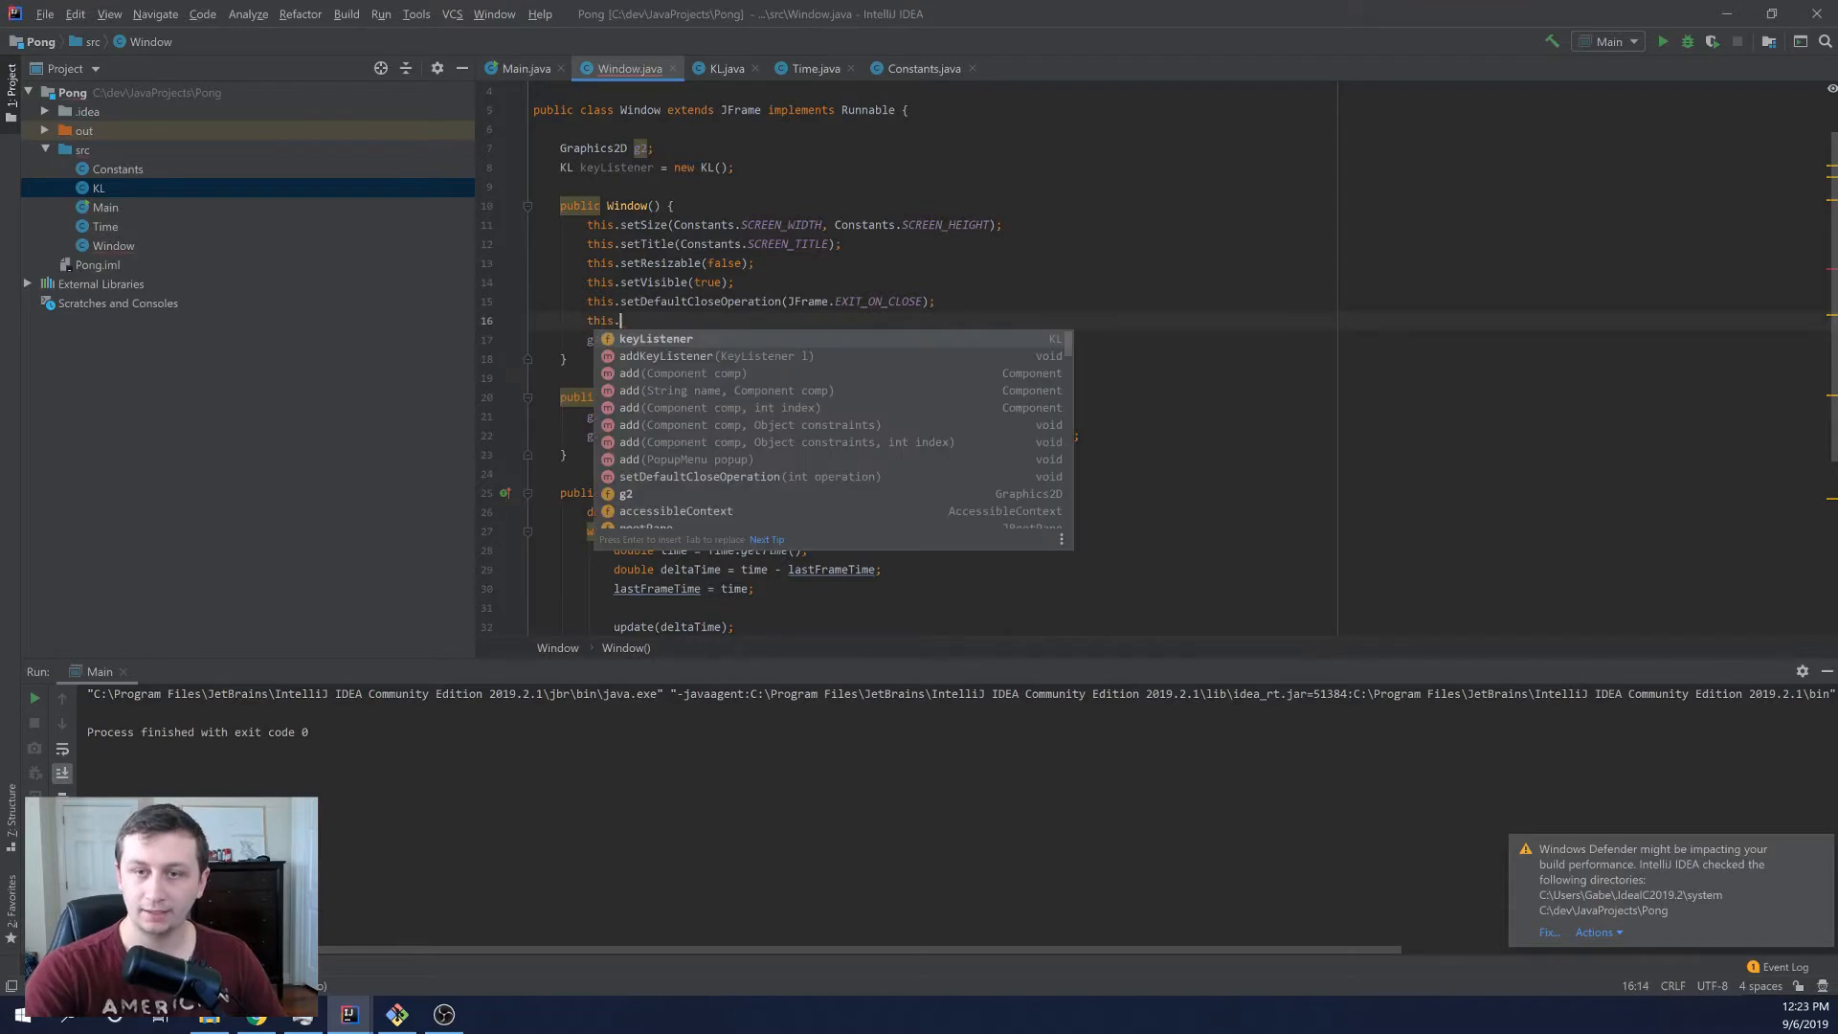
{"action": "type", "text": "addKeyListe"}
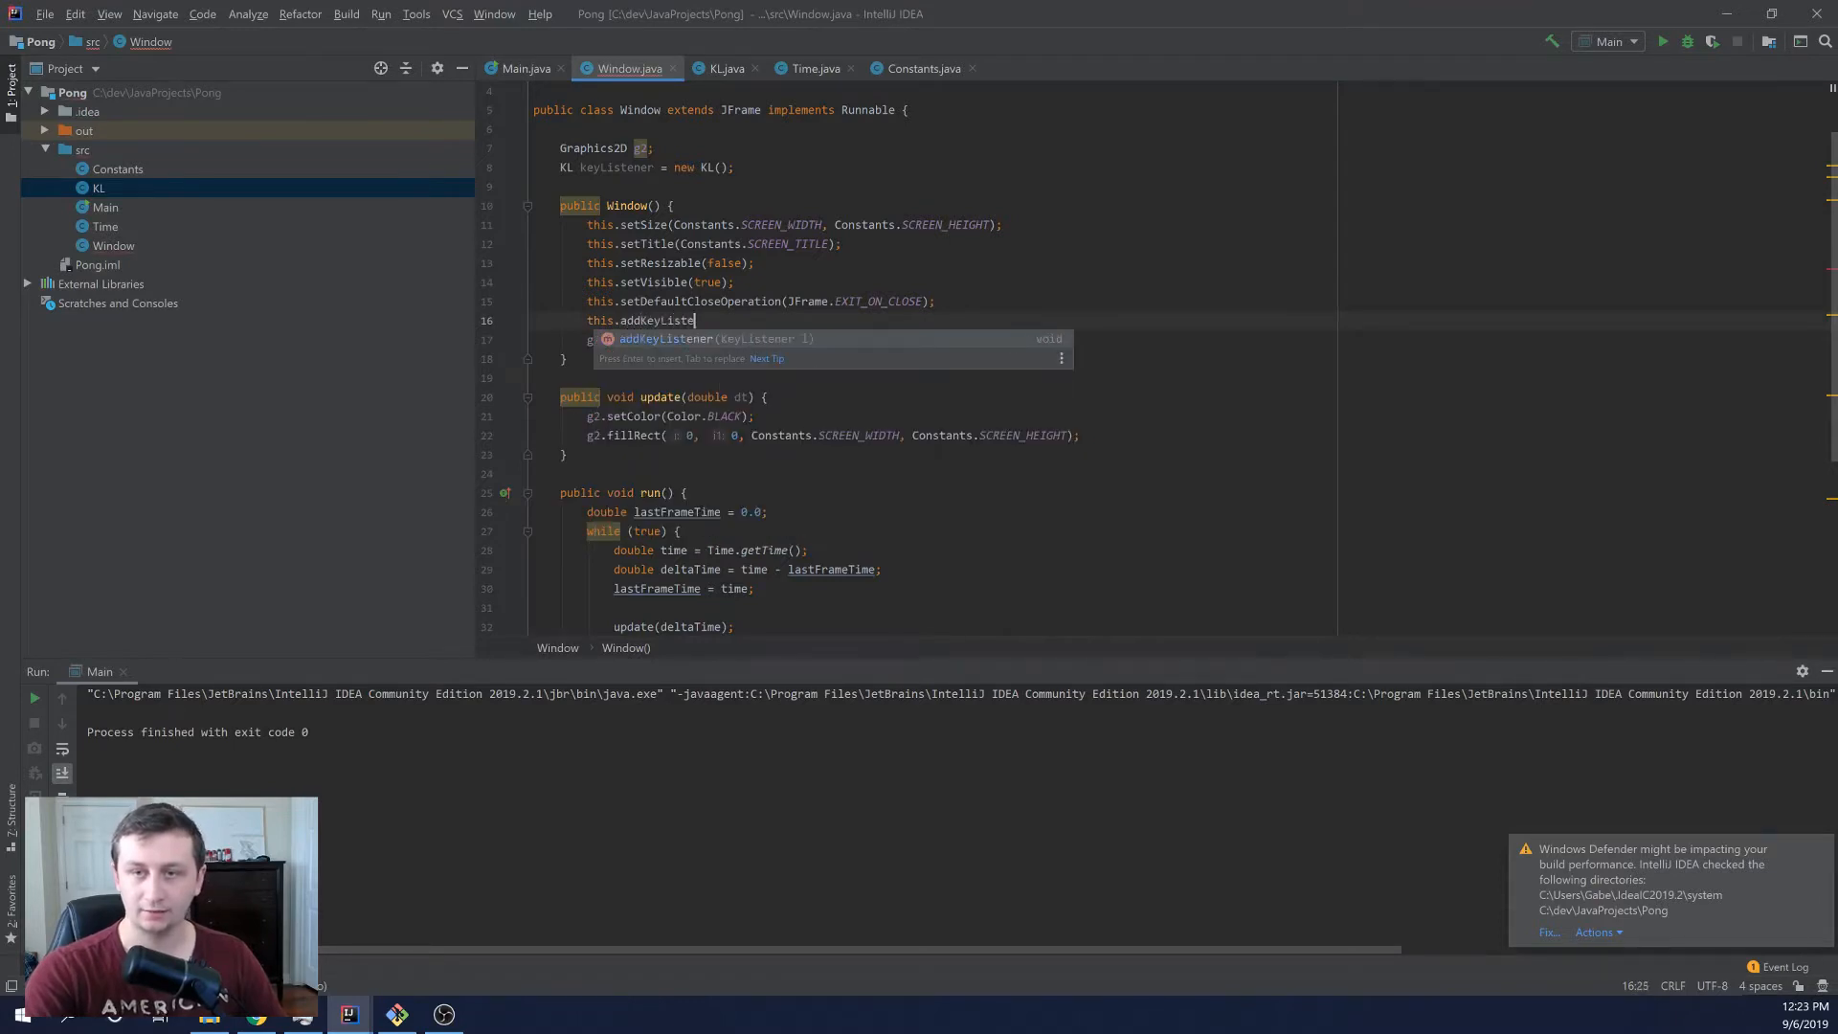
{"action": "key", "text": "Enter"}
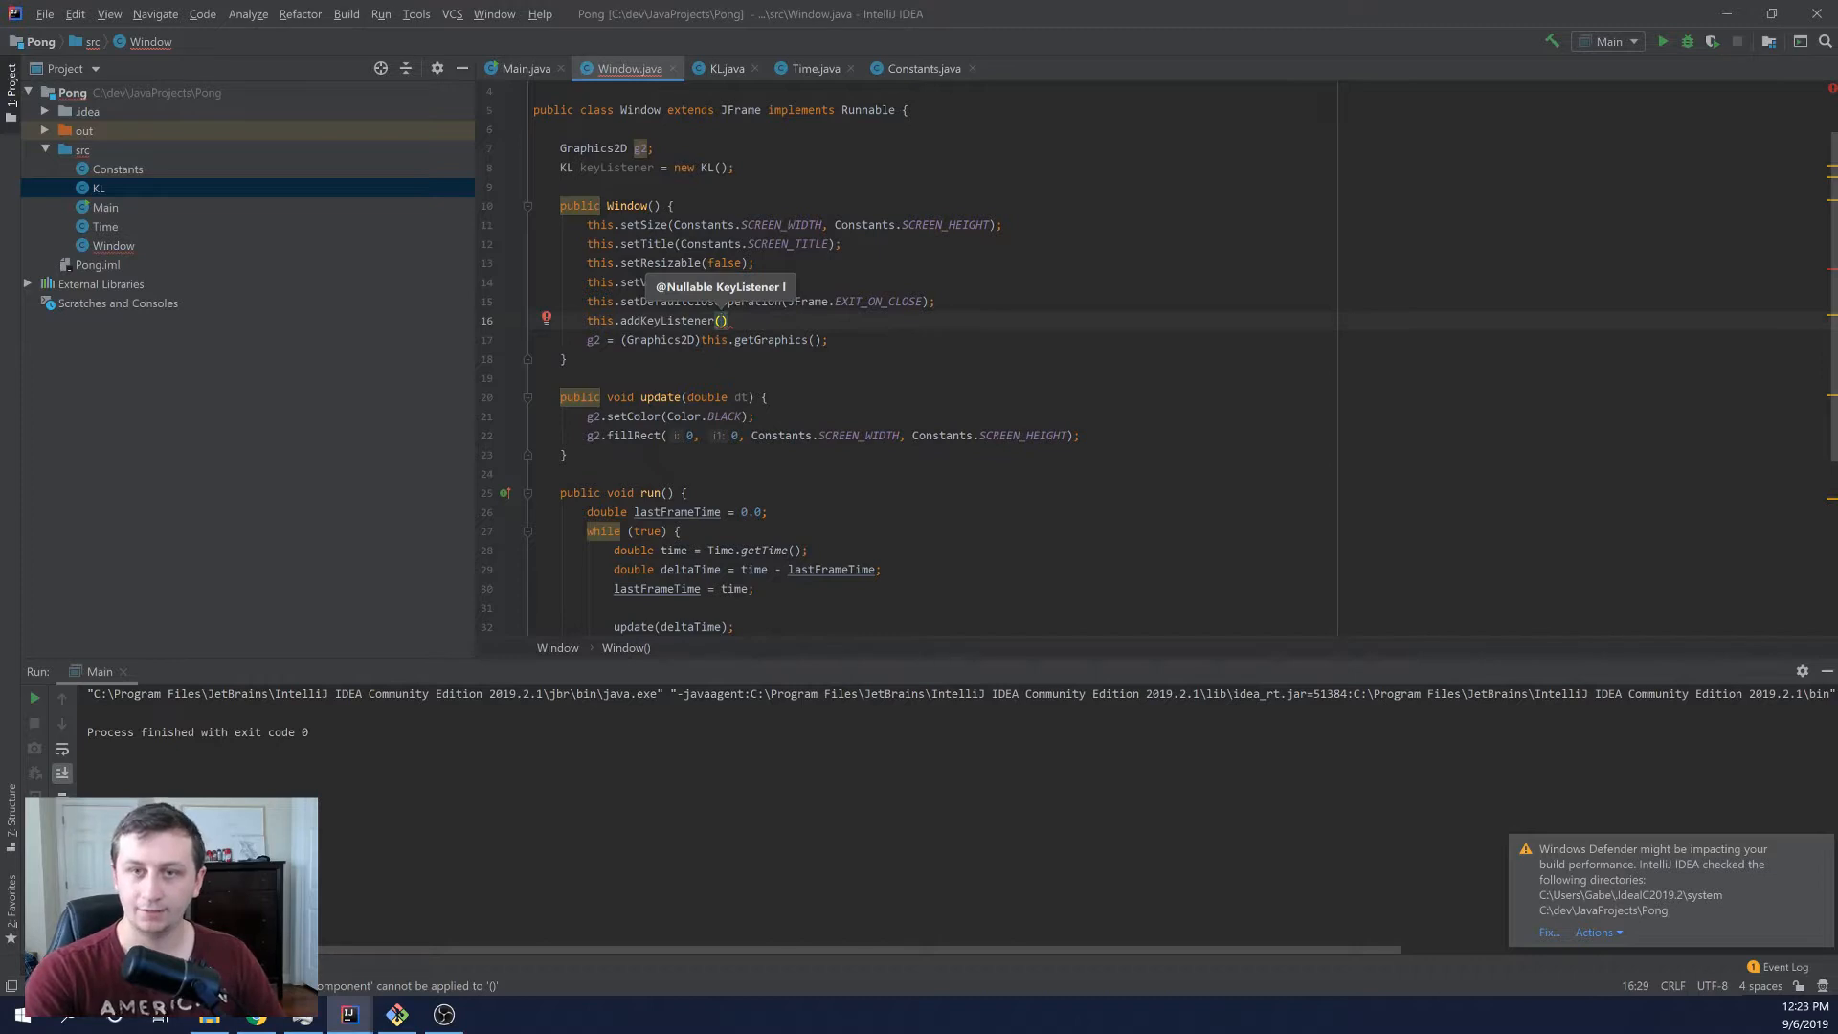
{"action": "type", "text": "keyListener"}
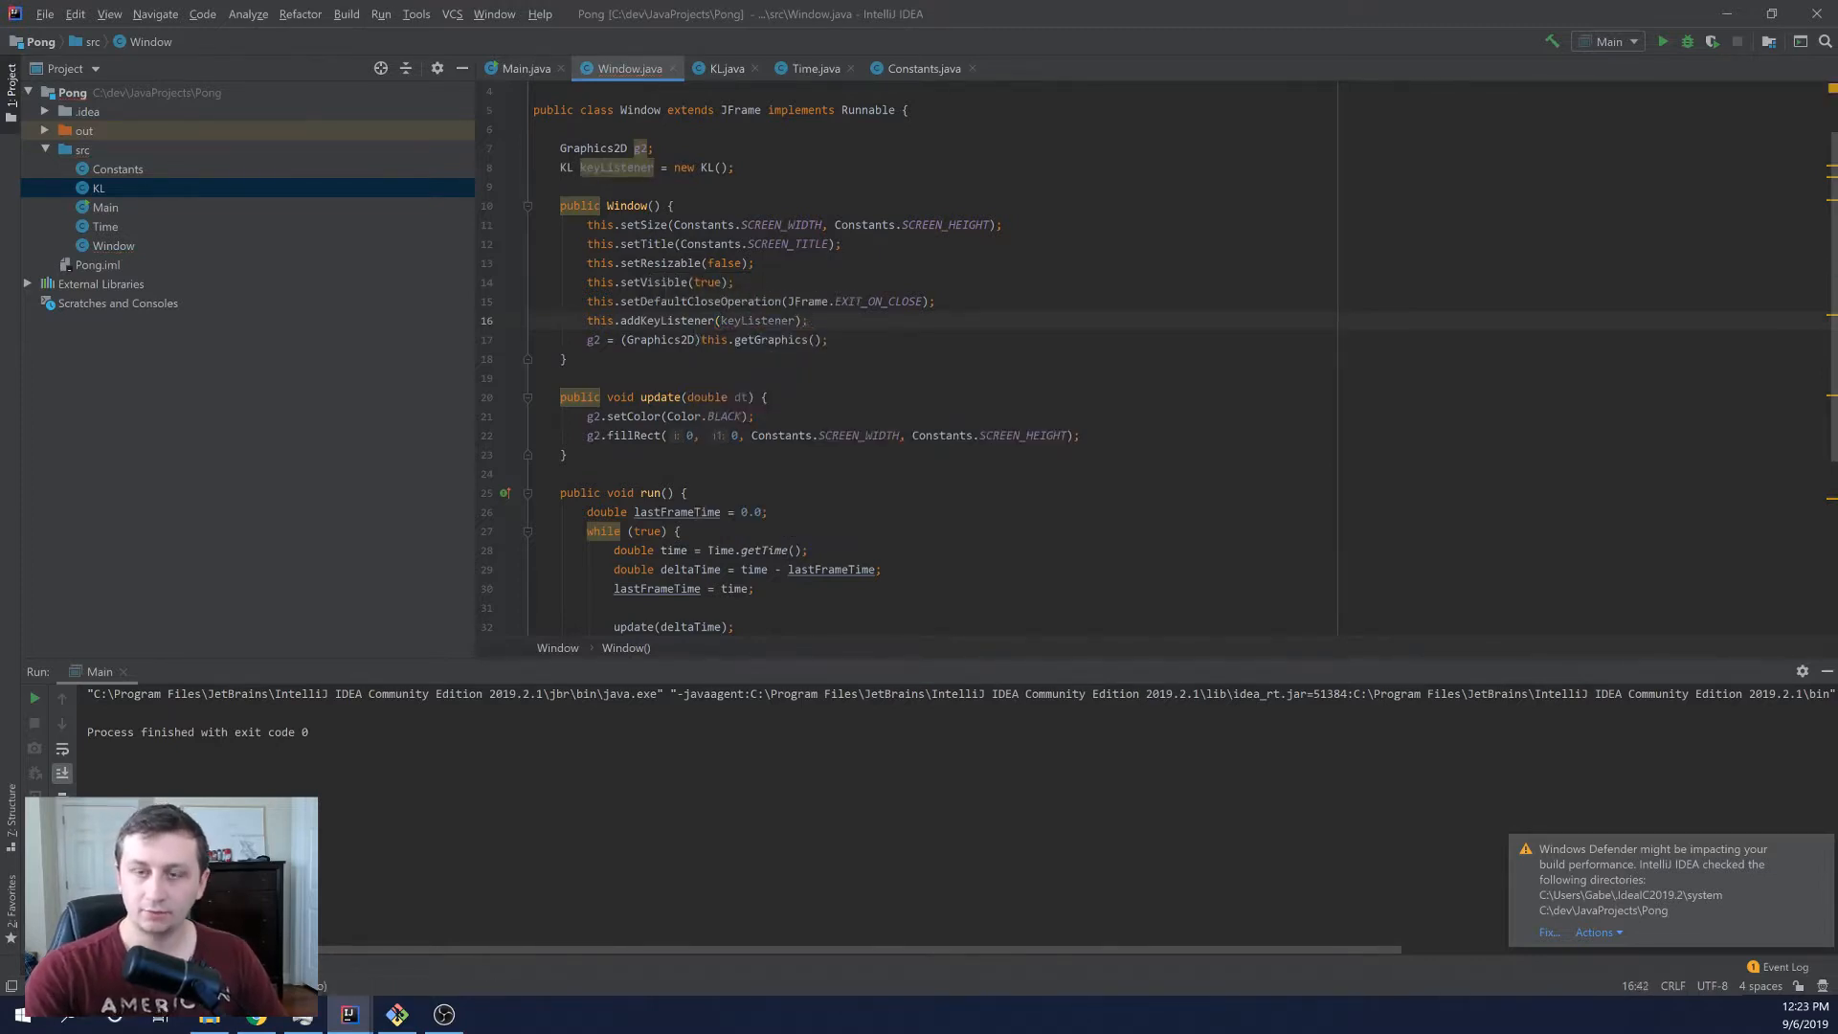
{"action": "scroll", "scroll_direction": "down", "scroll_amount": 3}
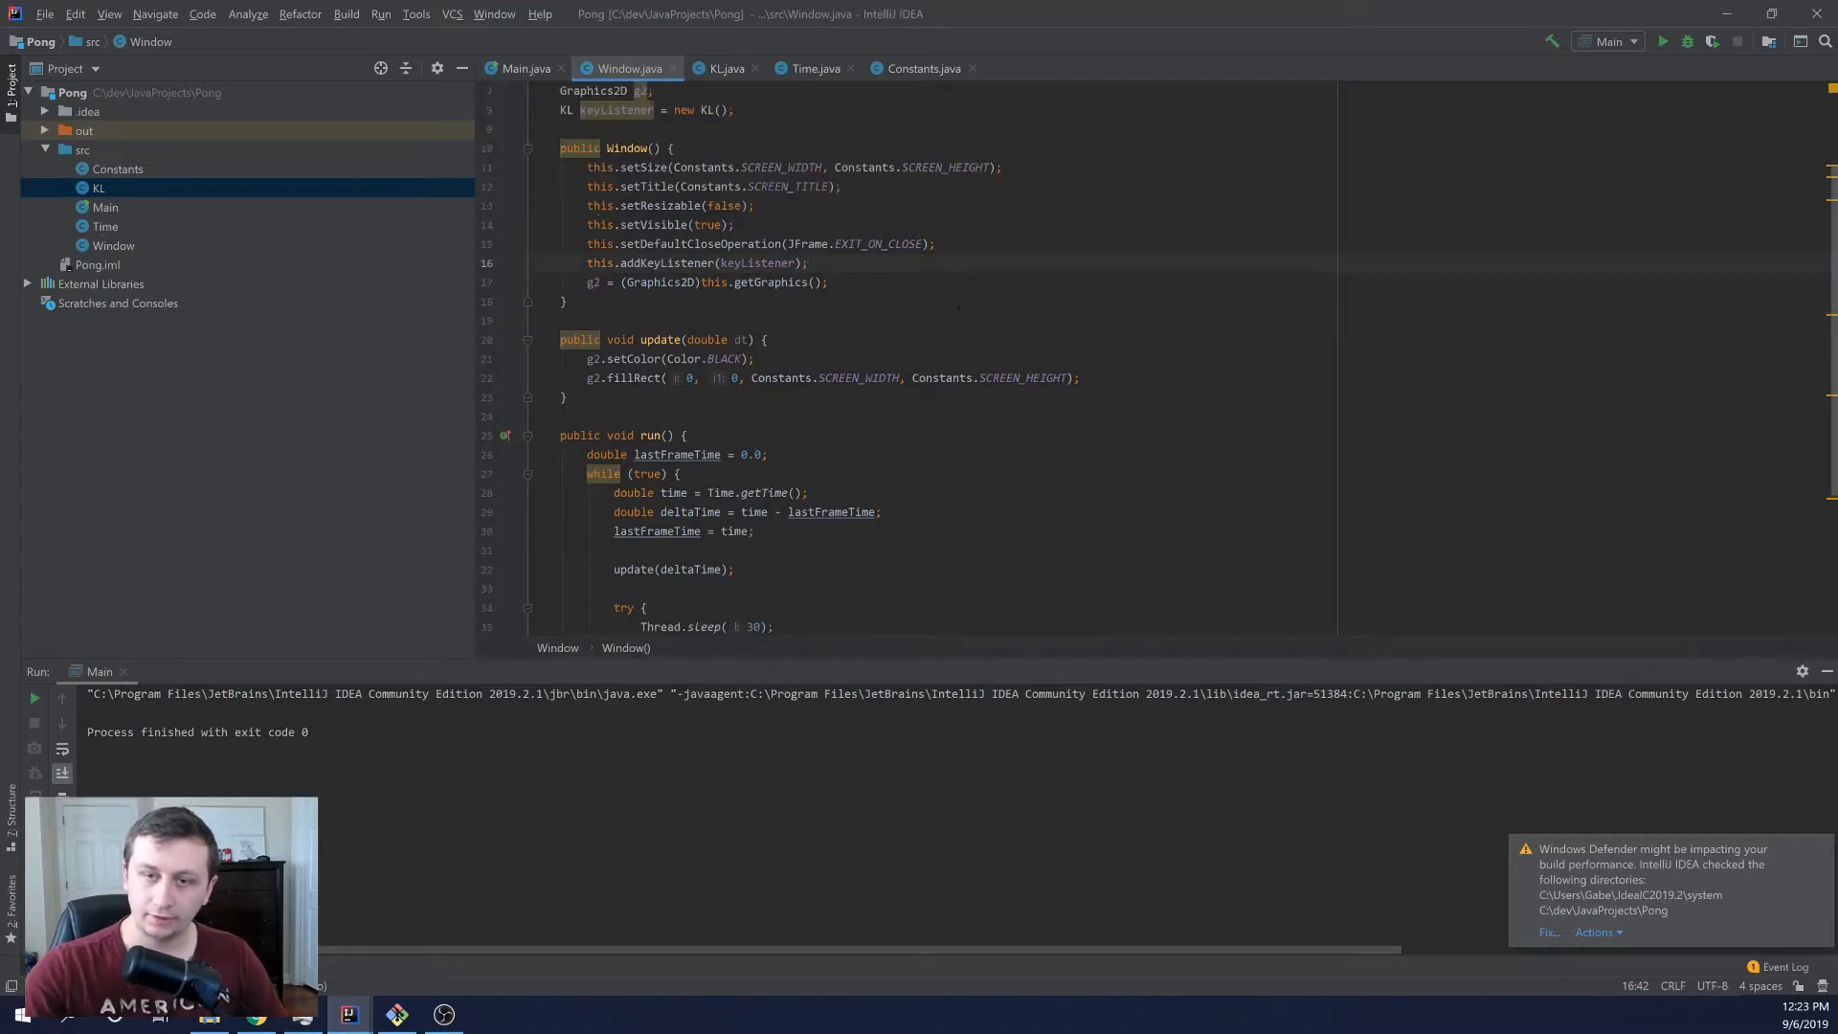
{"action": "scroll", "scroll_direction": "down", "scroll_amount": 3}
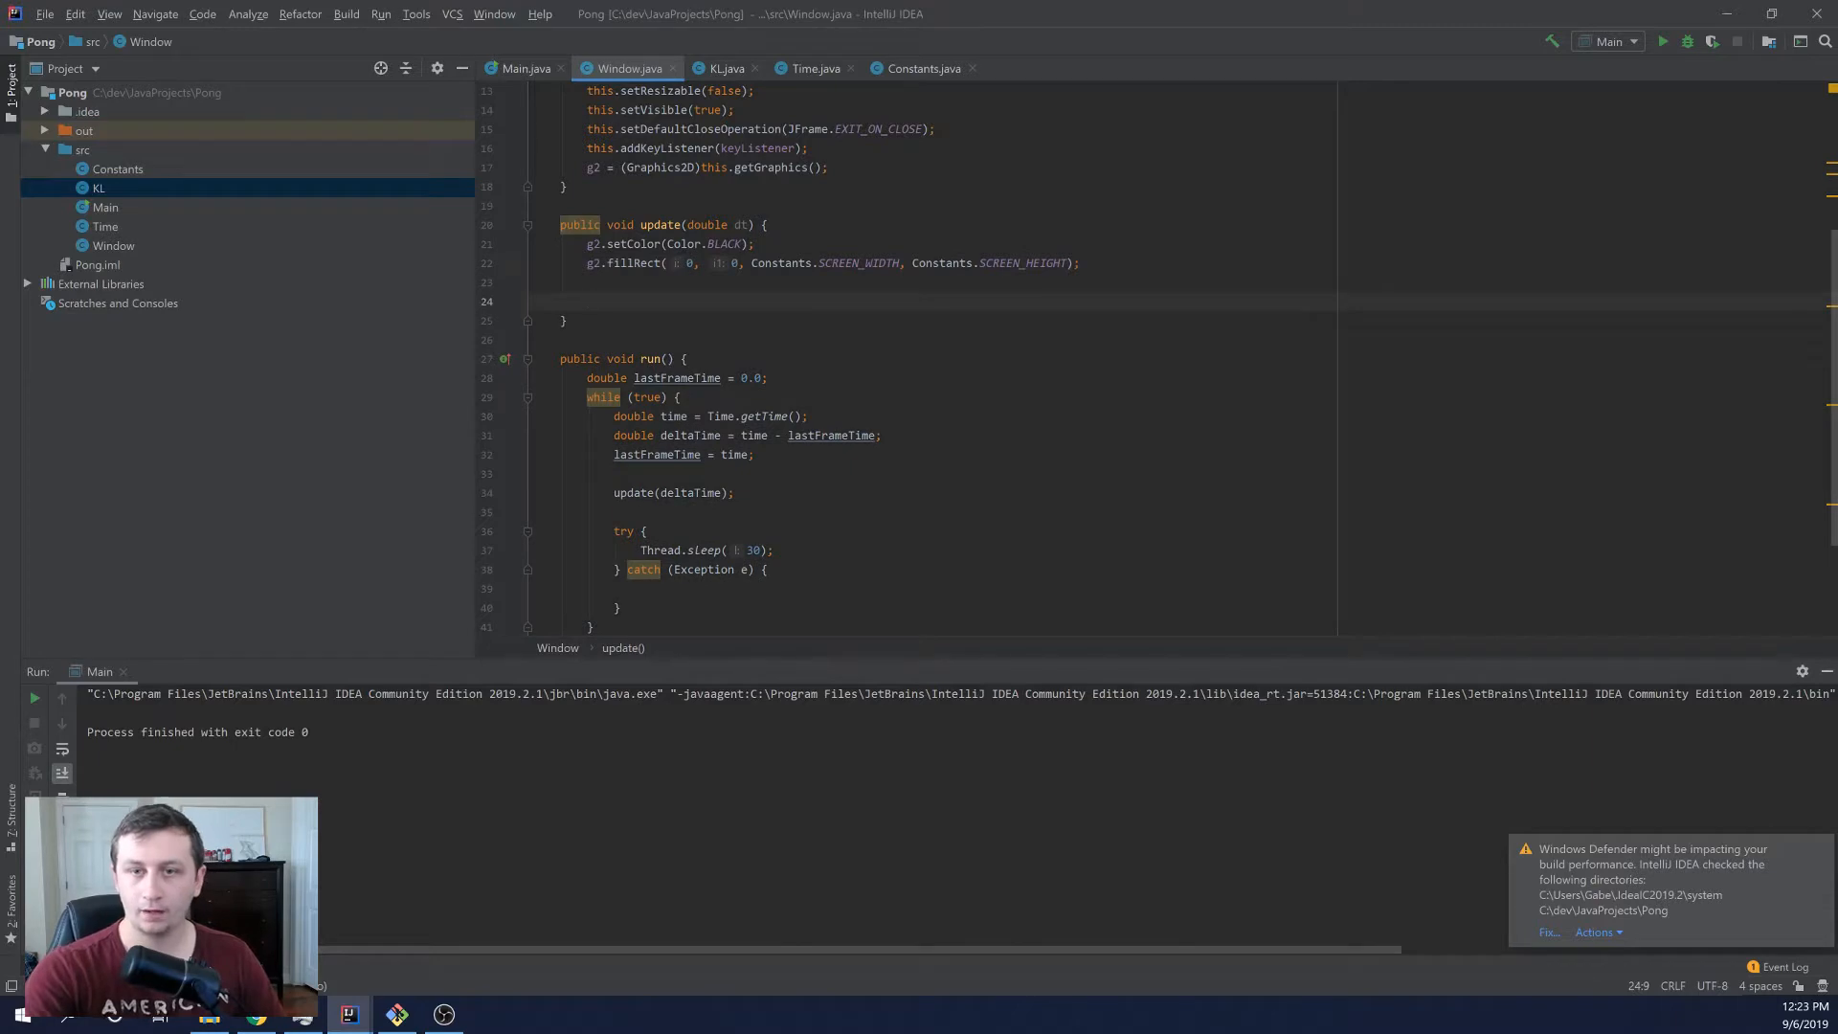
Step: In update(), print "The user is pressing the up arrow" when KeyEvent.VK_UP is pressed
{"action": "type", "text": "if (keyLi"}
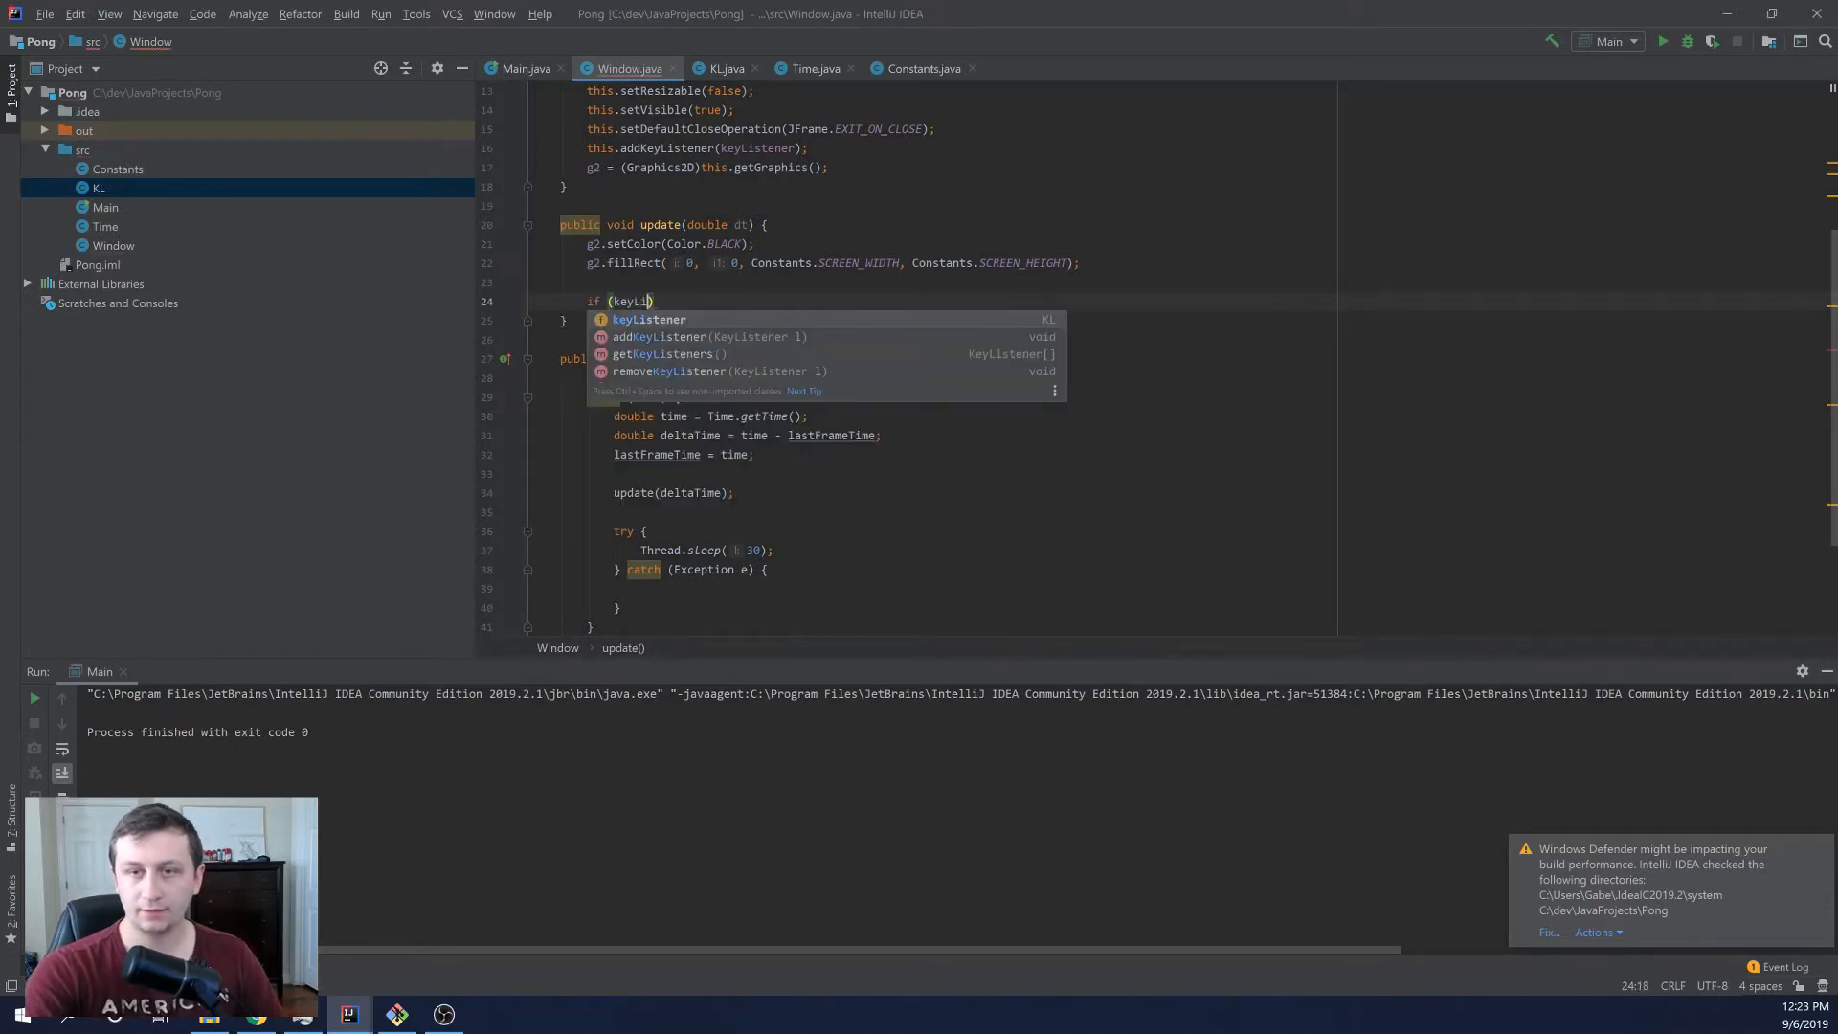
{"action": "type", "text": ".is"}
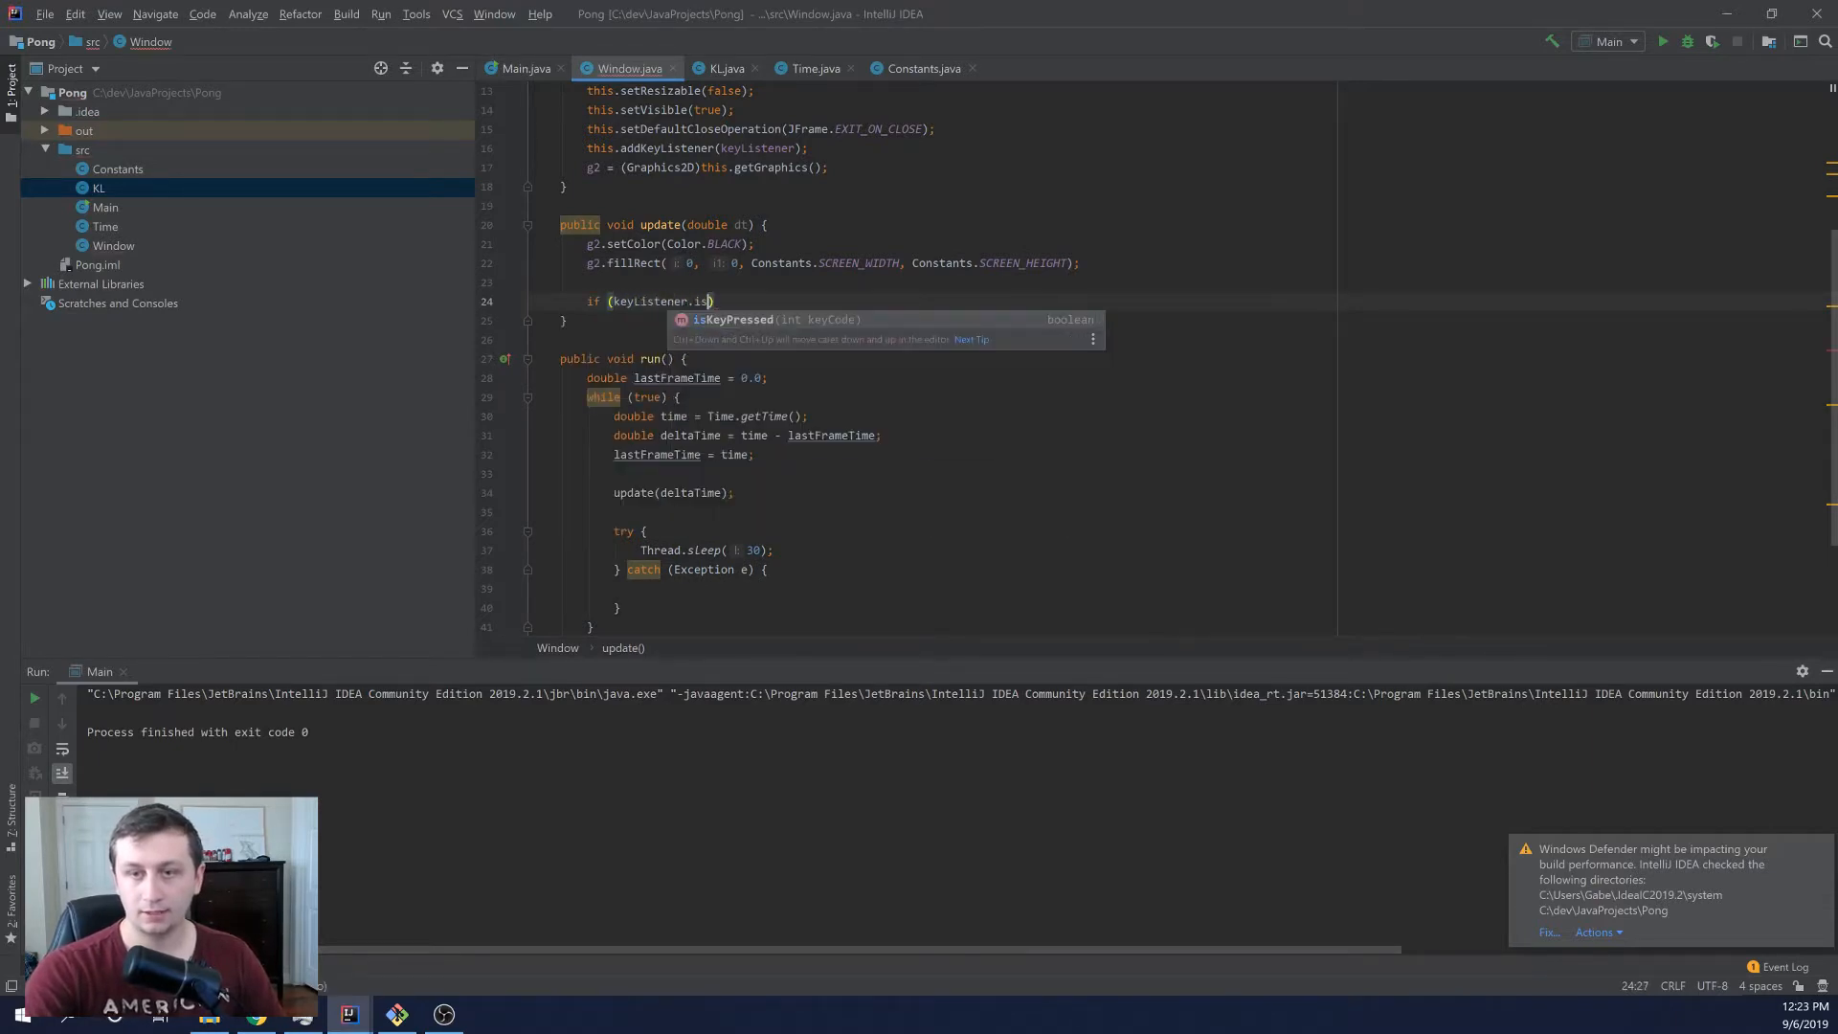
{"action": "key", "text": "Tab"}
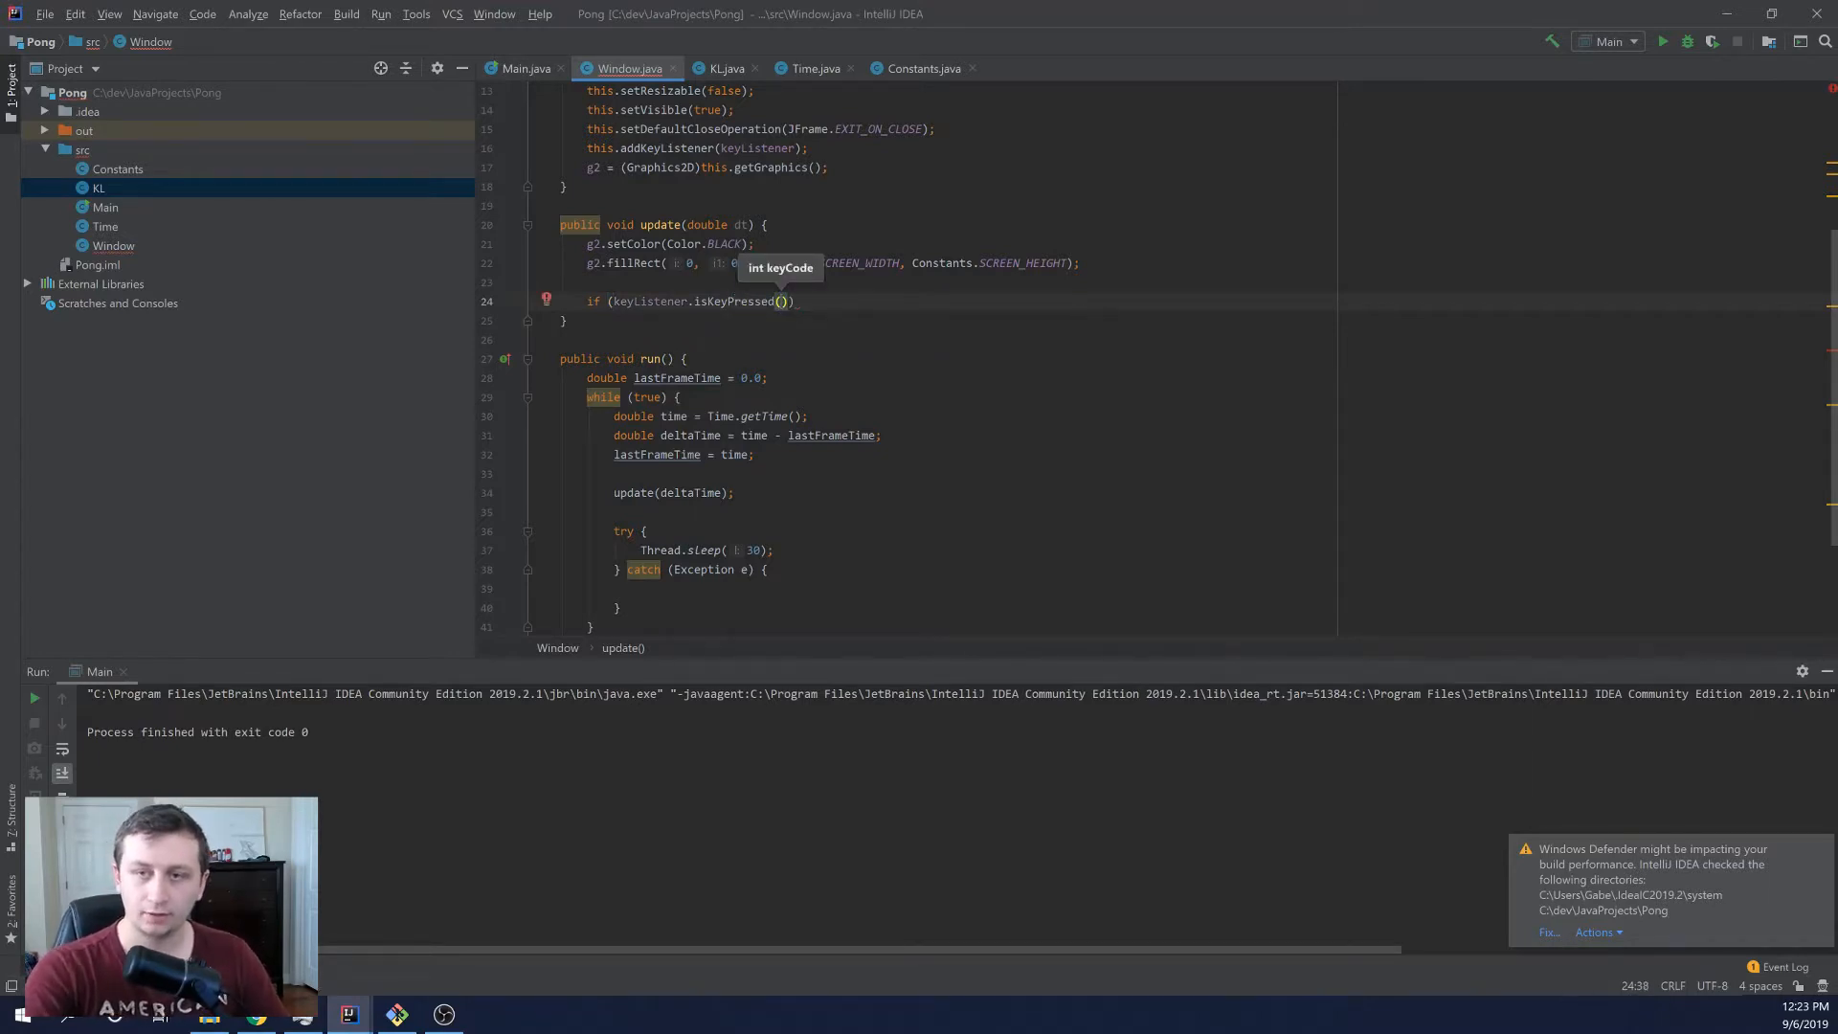
{"action": "type", "text": "KeyEvent.VK_UP"}
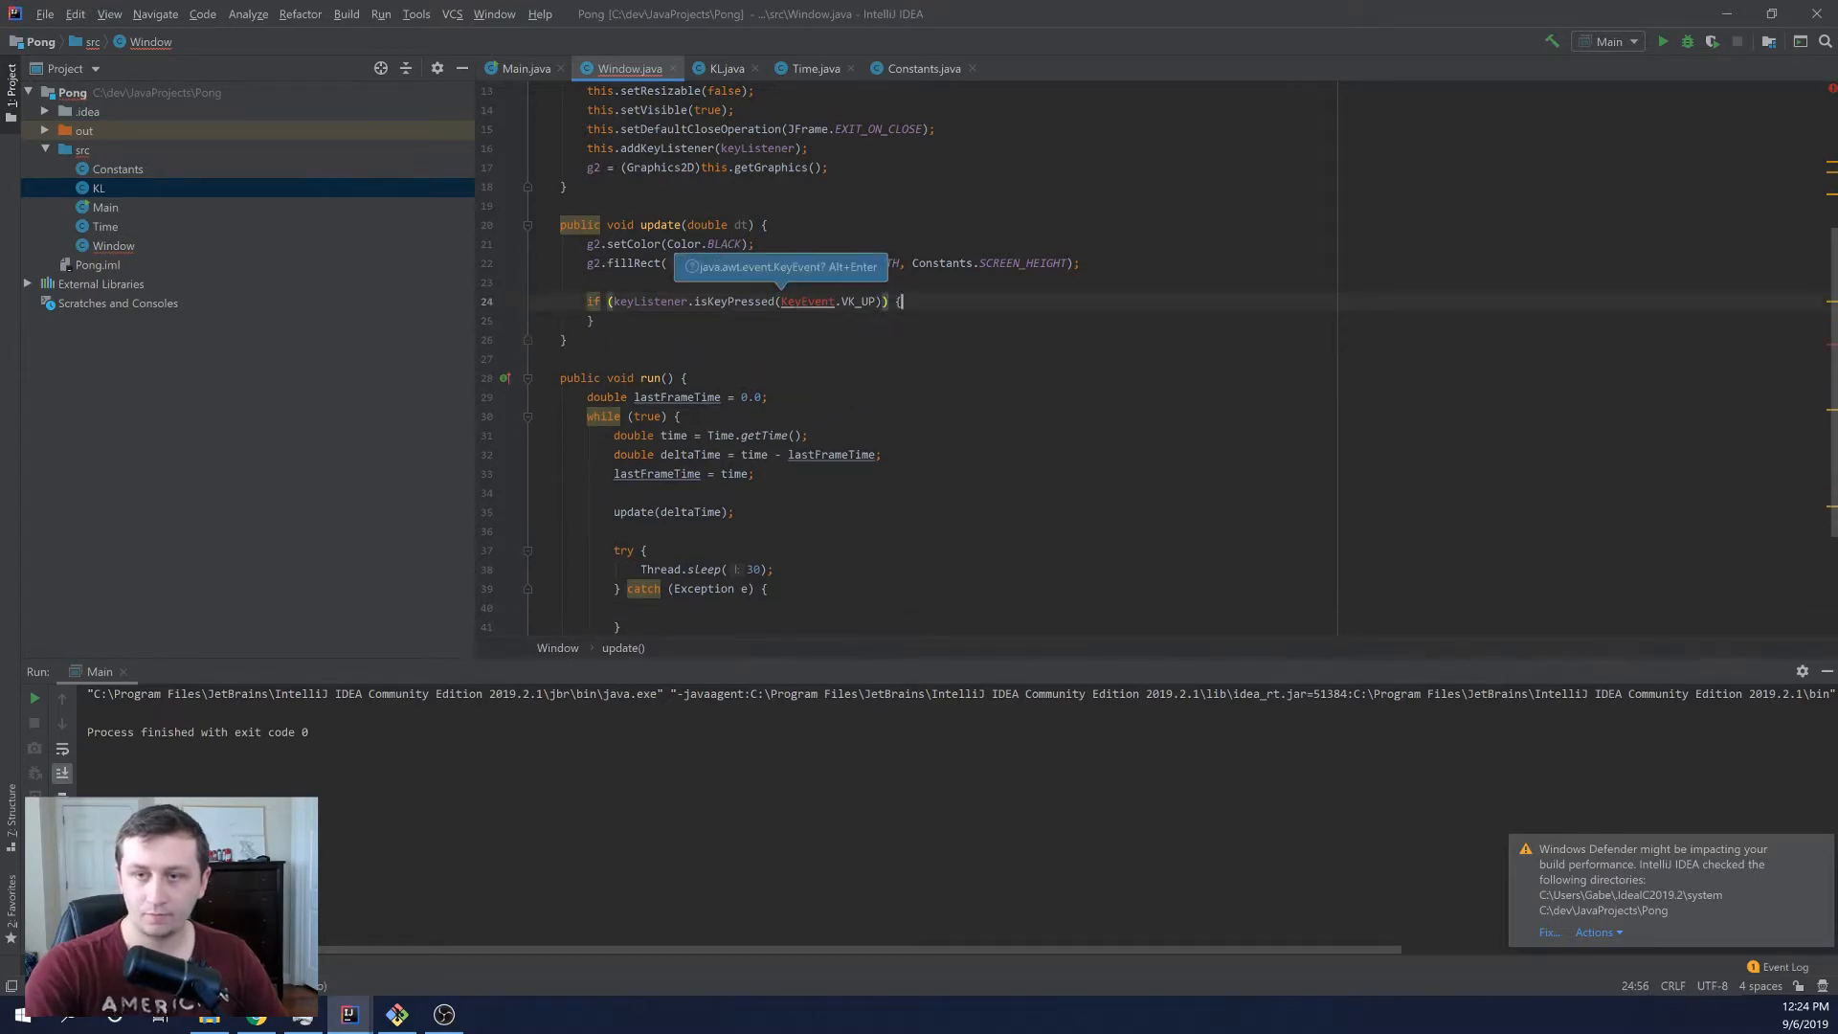
{"action": "type", "text": "System.out.println(\"The user is pressing"}
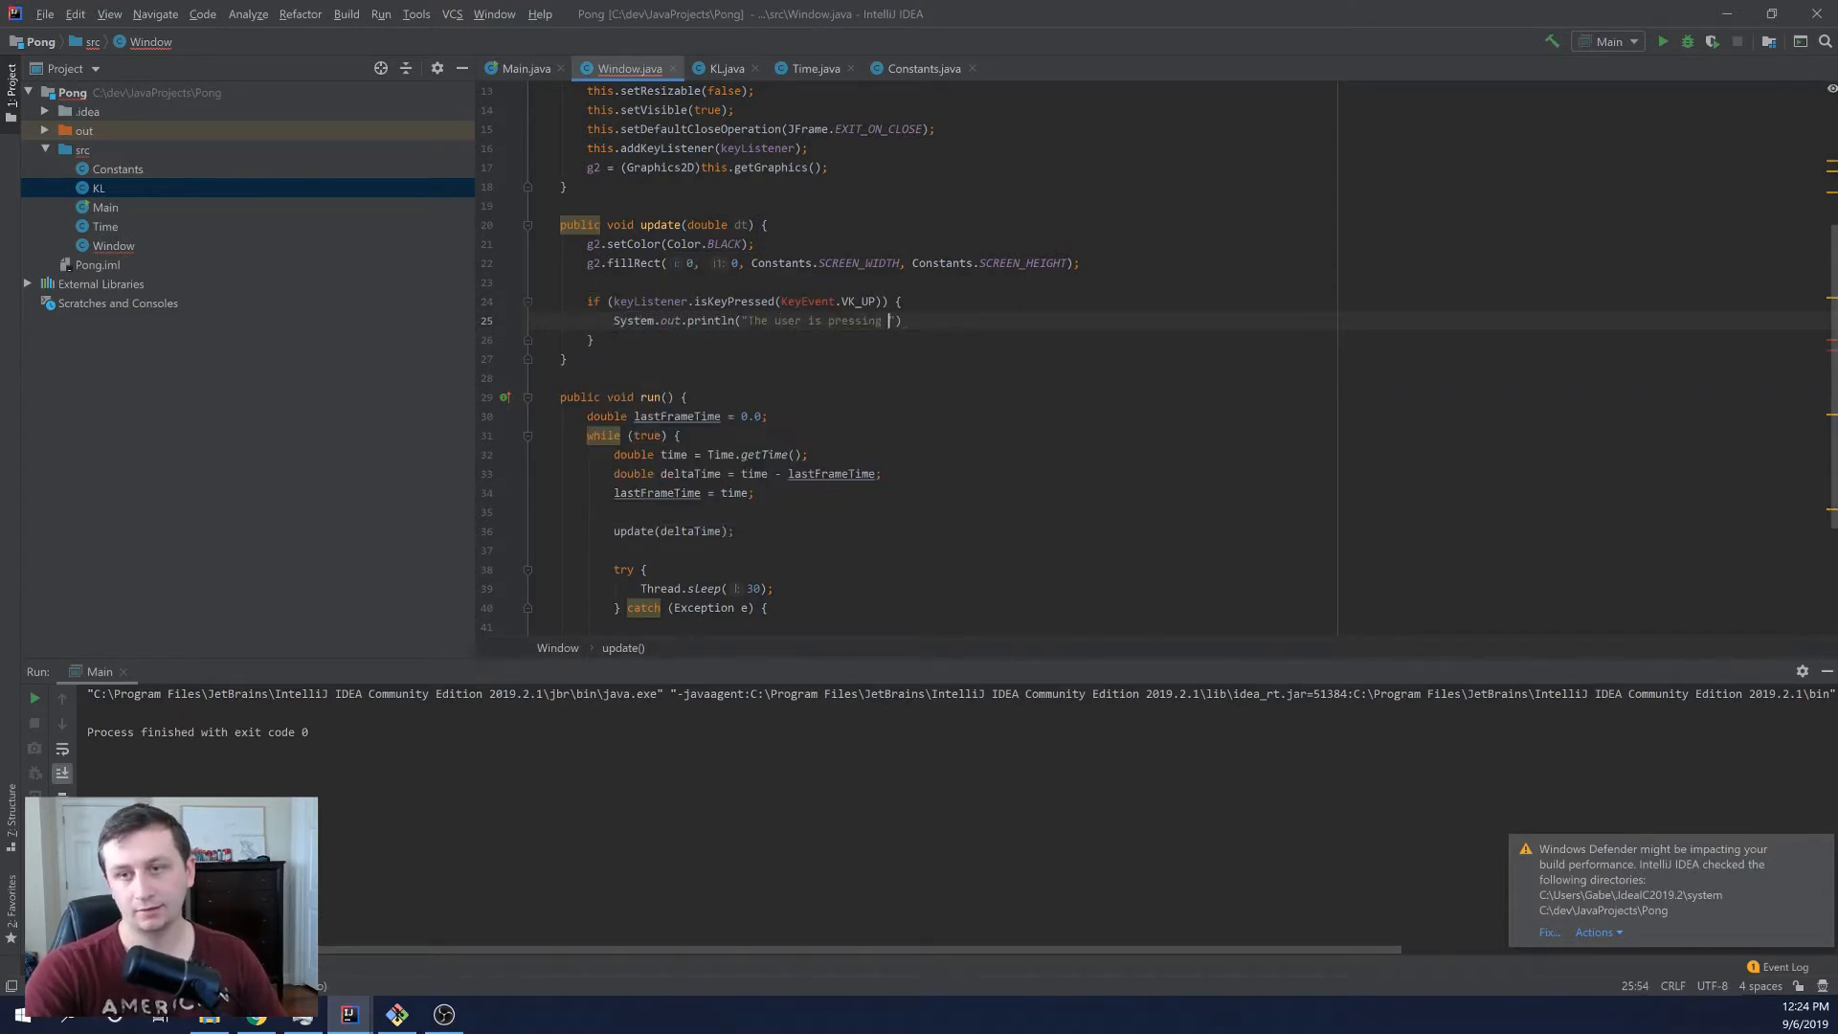
{"action": "type", "text": "the up arrow"}
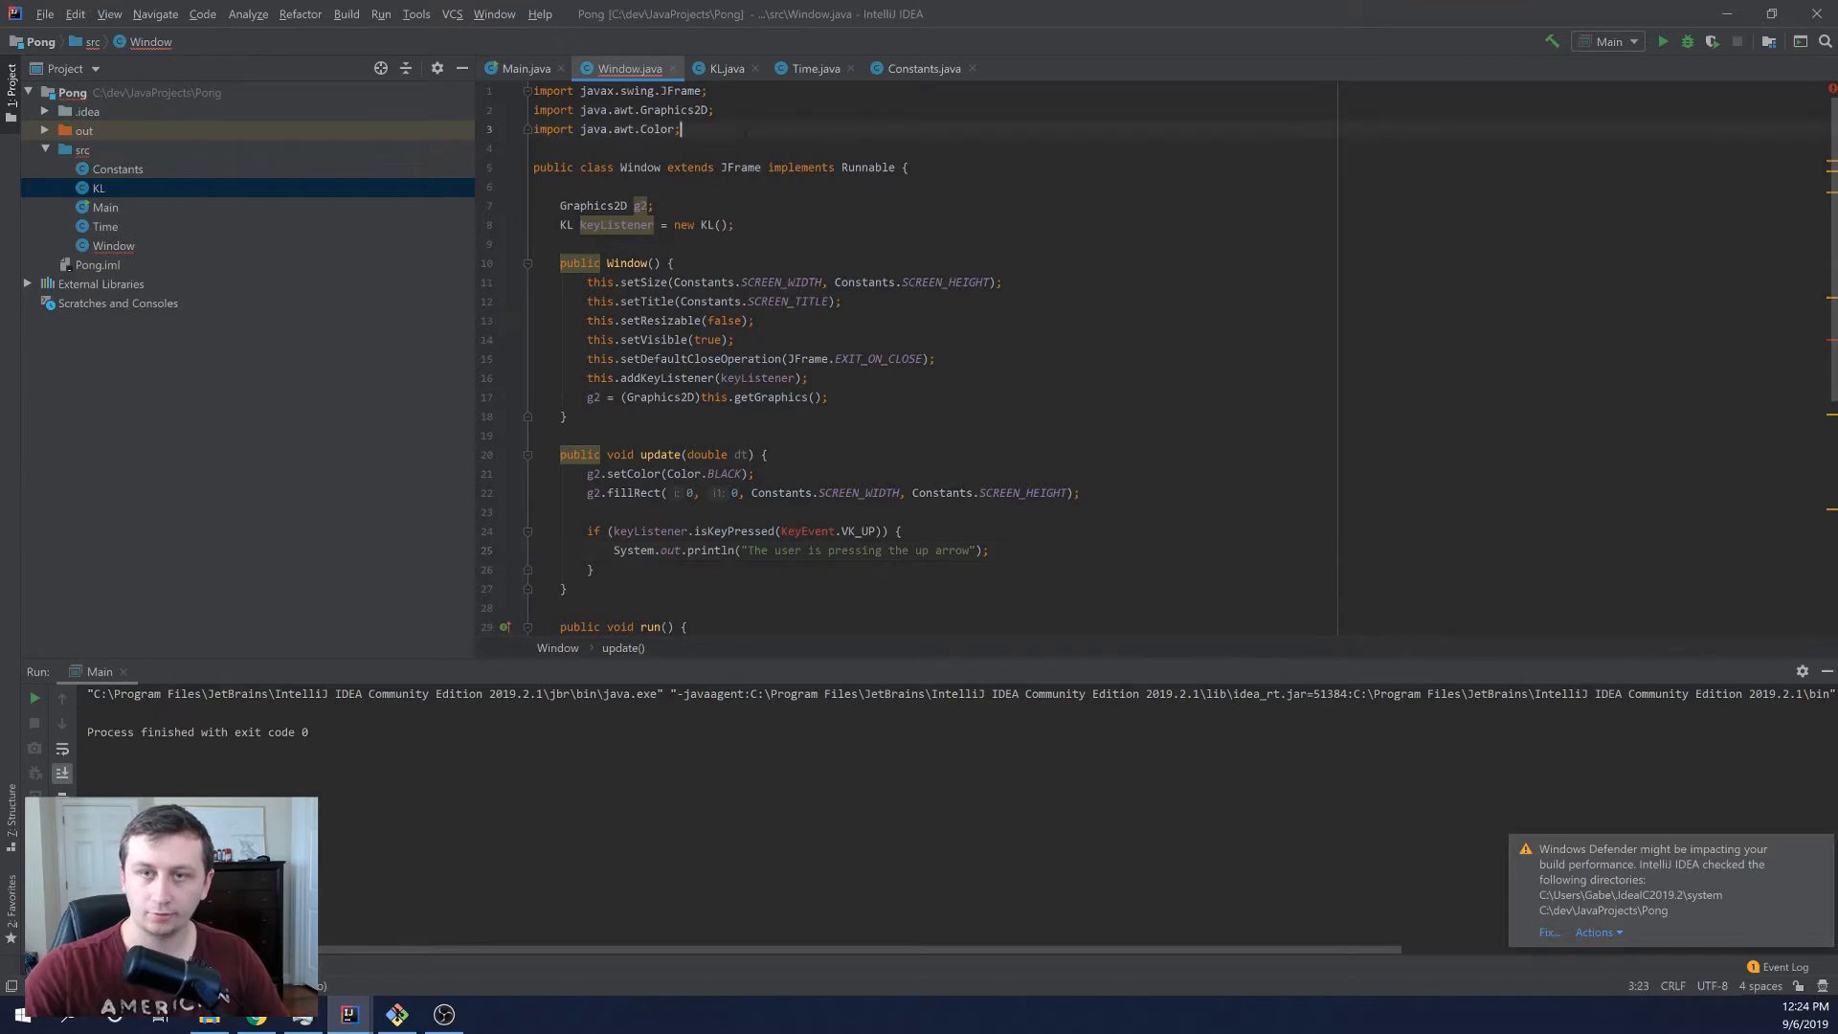
Step: Add 'import java.awt.event.KeyEvent;' to Window.java, correcting a mistyped character
{"action": "type", "text": "import java."}
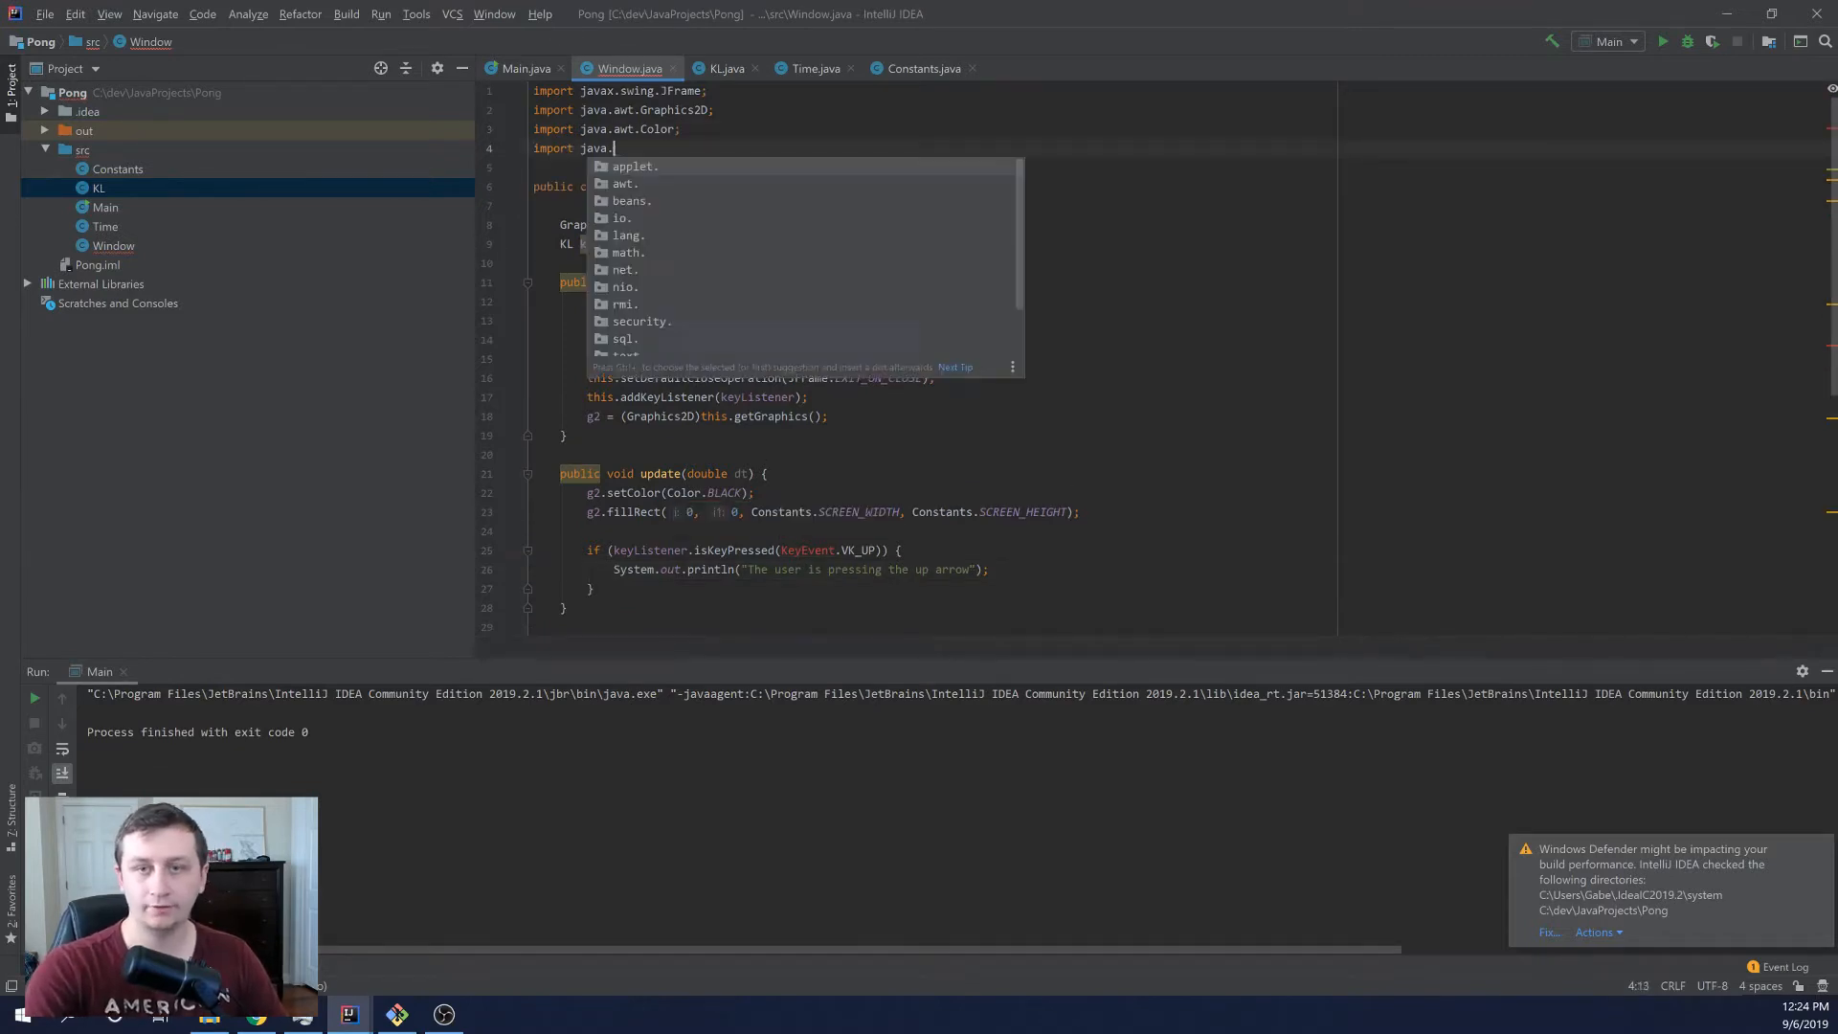
{"action": "type", "text": "awt.Event"}
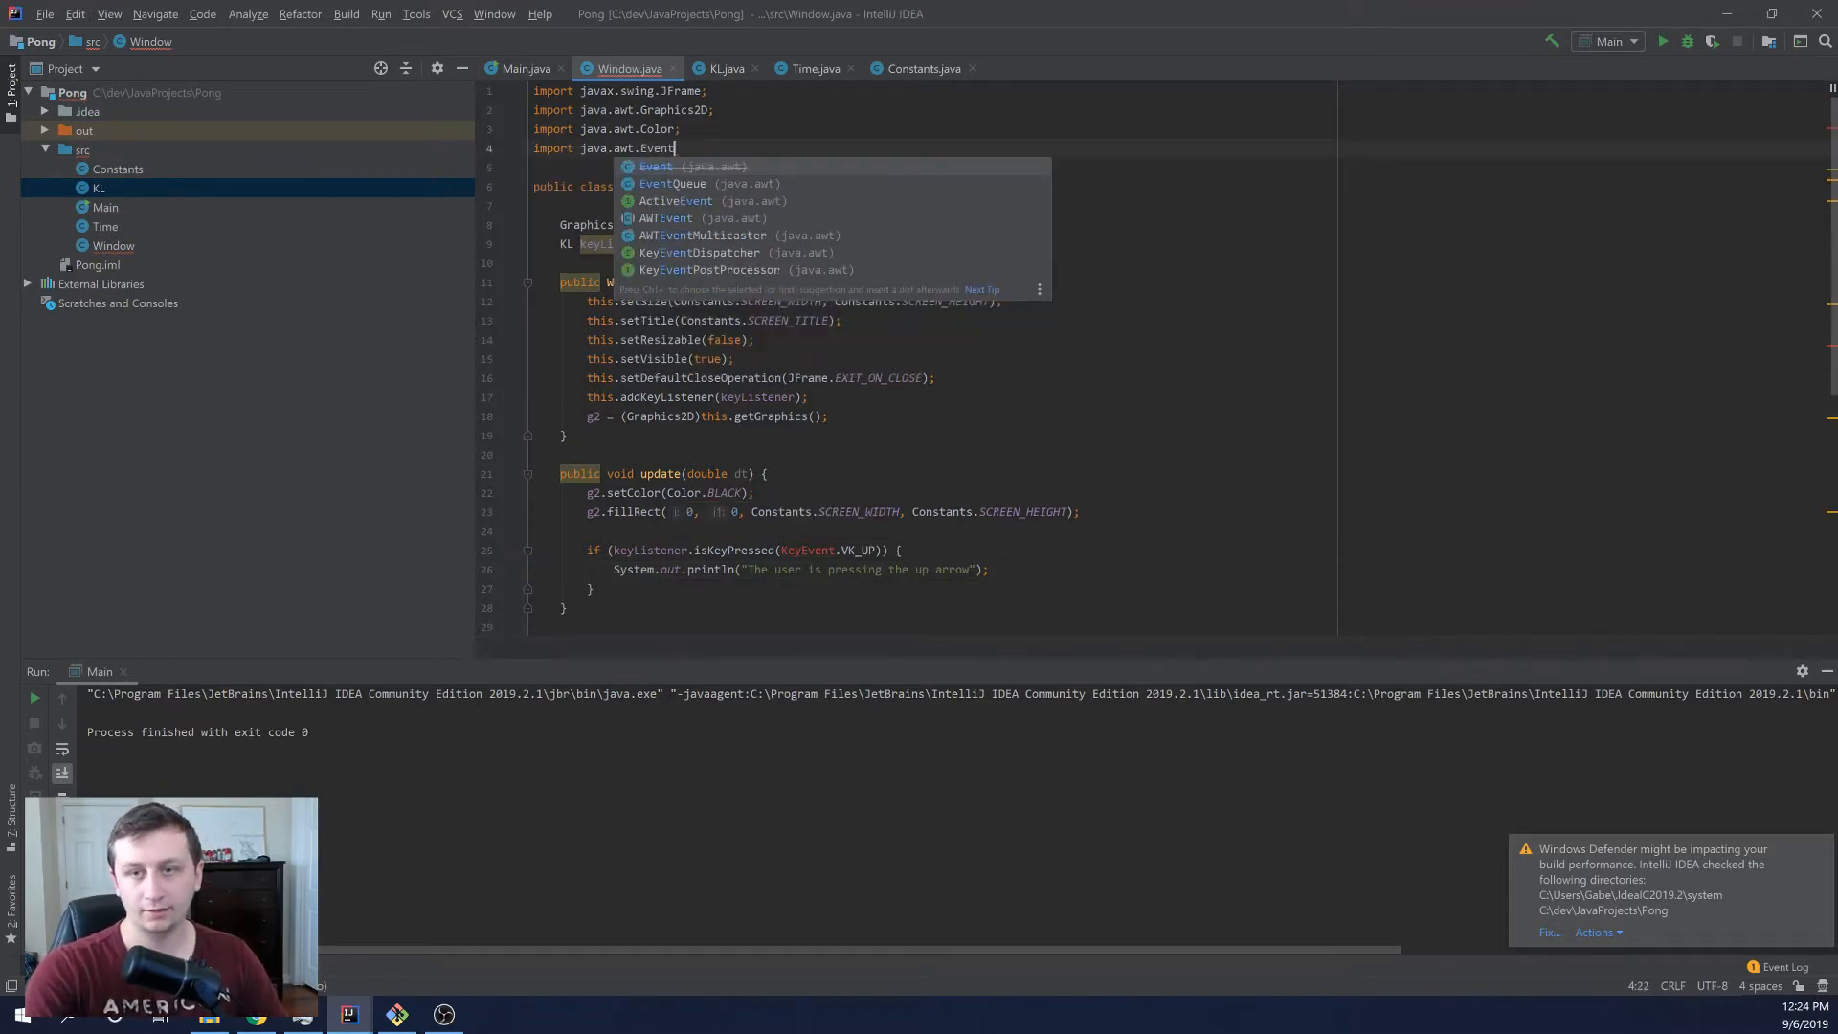
{"action": "key", "text": "Backspace"}
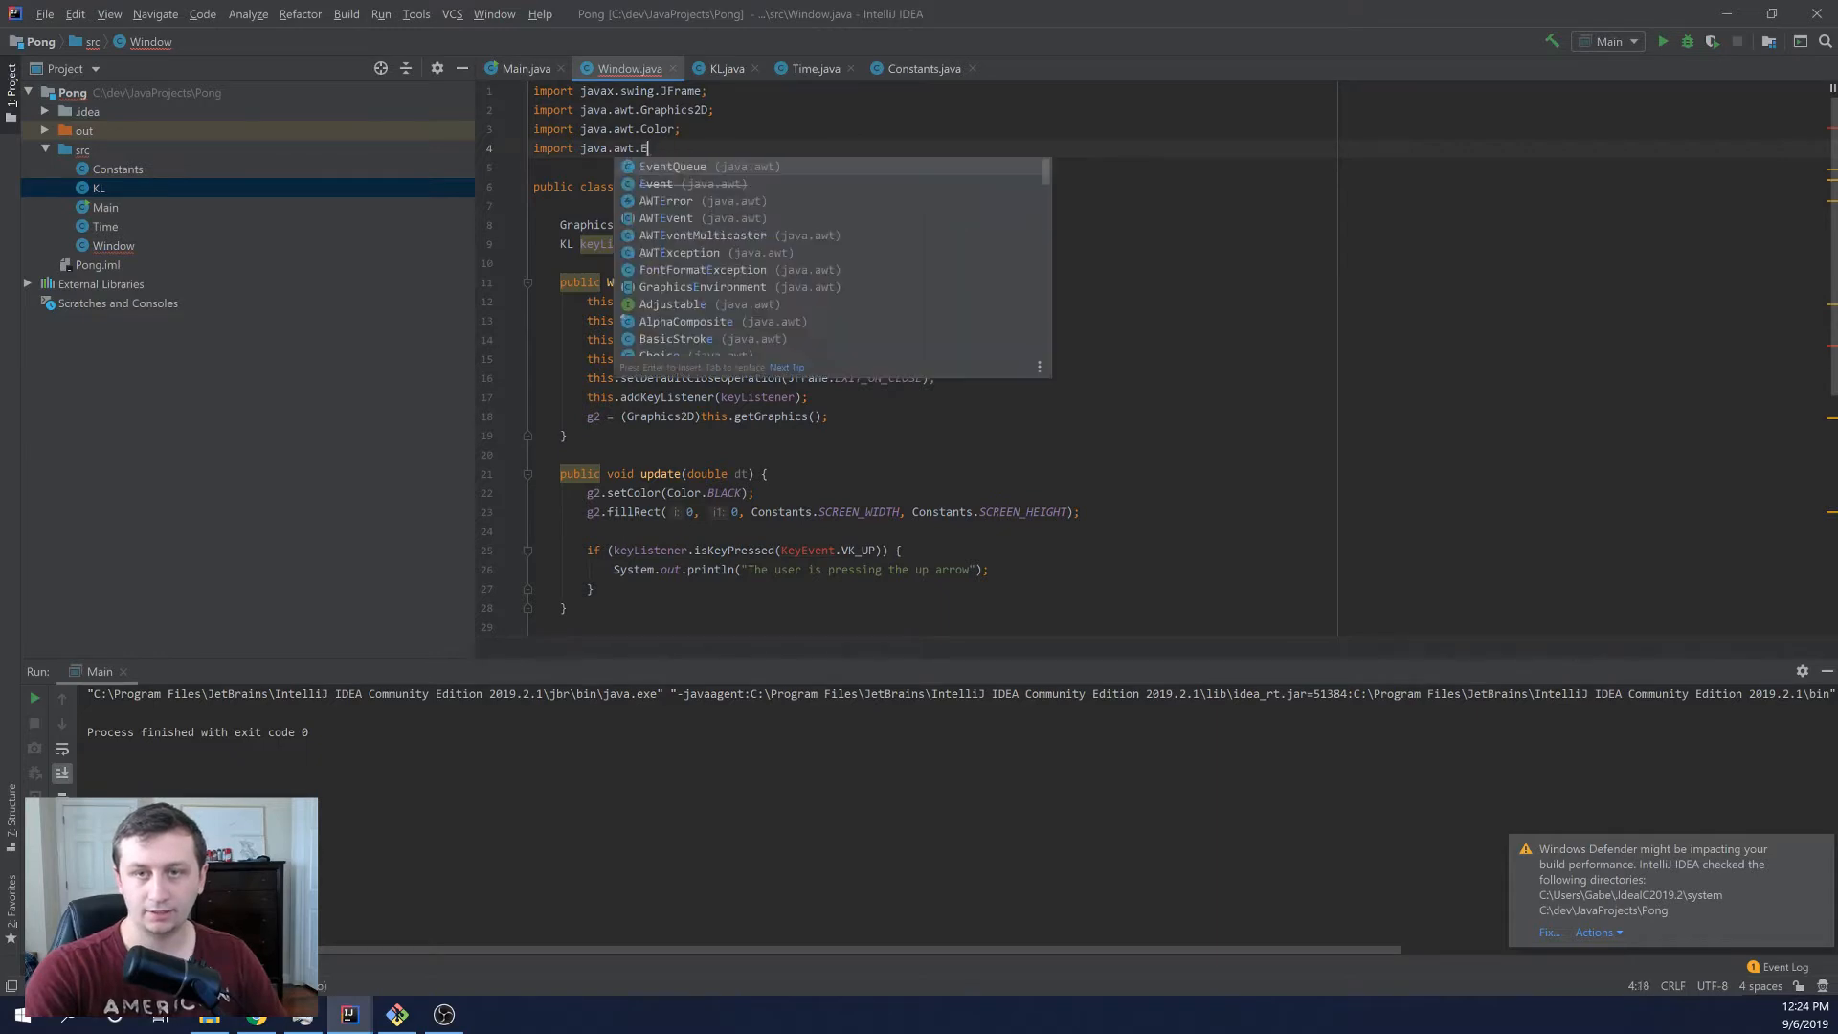
{"action": "type", "text": "vent.KeyEvent"}
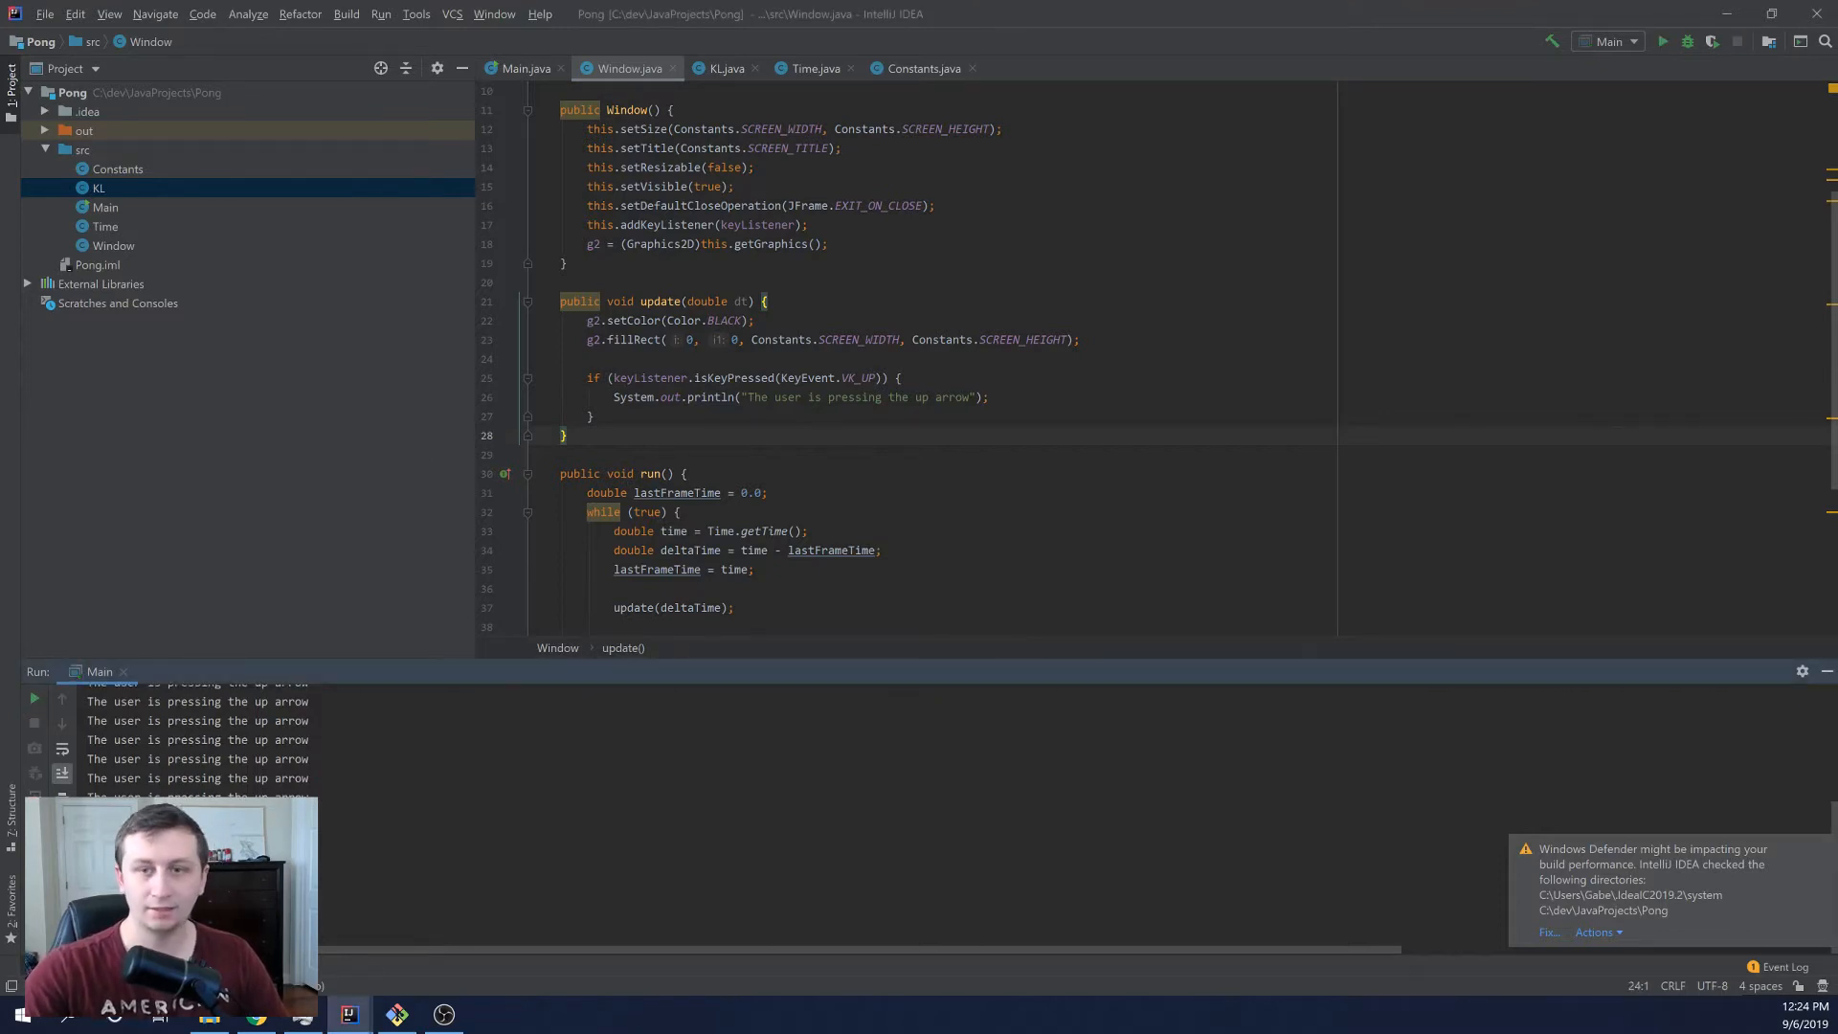
Step: Add 'else if (keyListener.isKeyPressed(KeyEvent.VK_DOWN))' and begin a System call inside
{"action": "type", "text": "else"}
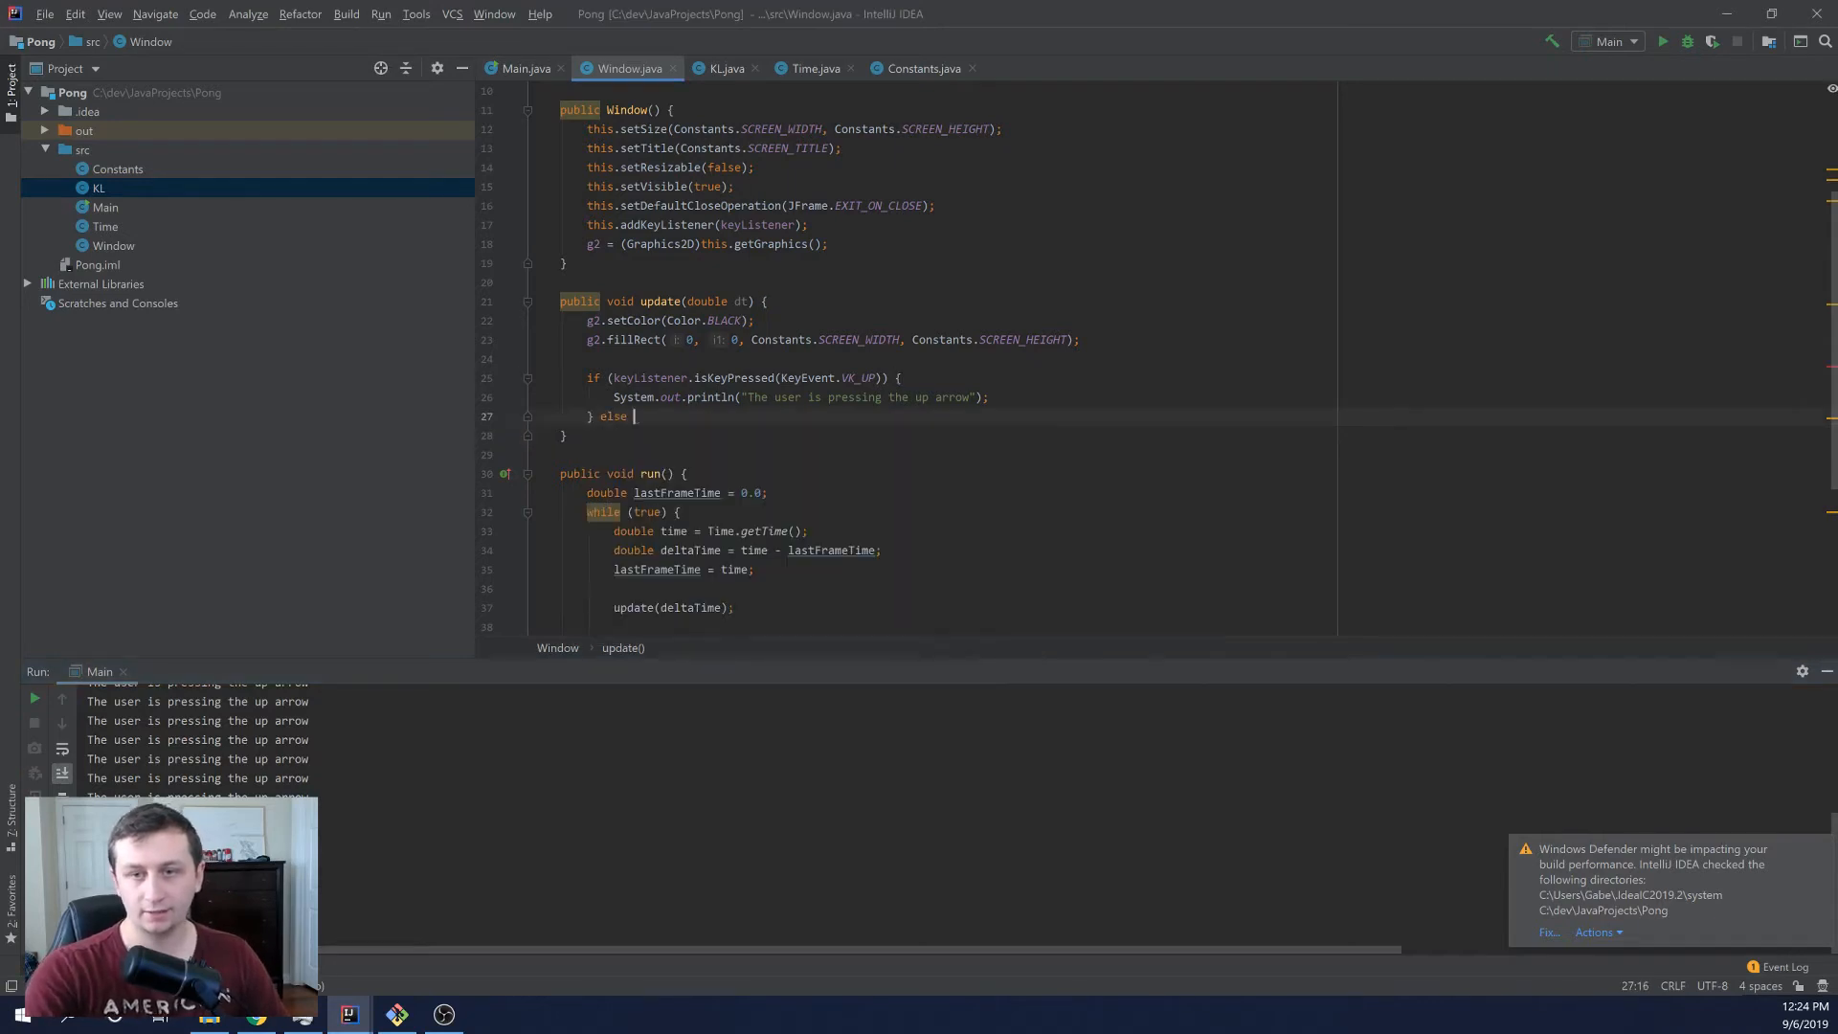
{"action": "type", "text": "if (kie"}
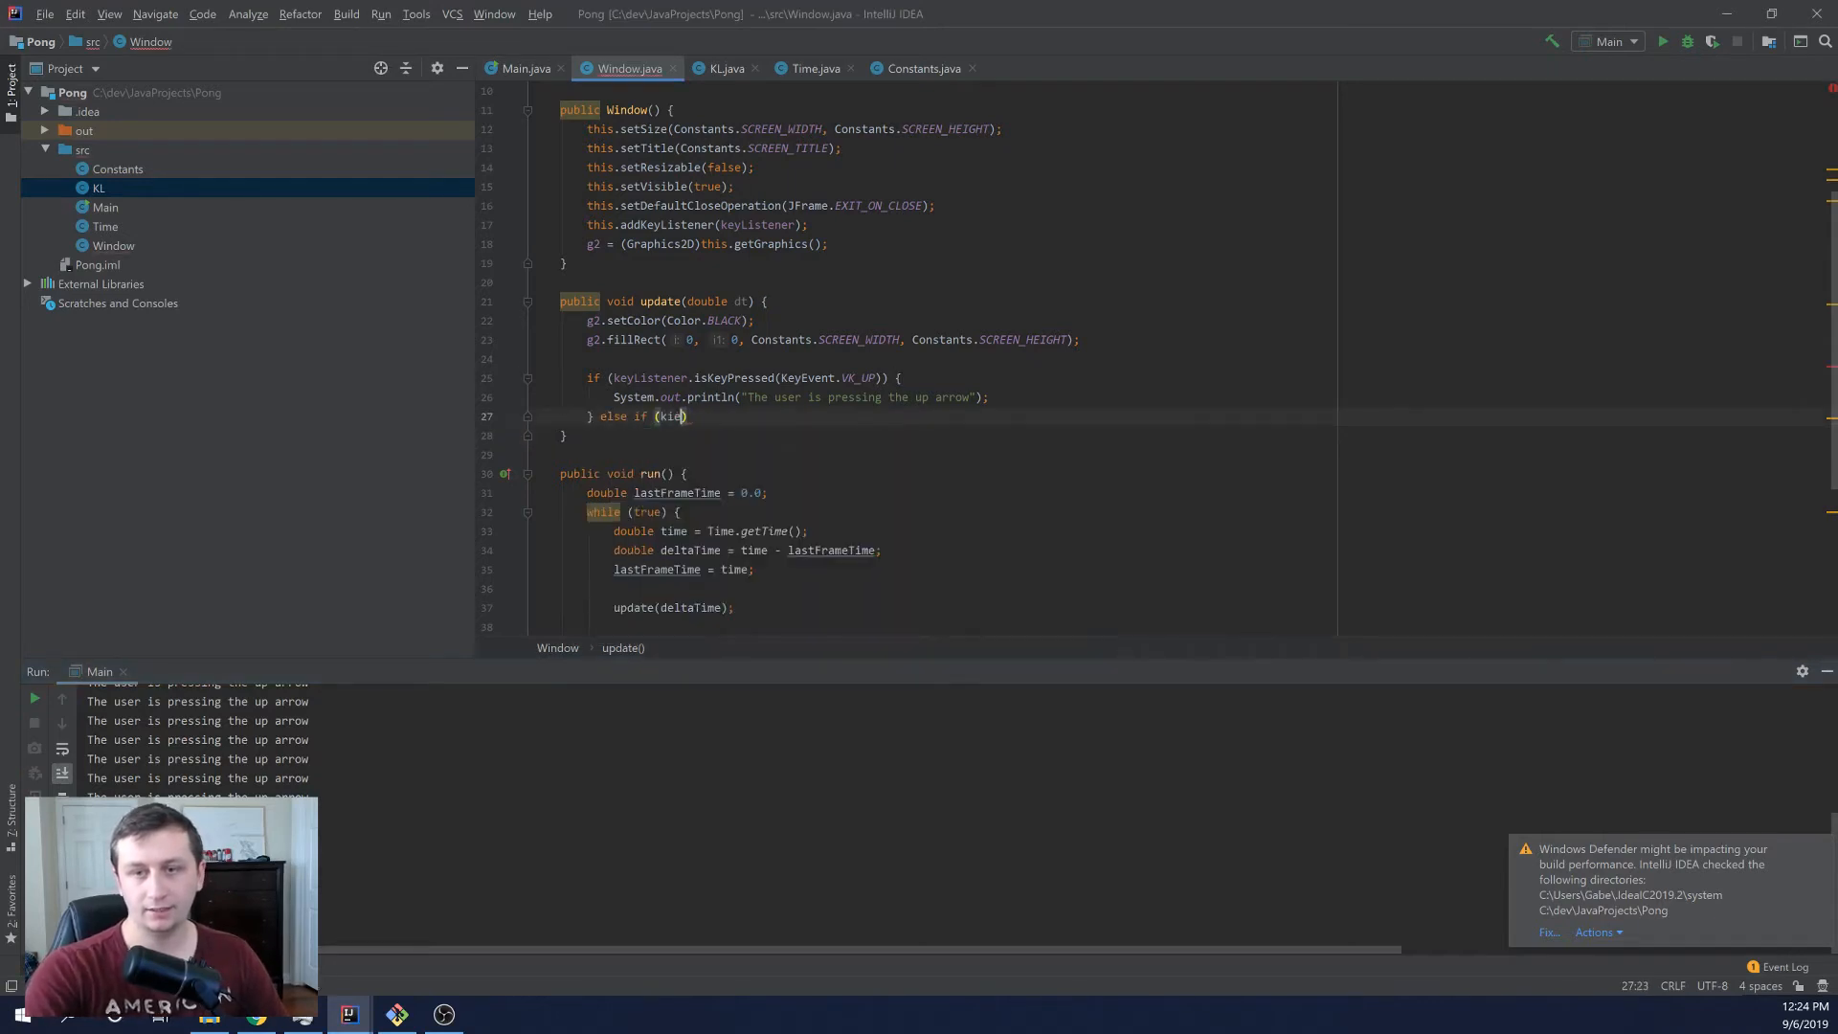
{"action": "type", "text": "yListener"}
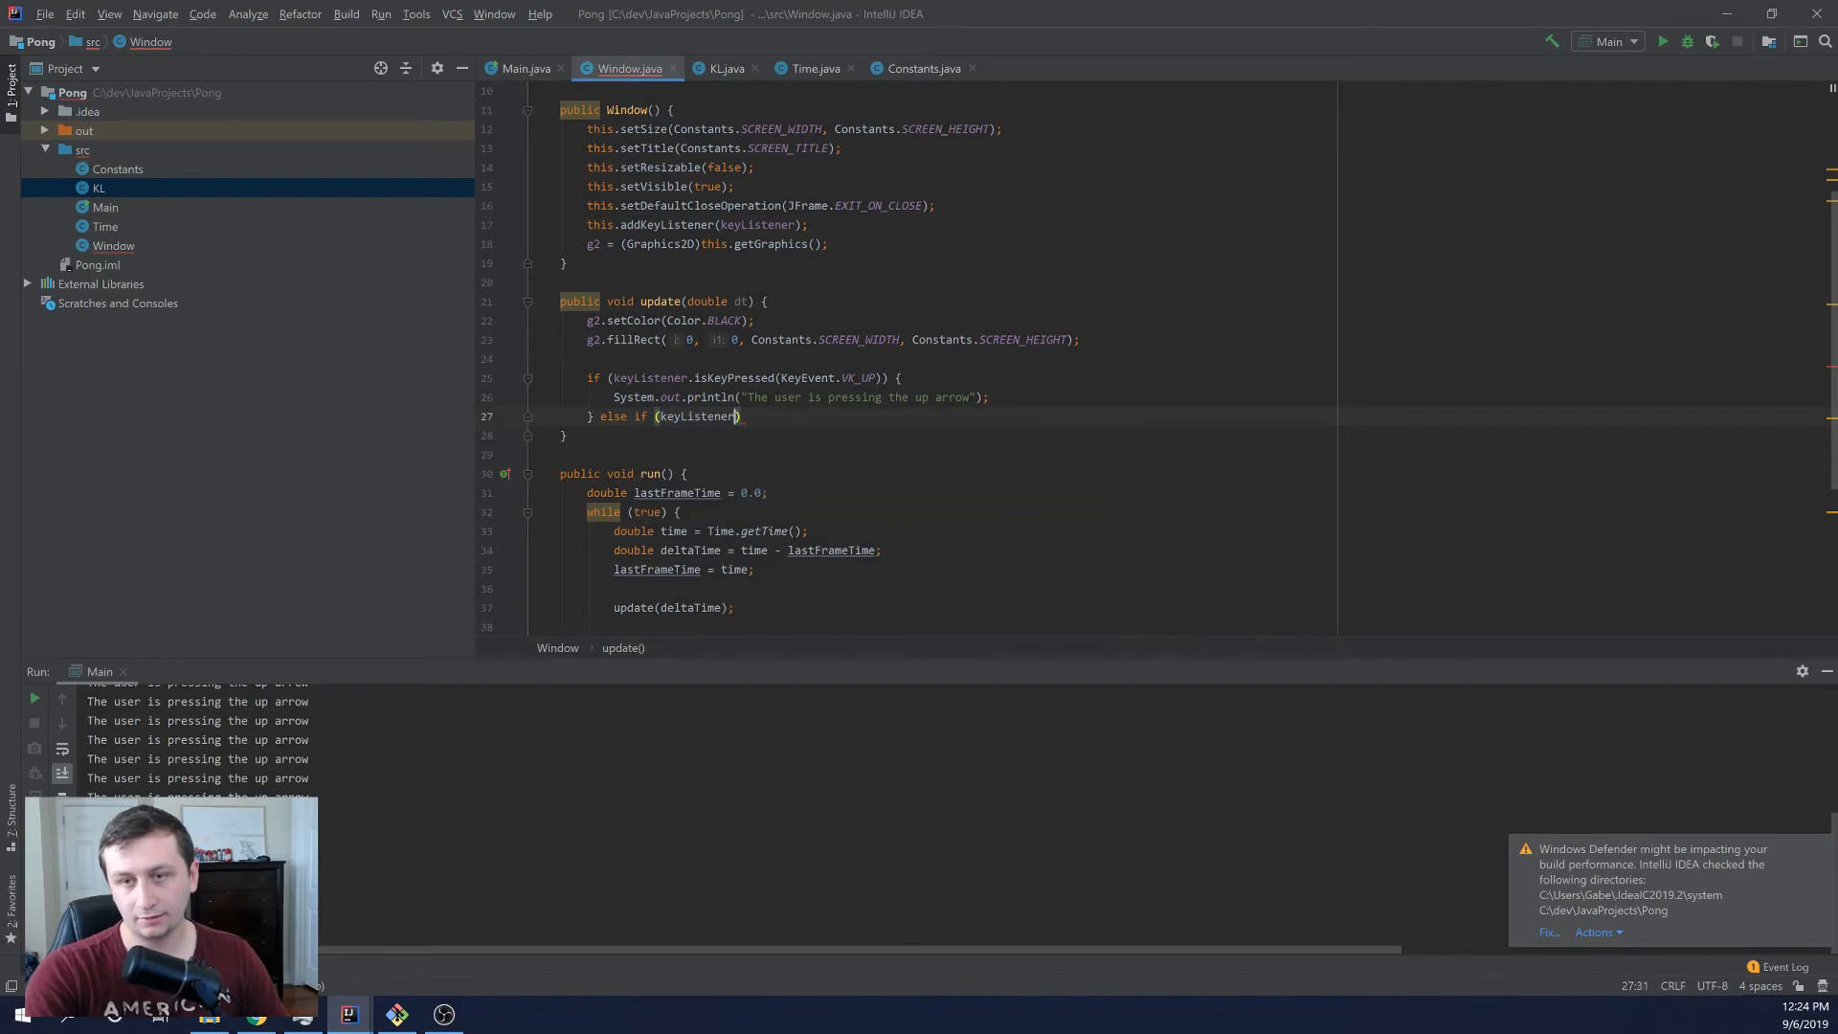
{"action": "type", "text": ".isKeyPressed()"}
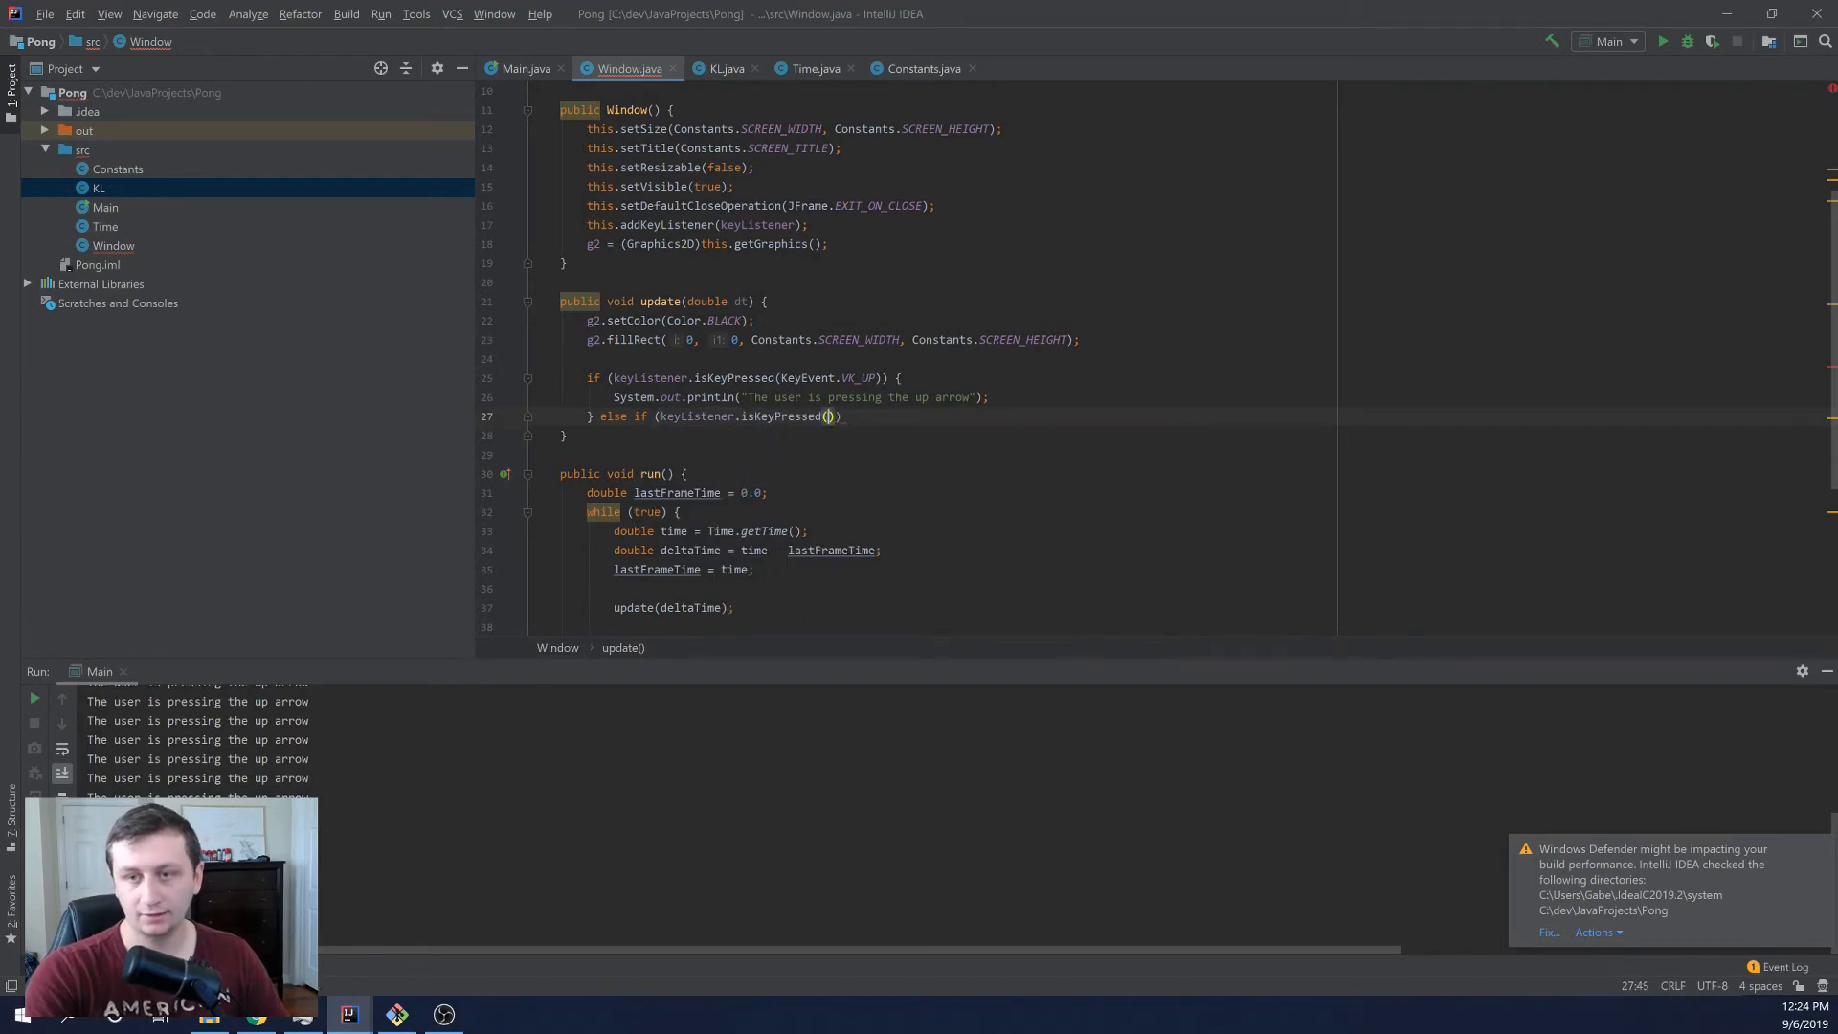
{"action": "type", "text": "KeyEvent.VK_DOWN"}
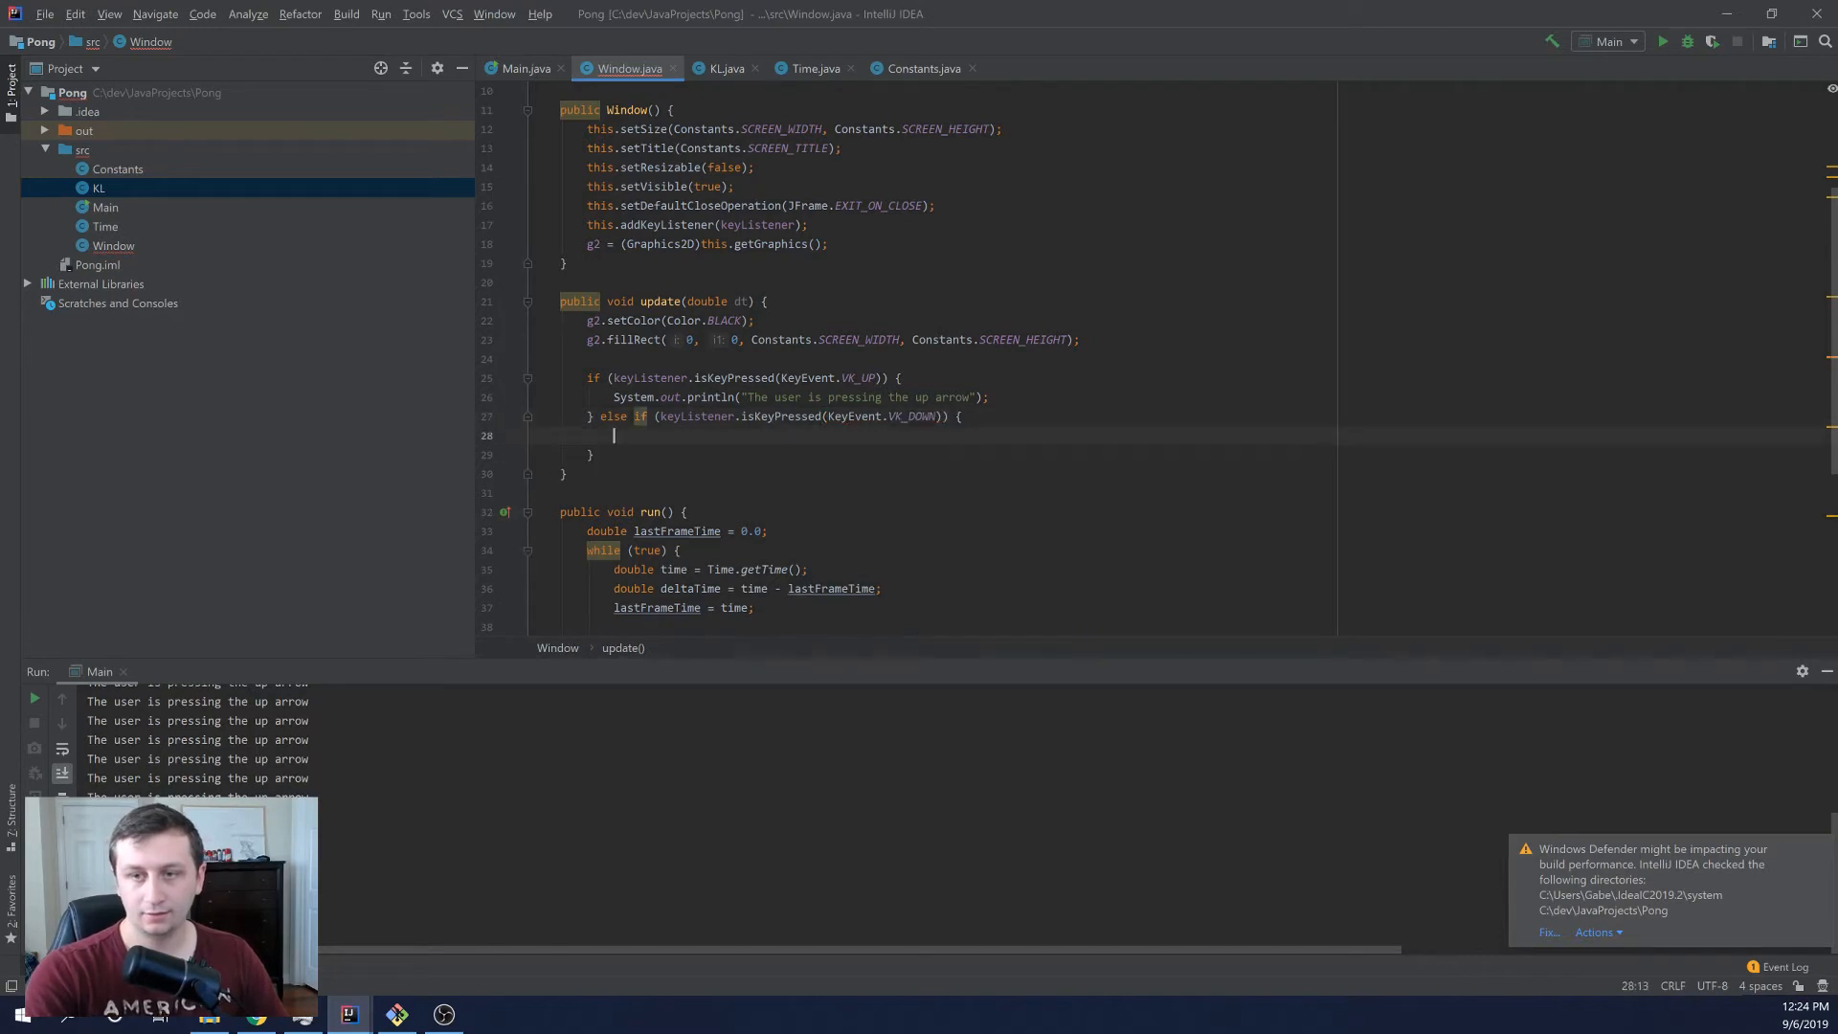
{"action": "type", "text": "System."}
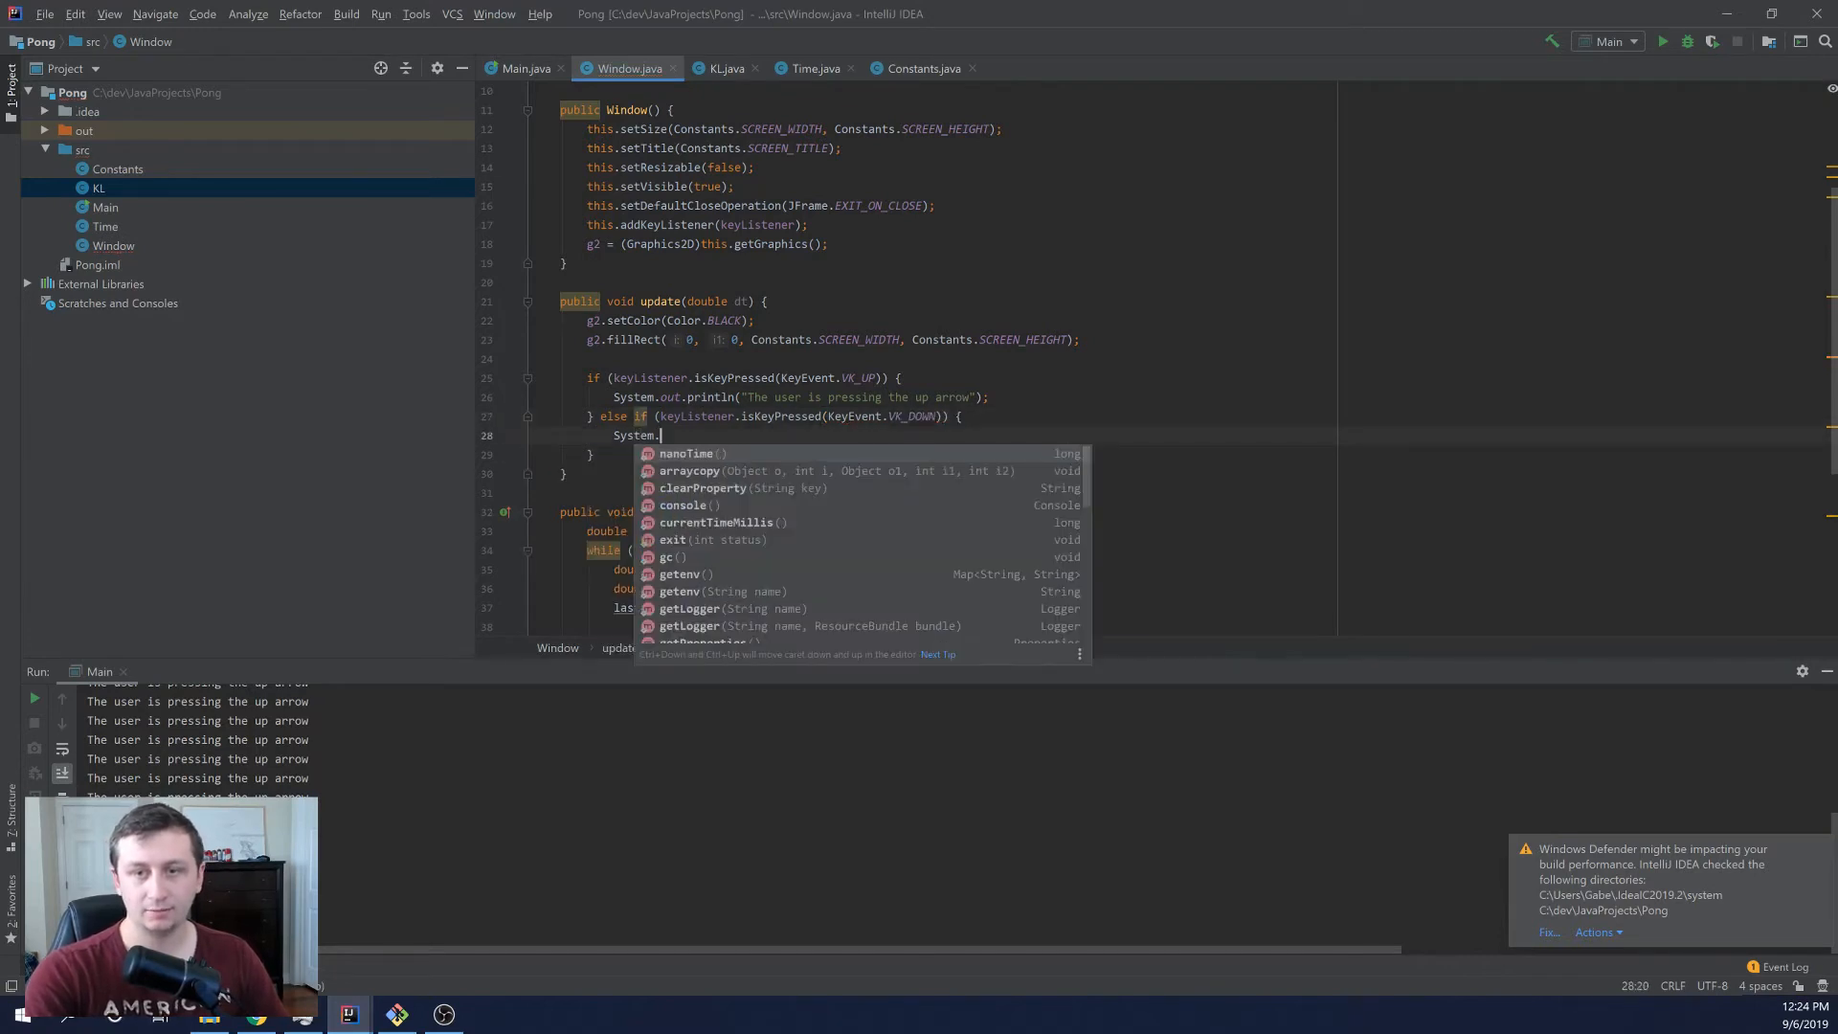